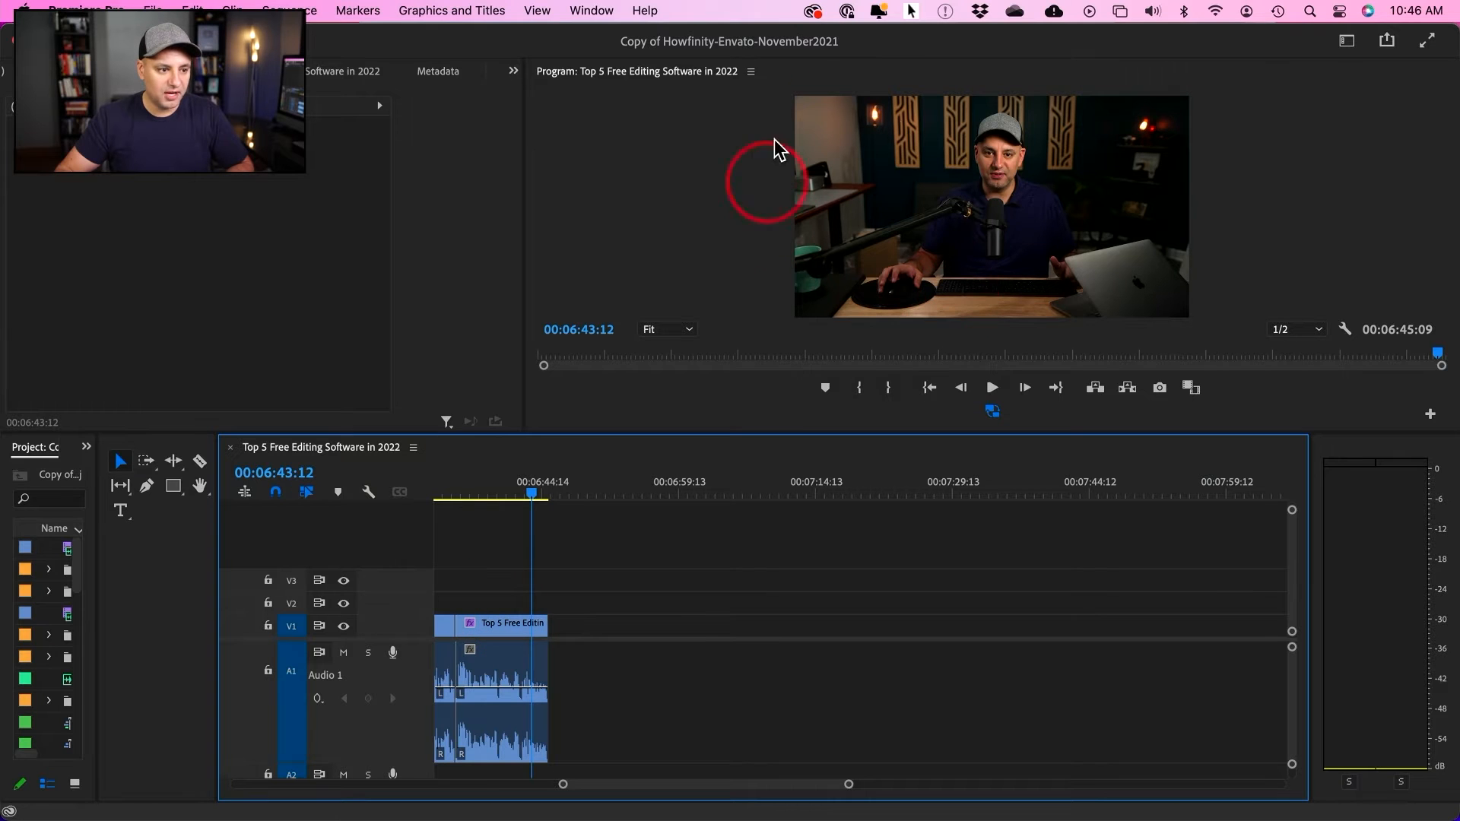
Step: Nudge the playhead back and enable Safe Margins from the Program Monitor settings
left_click(494, 493)
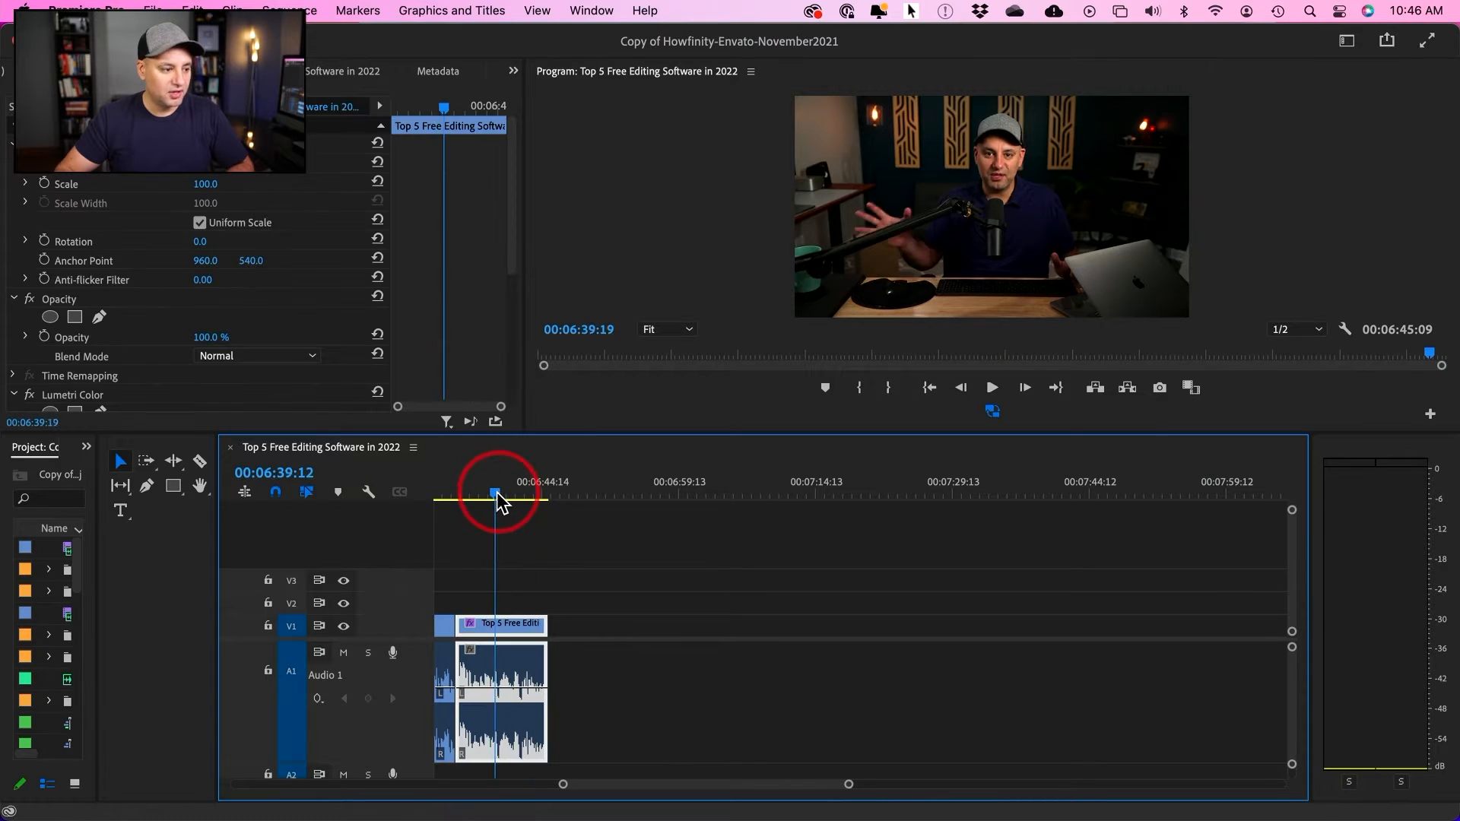
left_click(554, 545)
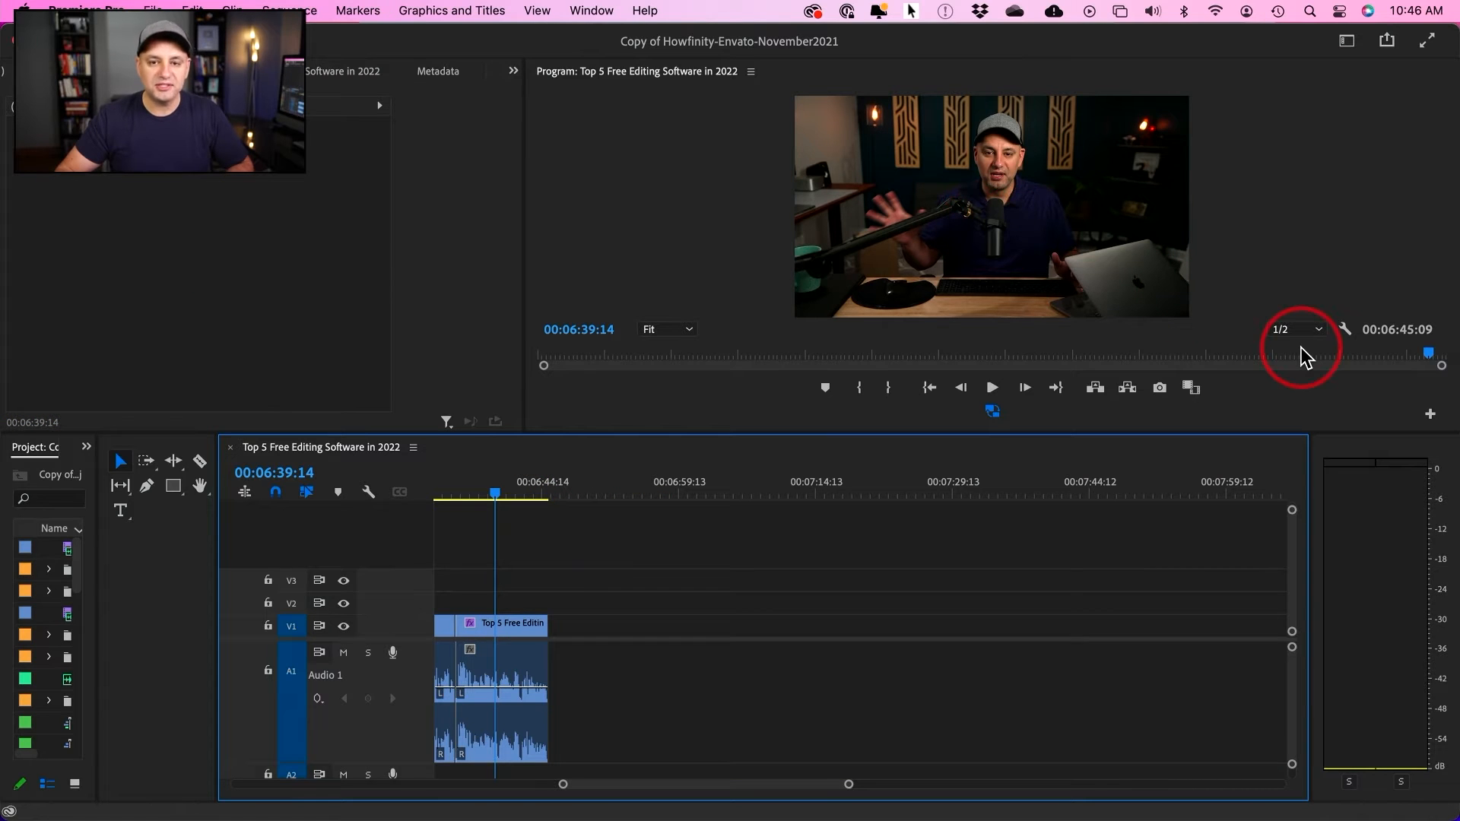
mouse_move(1345, 332)
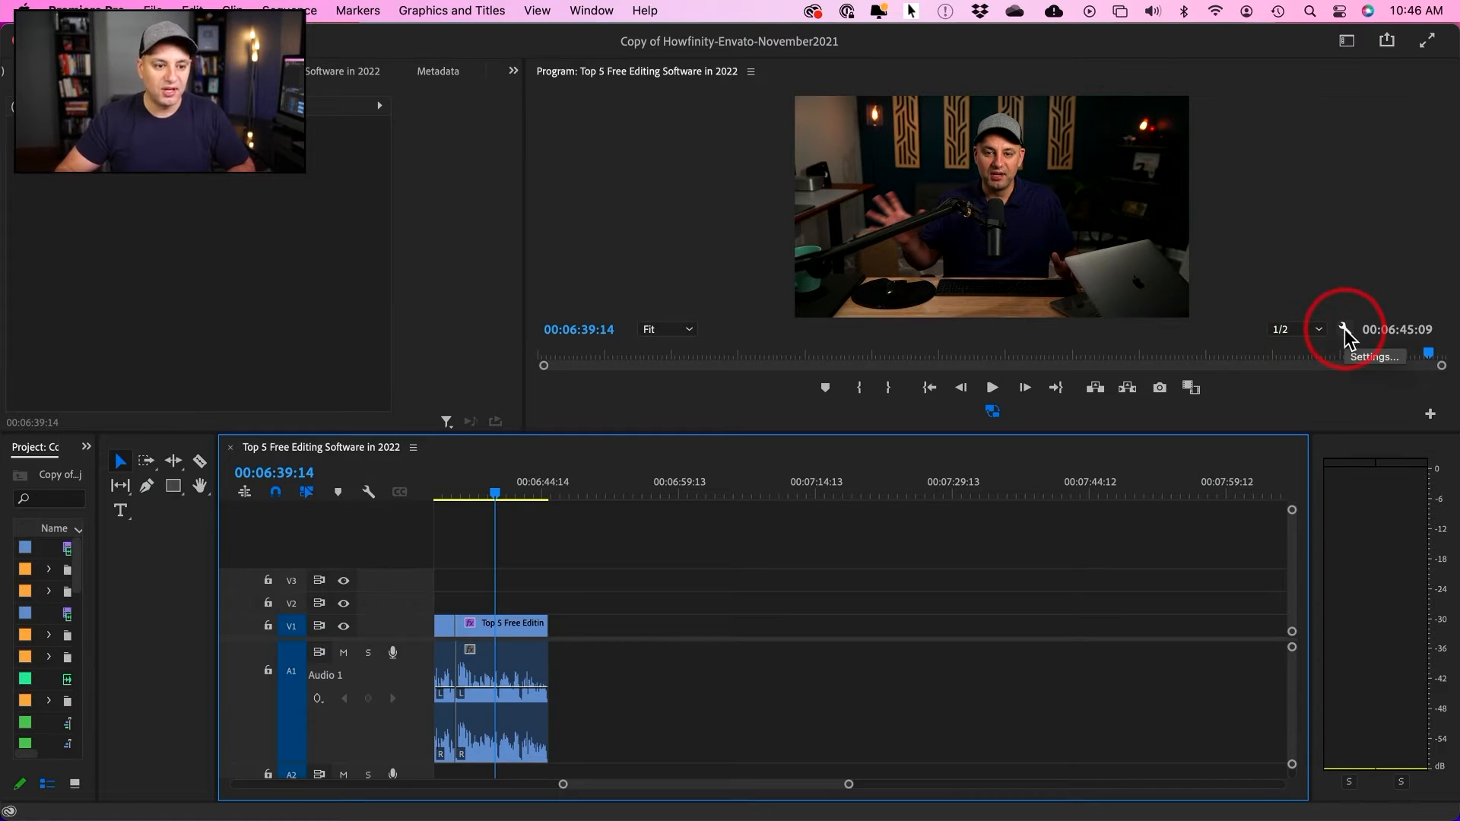
left_click(1345, 328)
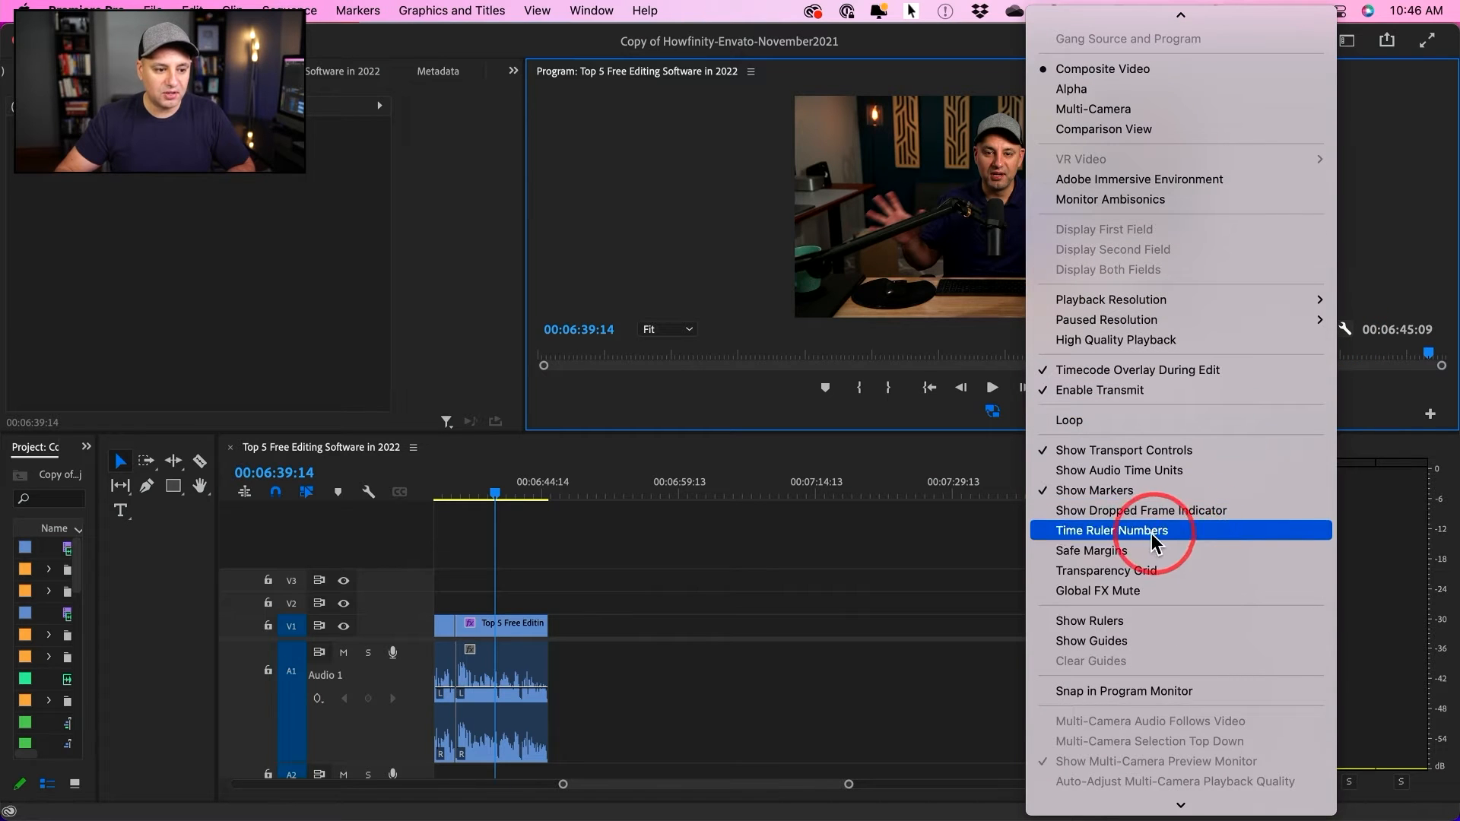
left_click(1110, 530)
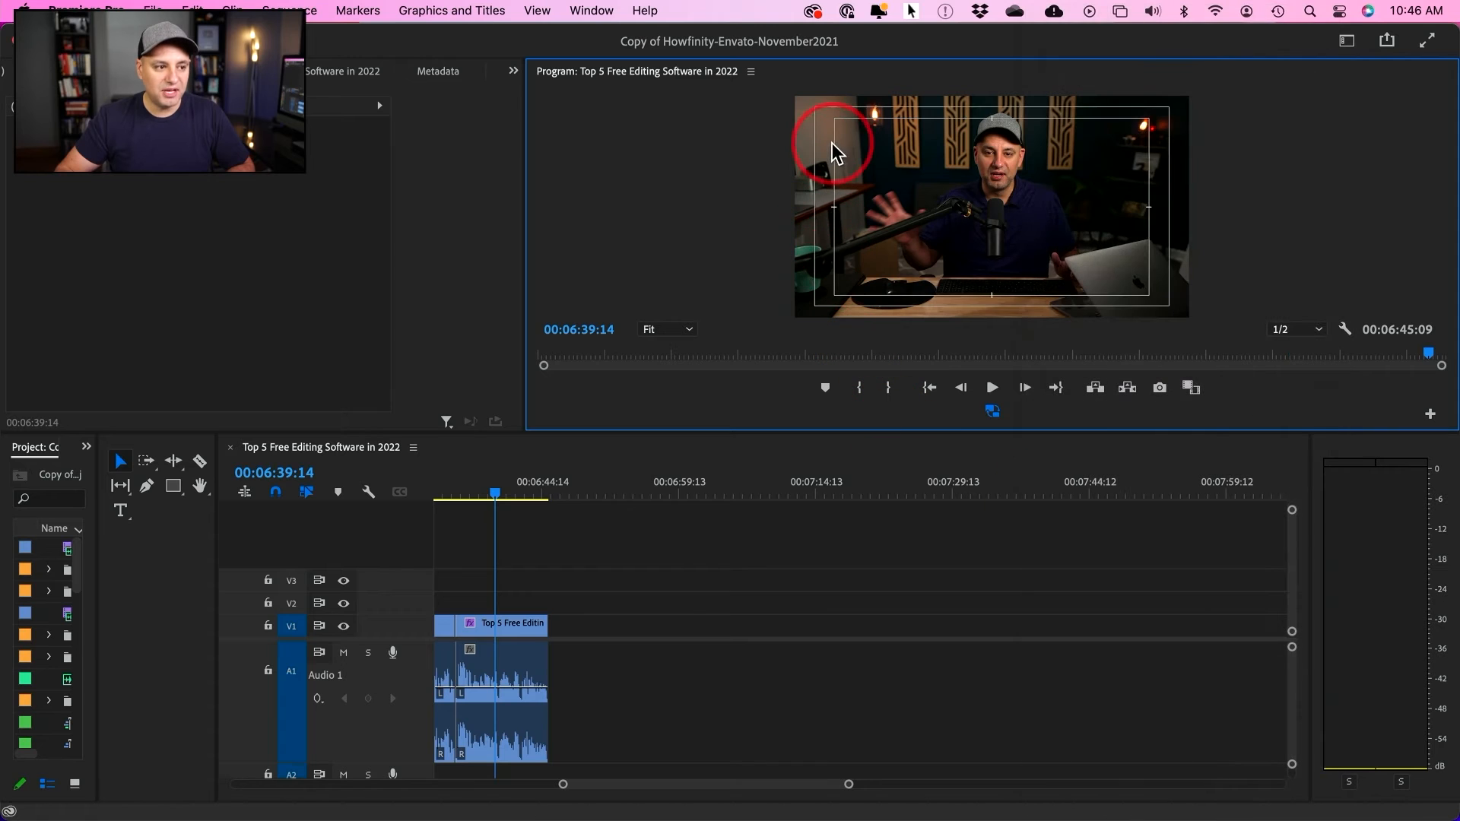
mouse_move(1032, 290)
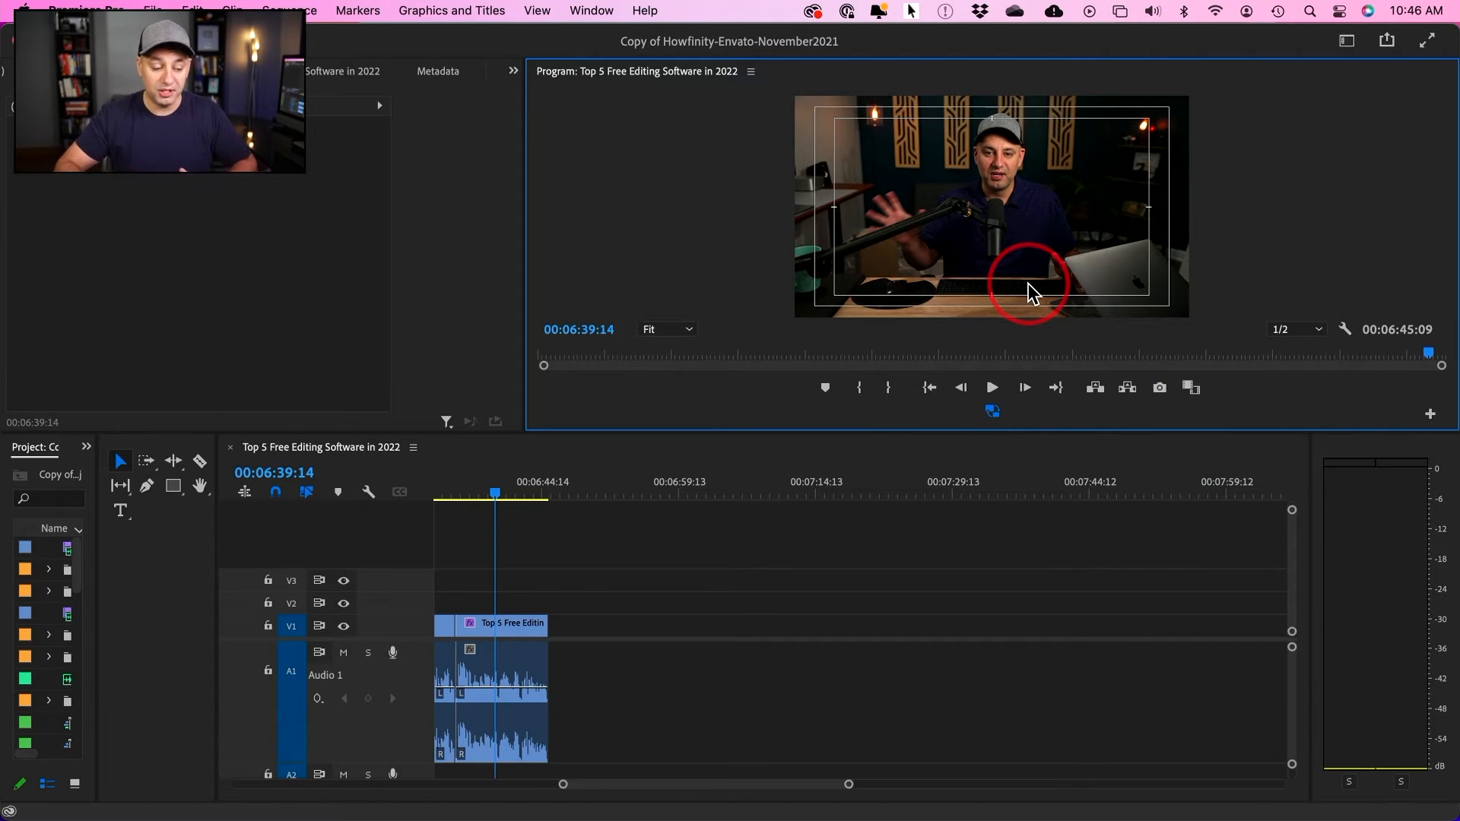
mouse_move(874, 296)
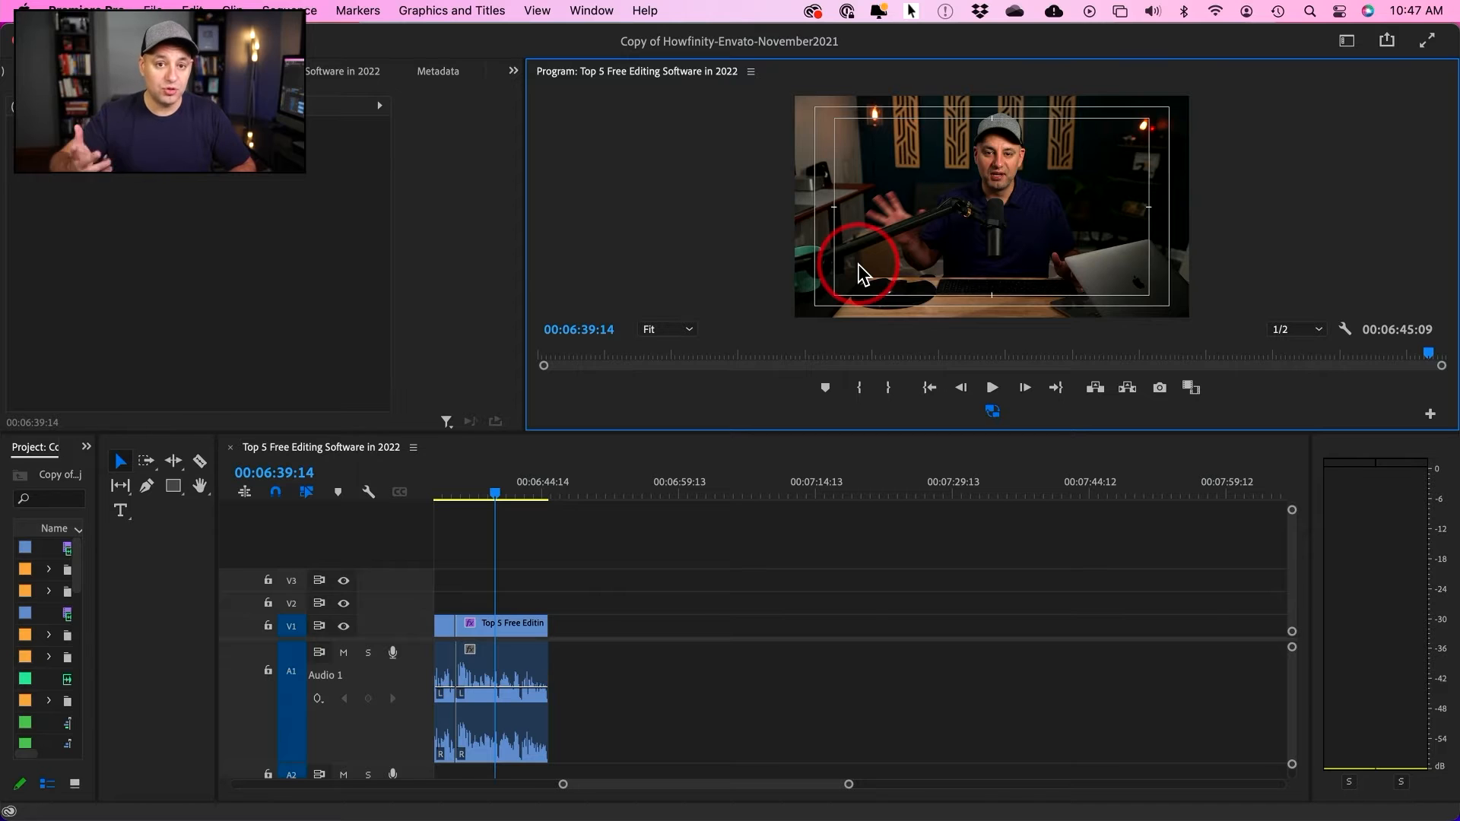
mouse_move(419, 470)
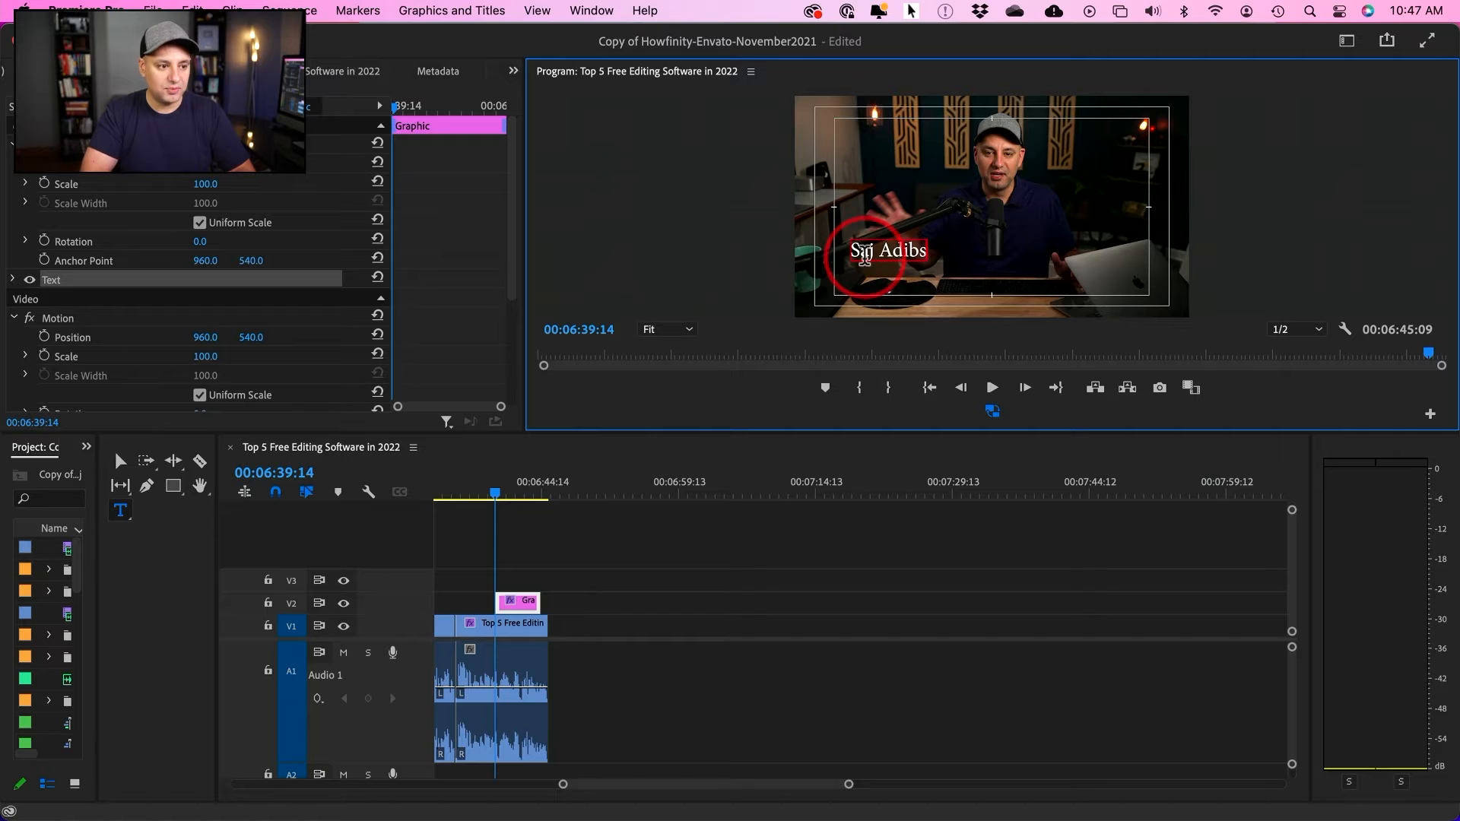
Step: Type 'Director', set the font to Arial Bold, and move the title lower-left
type("Director")
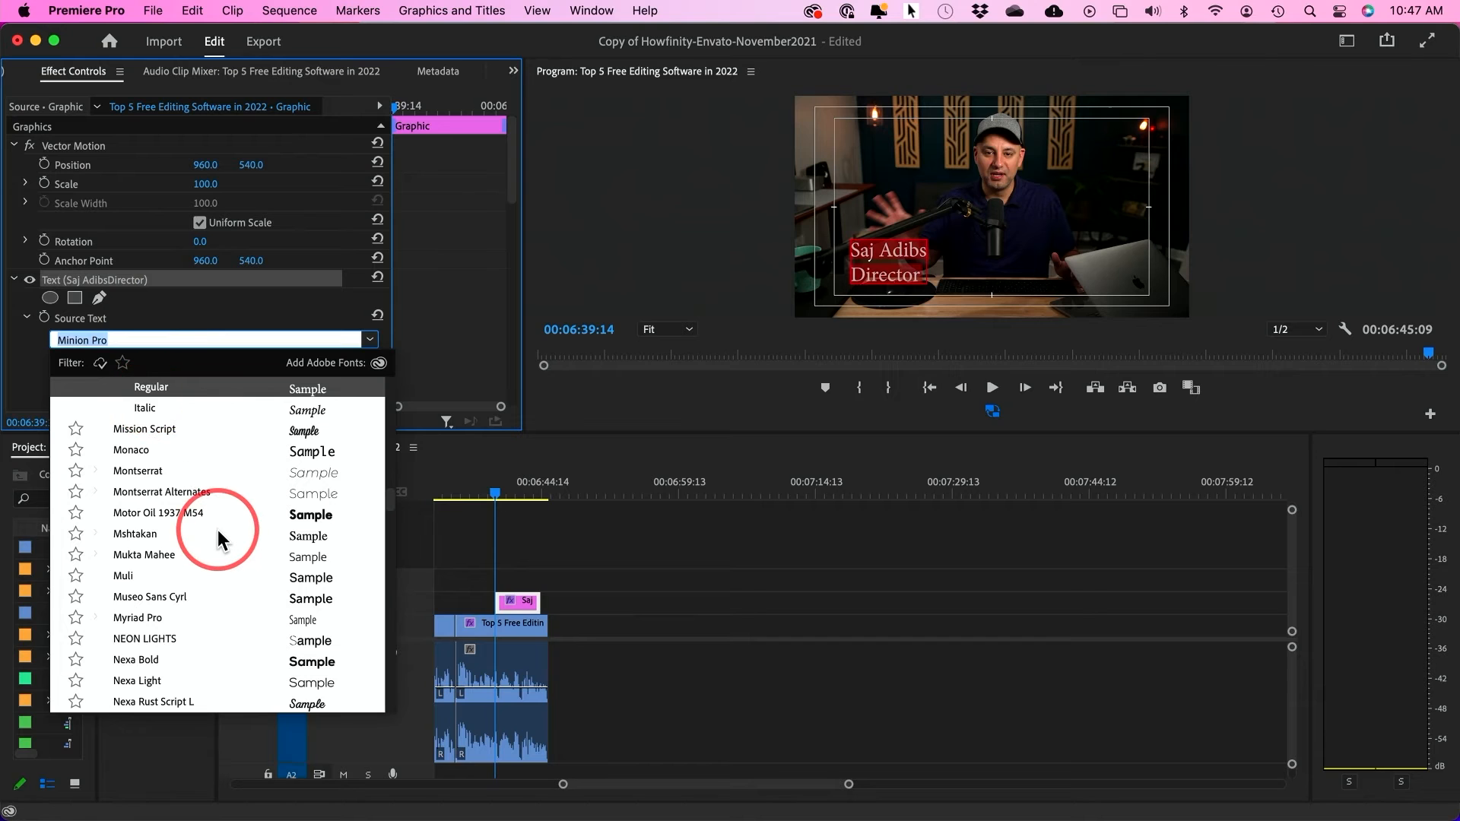
type("ari")
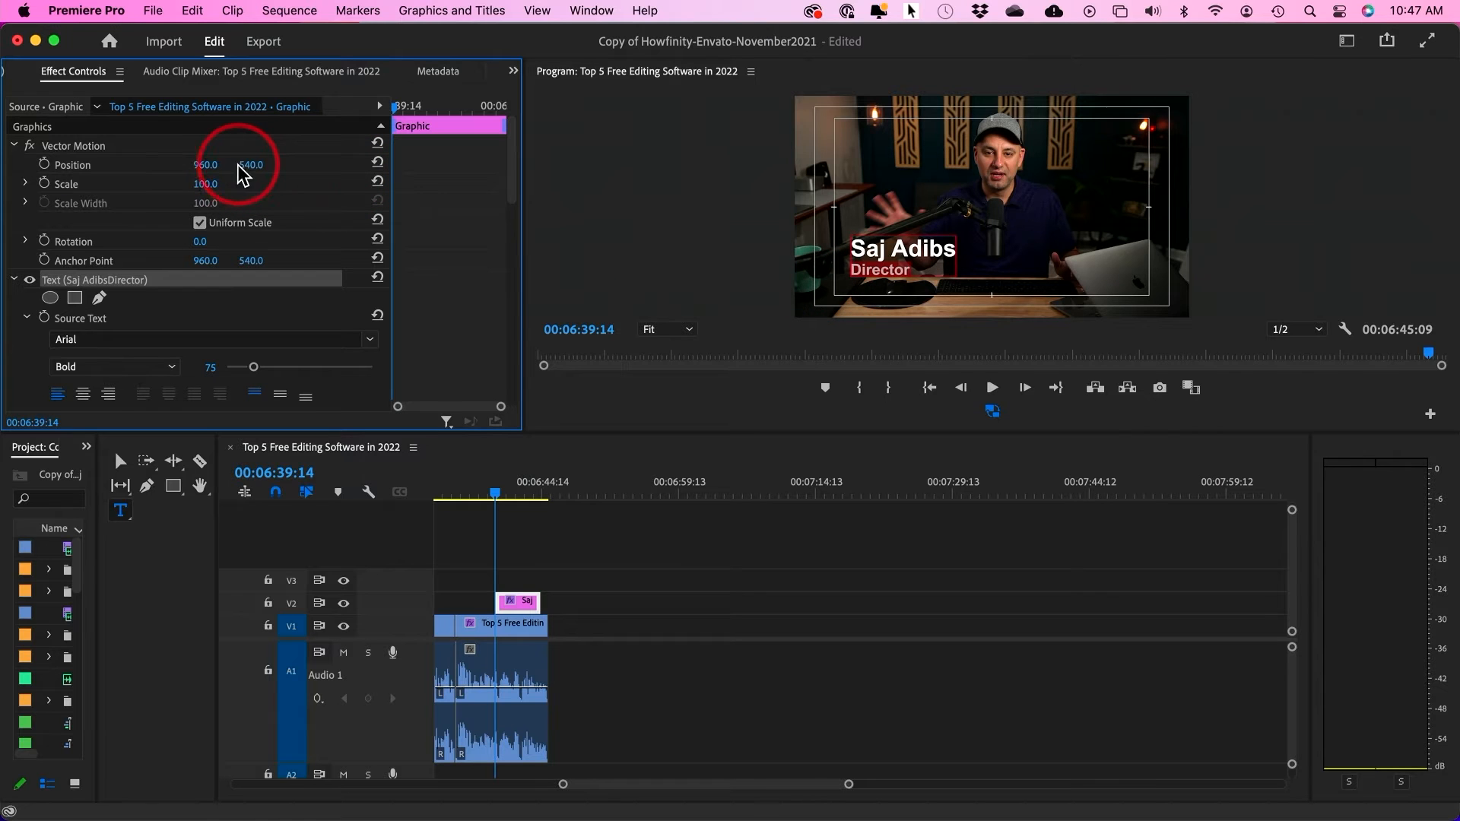
left_click_drag(249, 165, 249, 167)
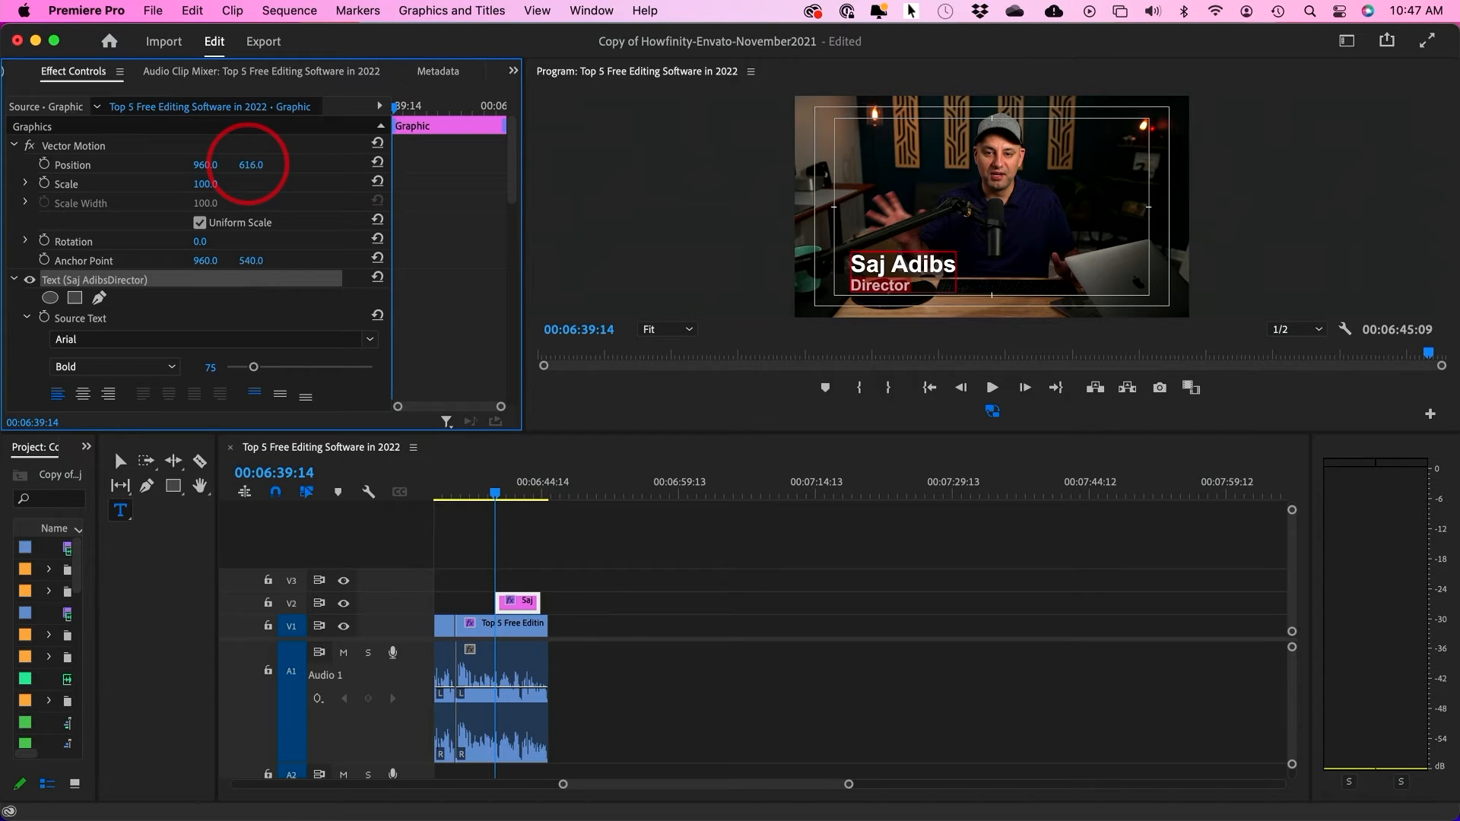
left_click_drag(206, 165, 179, 165)
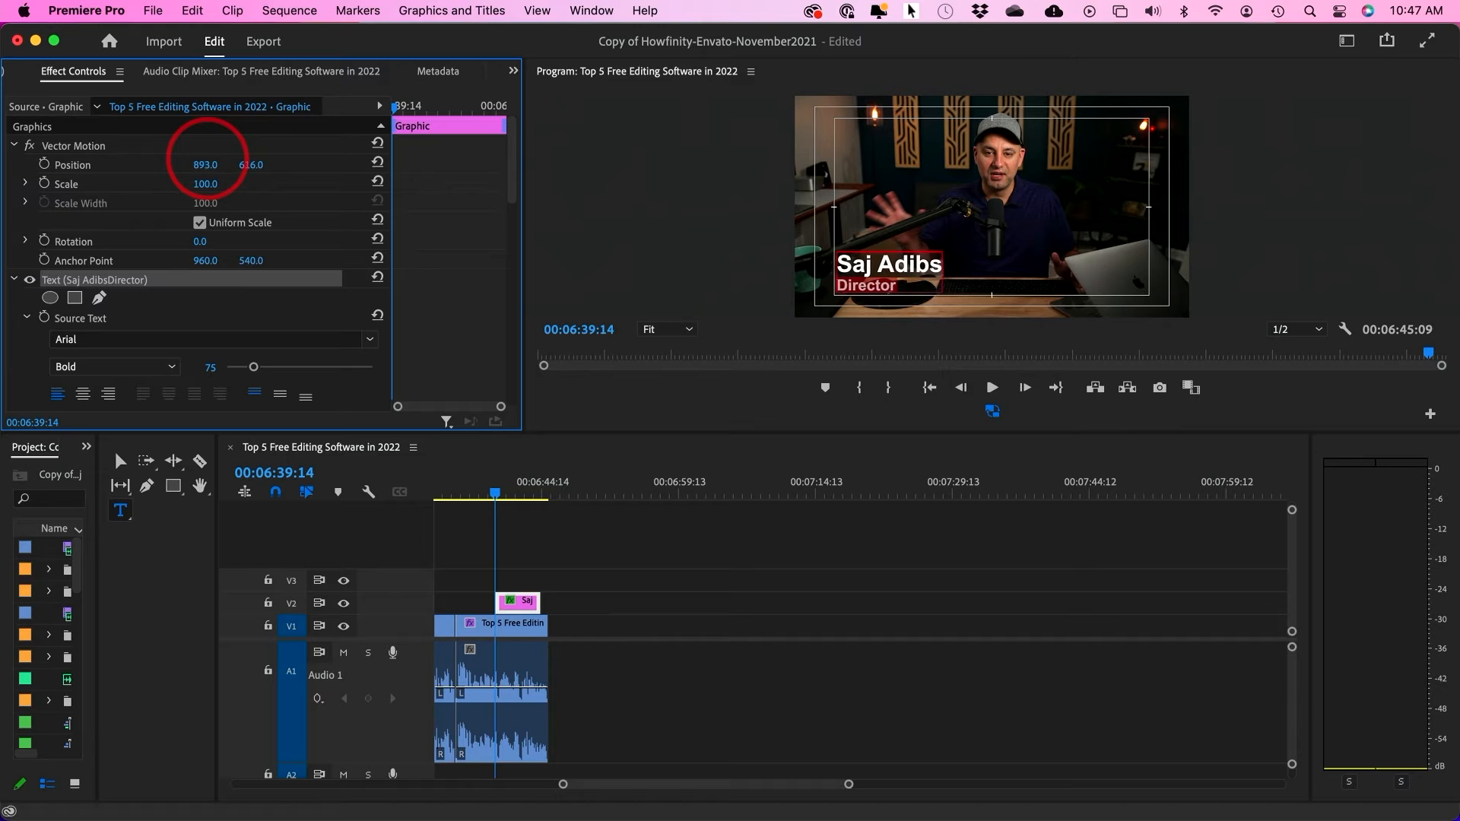
left_click(518, 601)
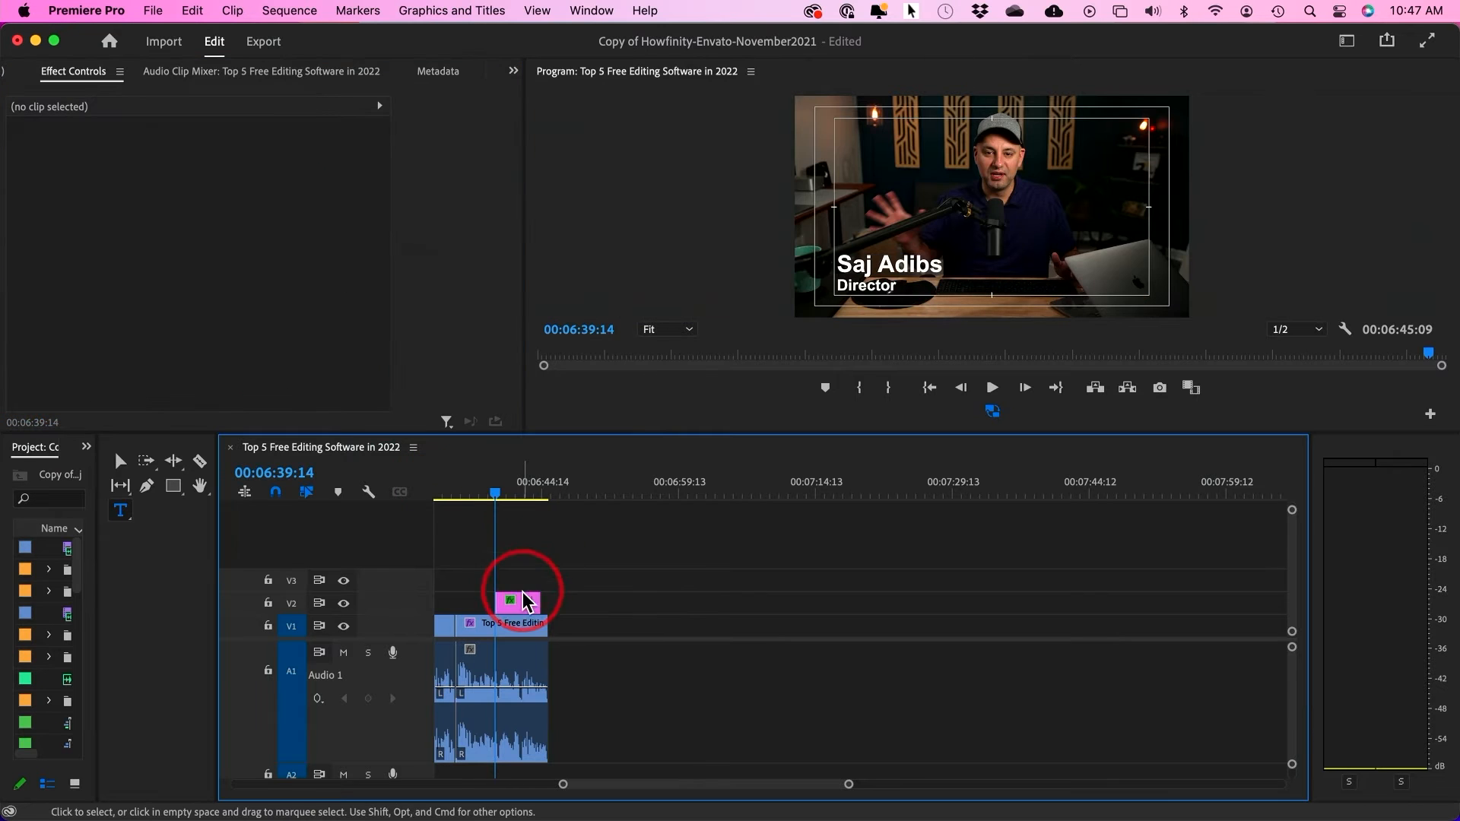
Step: Select the Saj Adibs graphic clip on V2 to trim its start
left_click(510, 600)
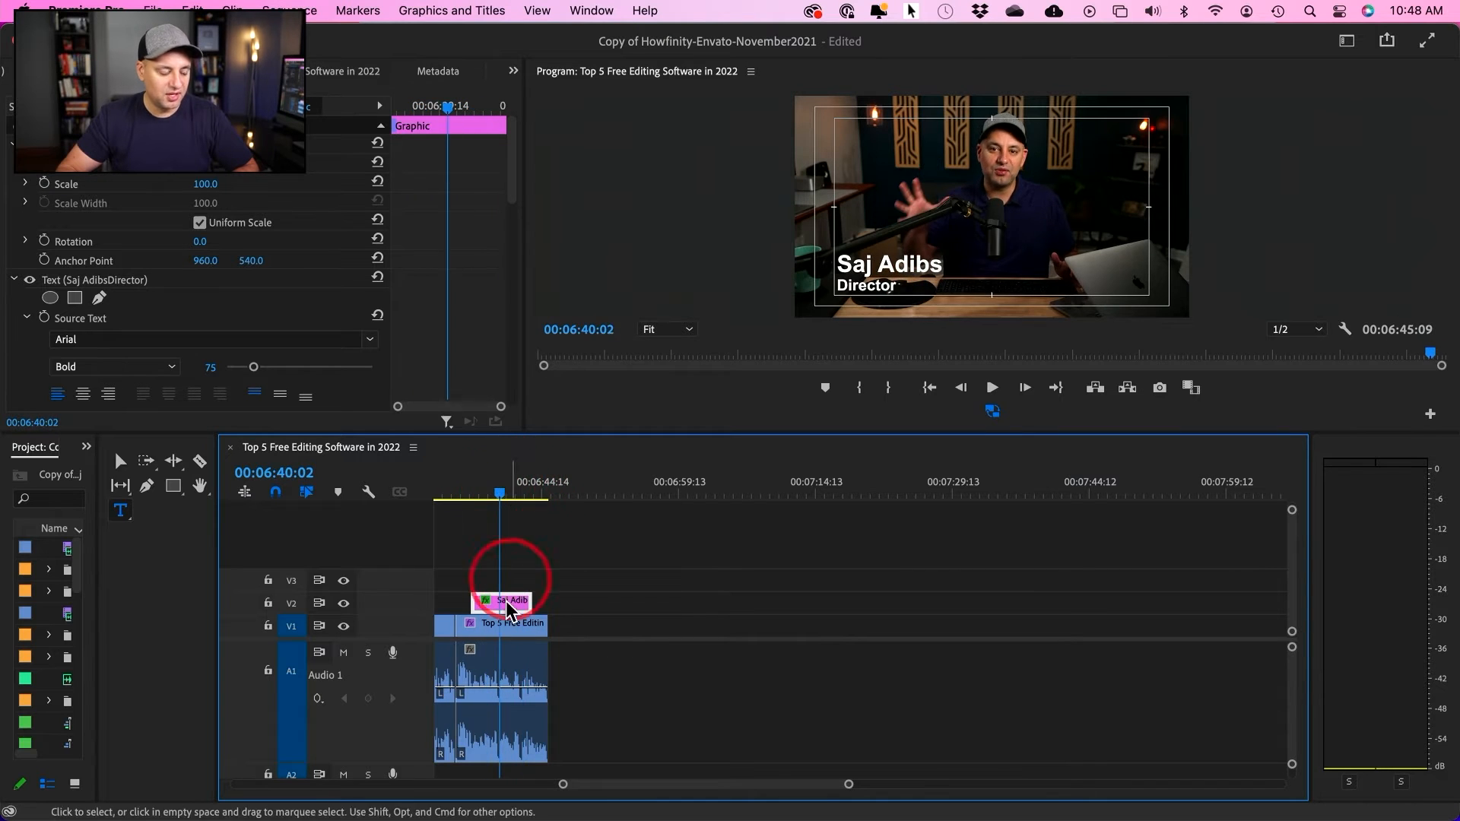
mouse_move(510, 610)
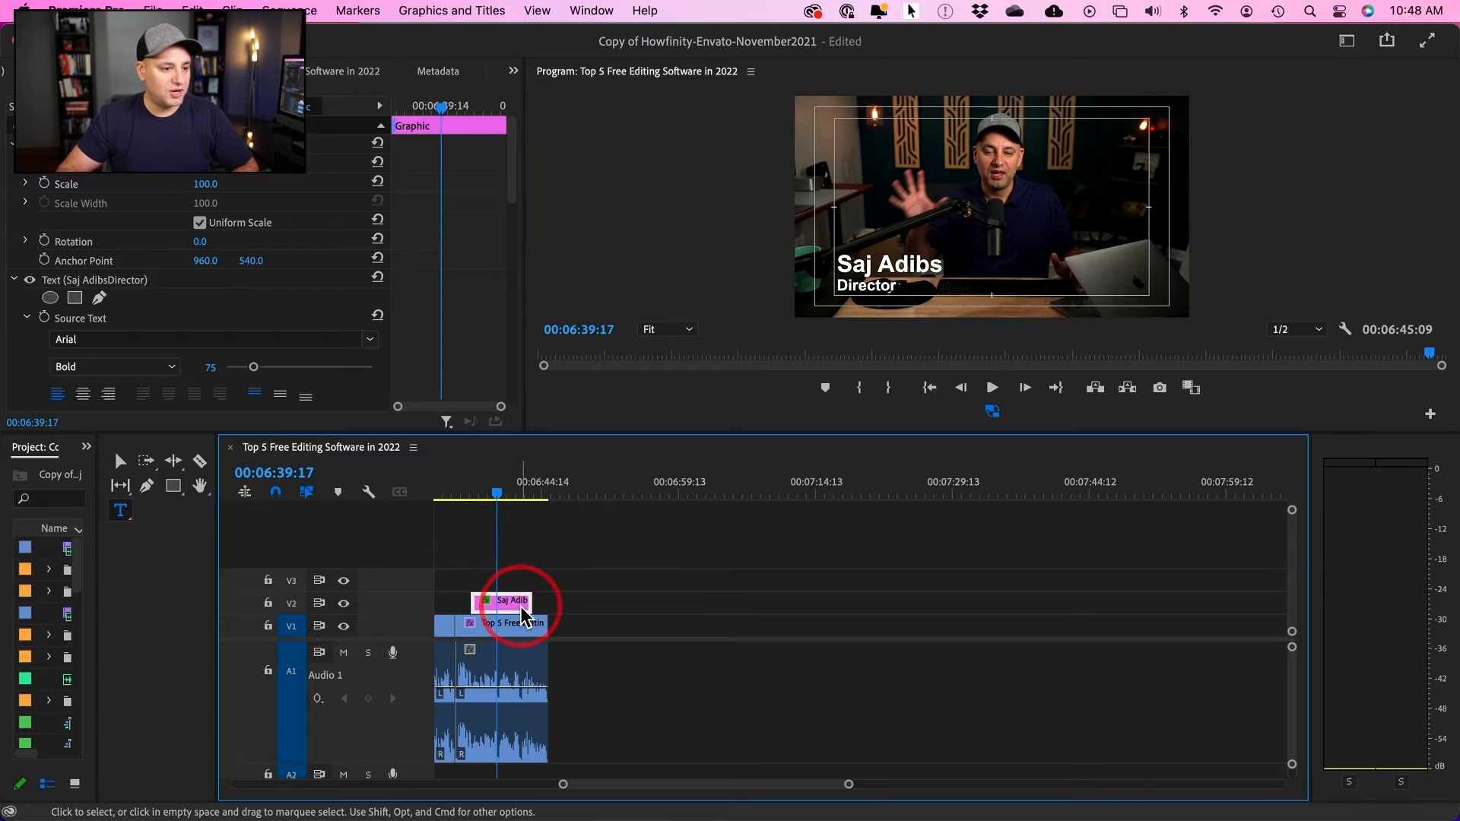
mouse_move(520, 606)
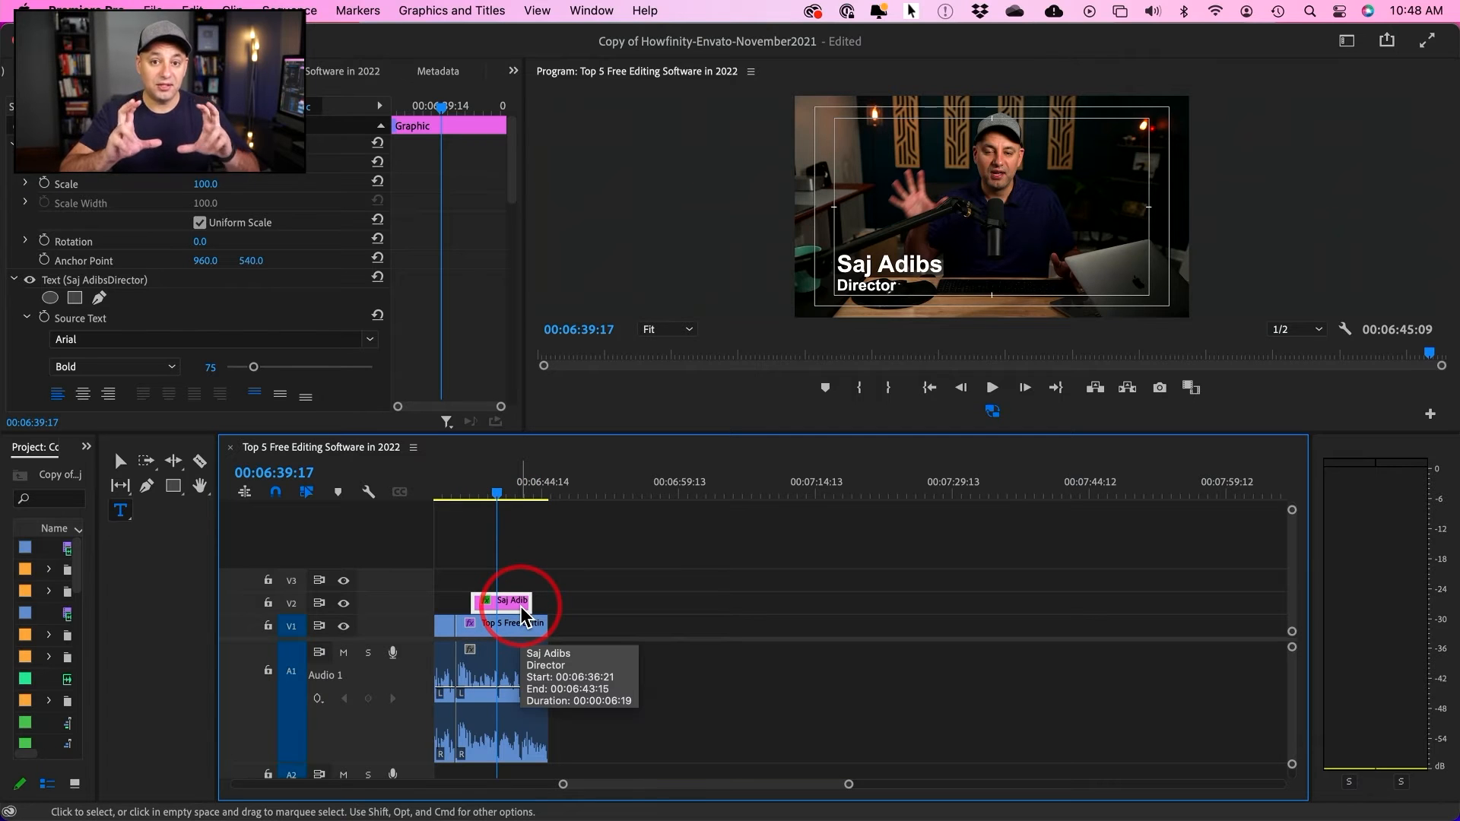
Step: Add a rectangle shape layer to the title graphic and fill it dark red
left_click(452, 10)
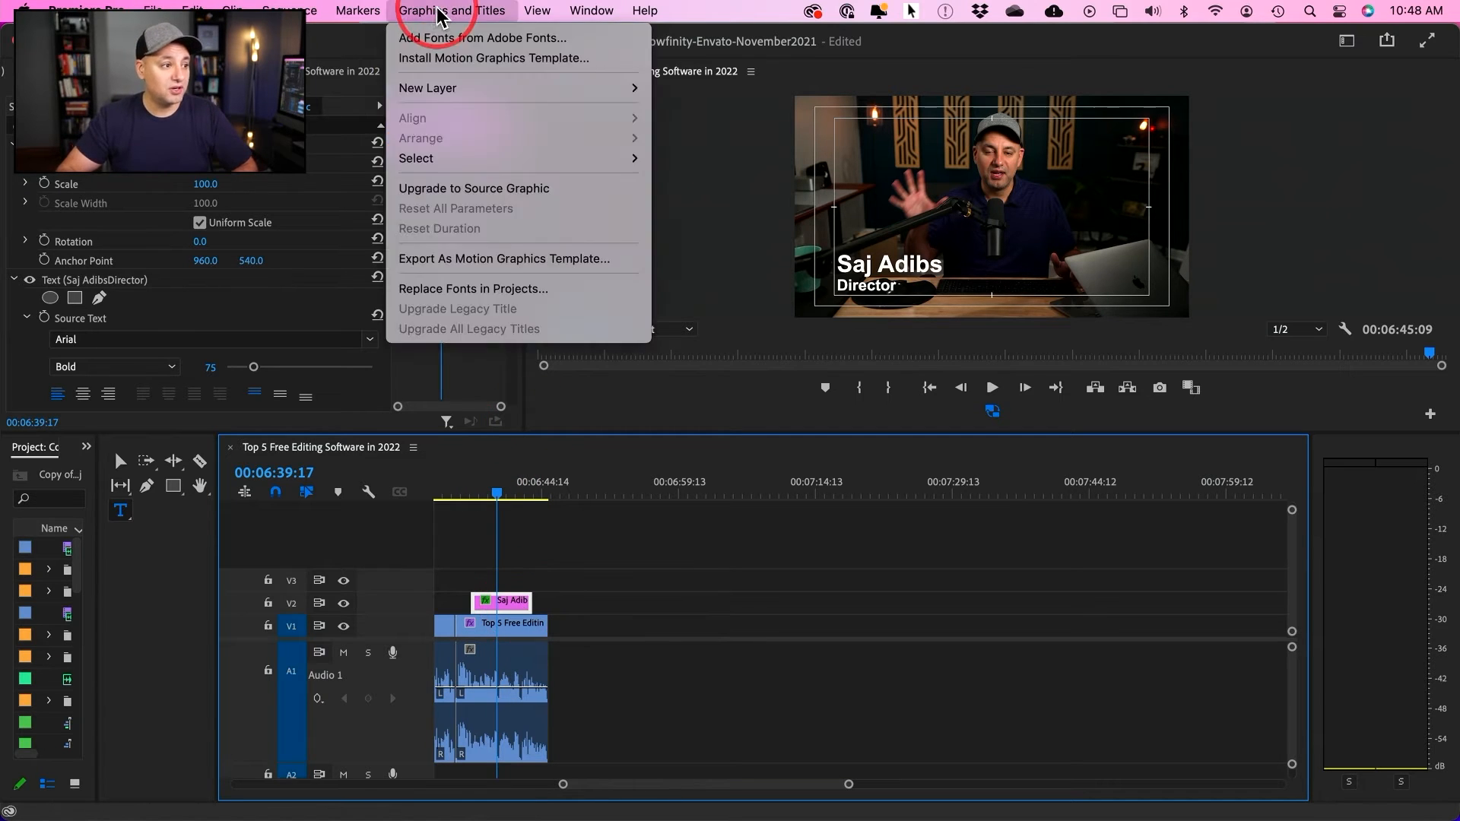
mouse_move(427, 87)
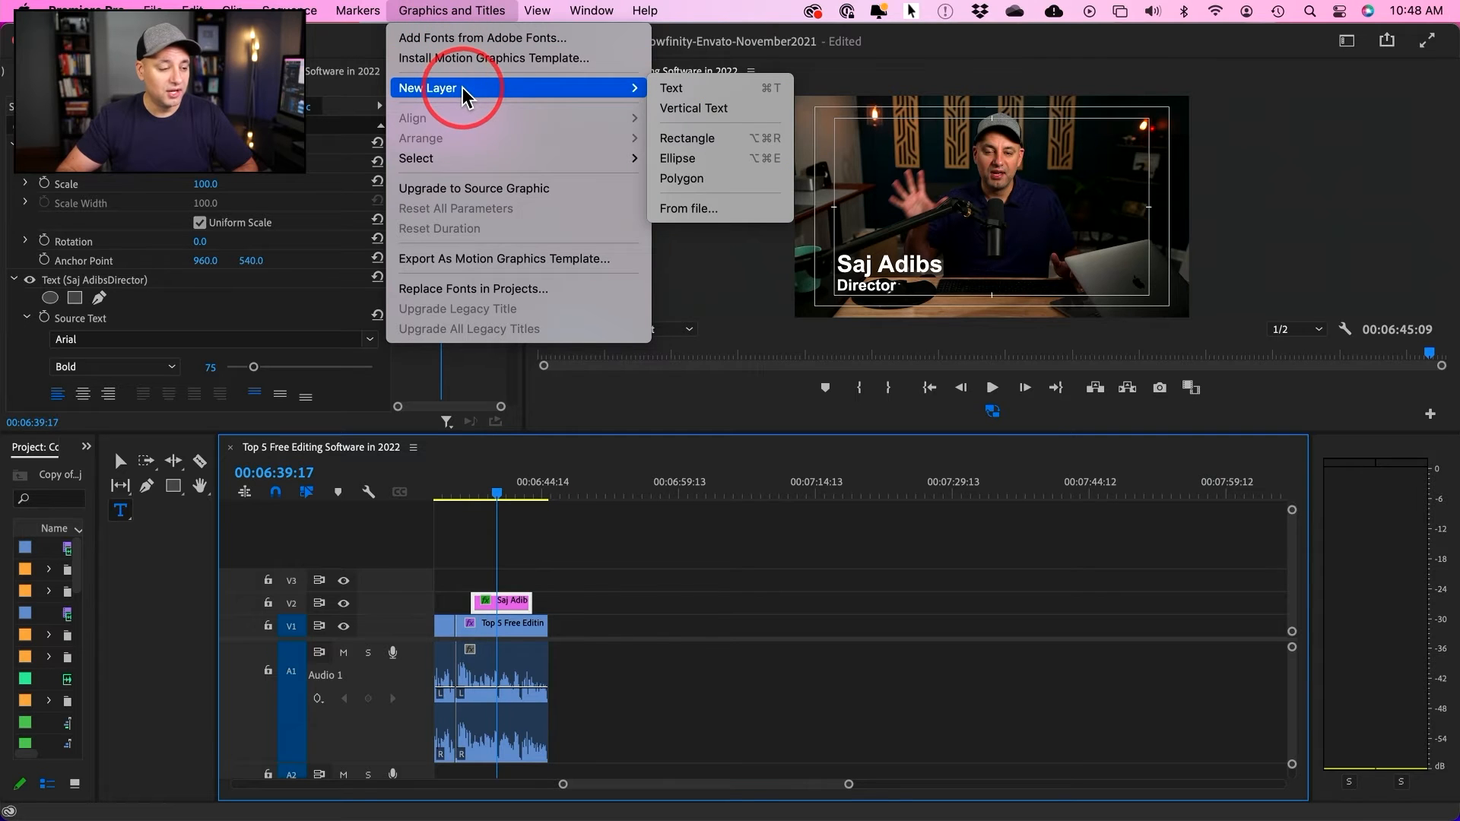
mouse_move(698, 137)
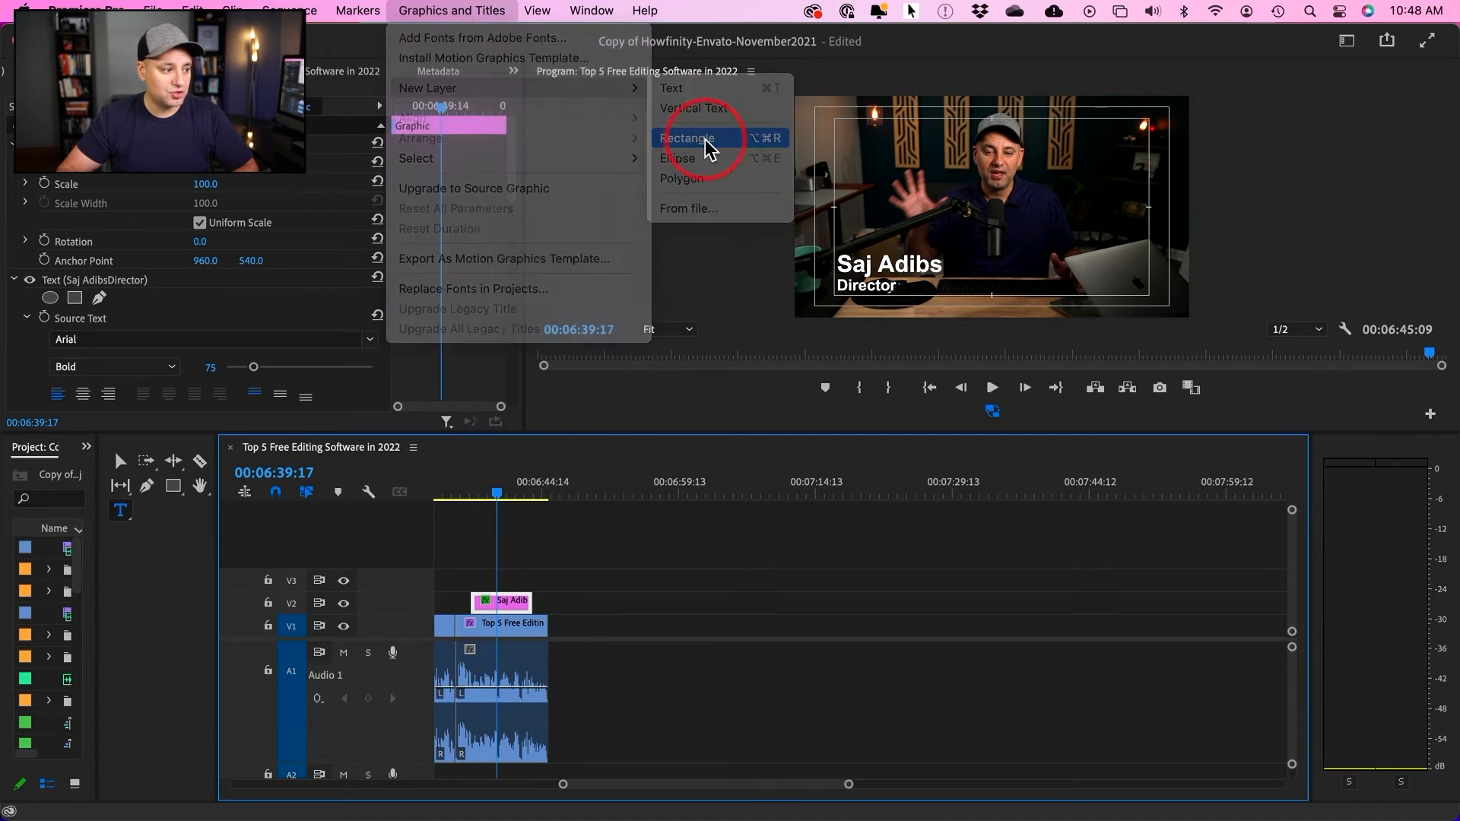
left_click(687, 137)
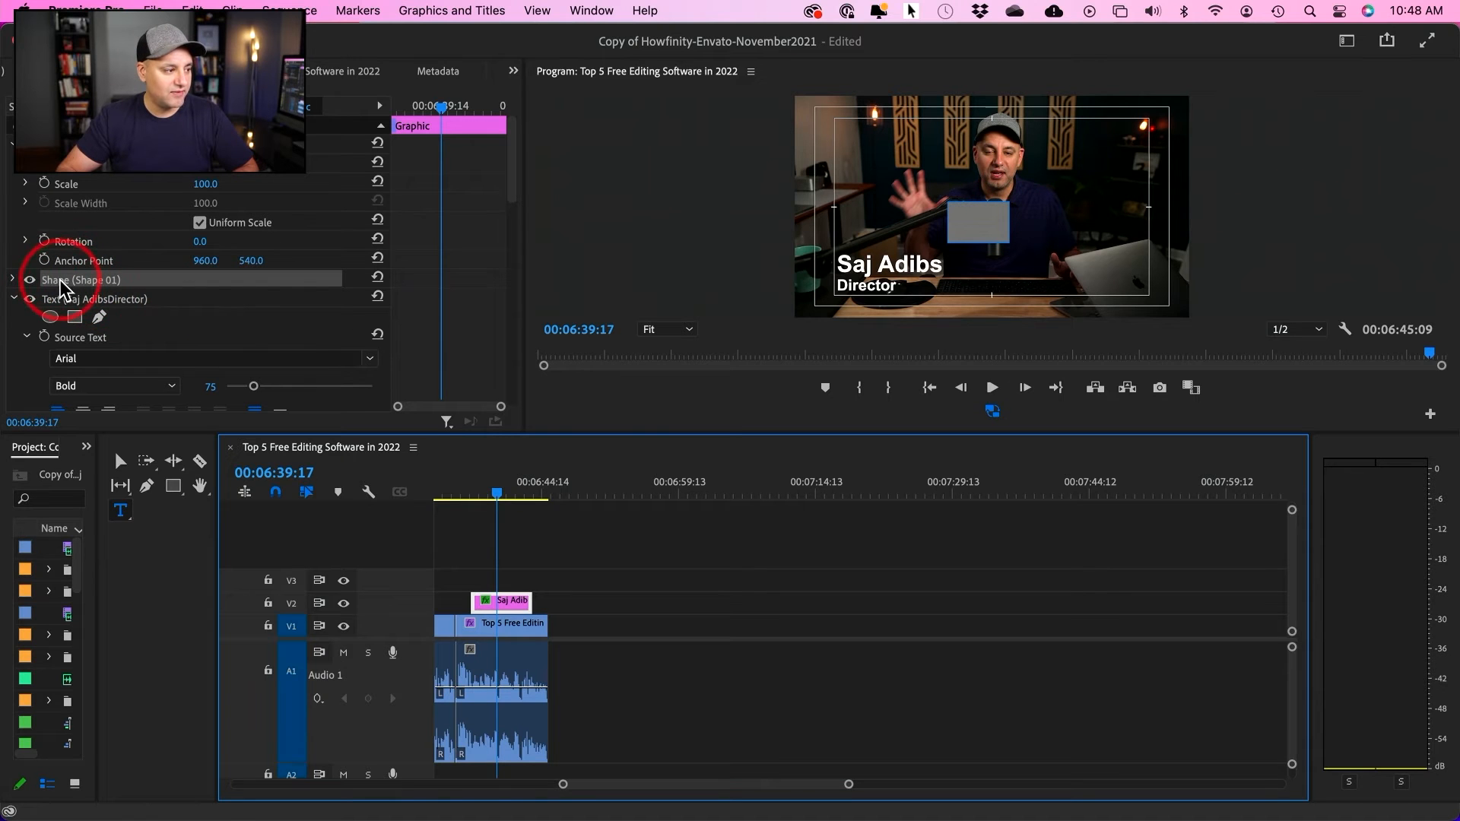
left_click(13, 279)
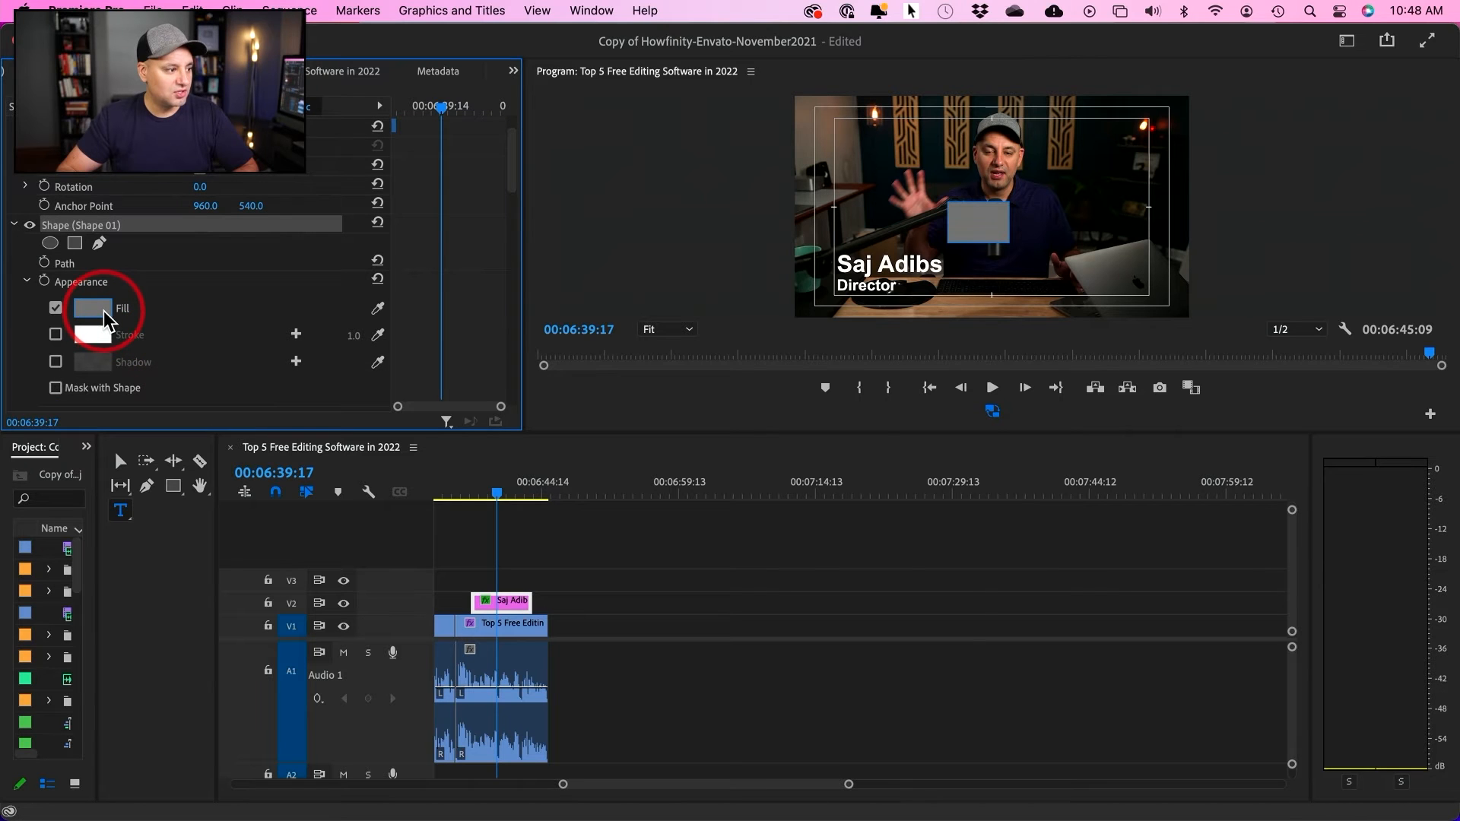
left_click(91, 307)
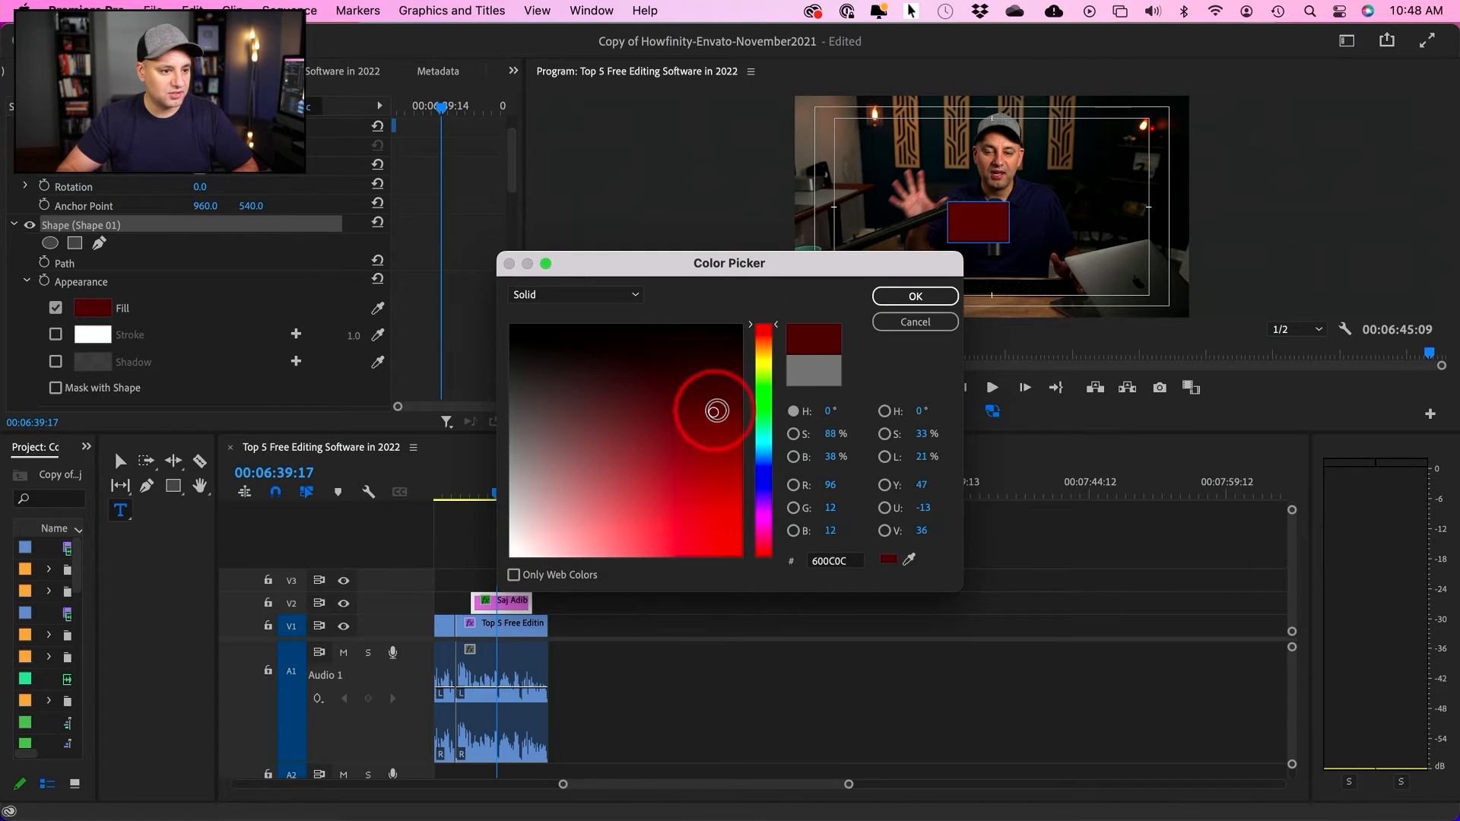
left_click(739, 420)
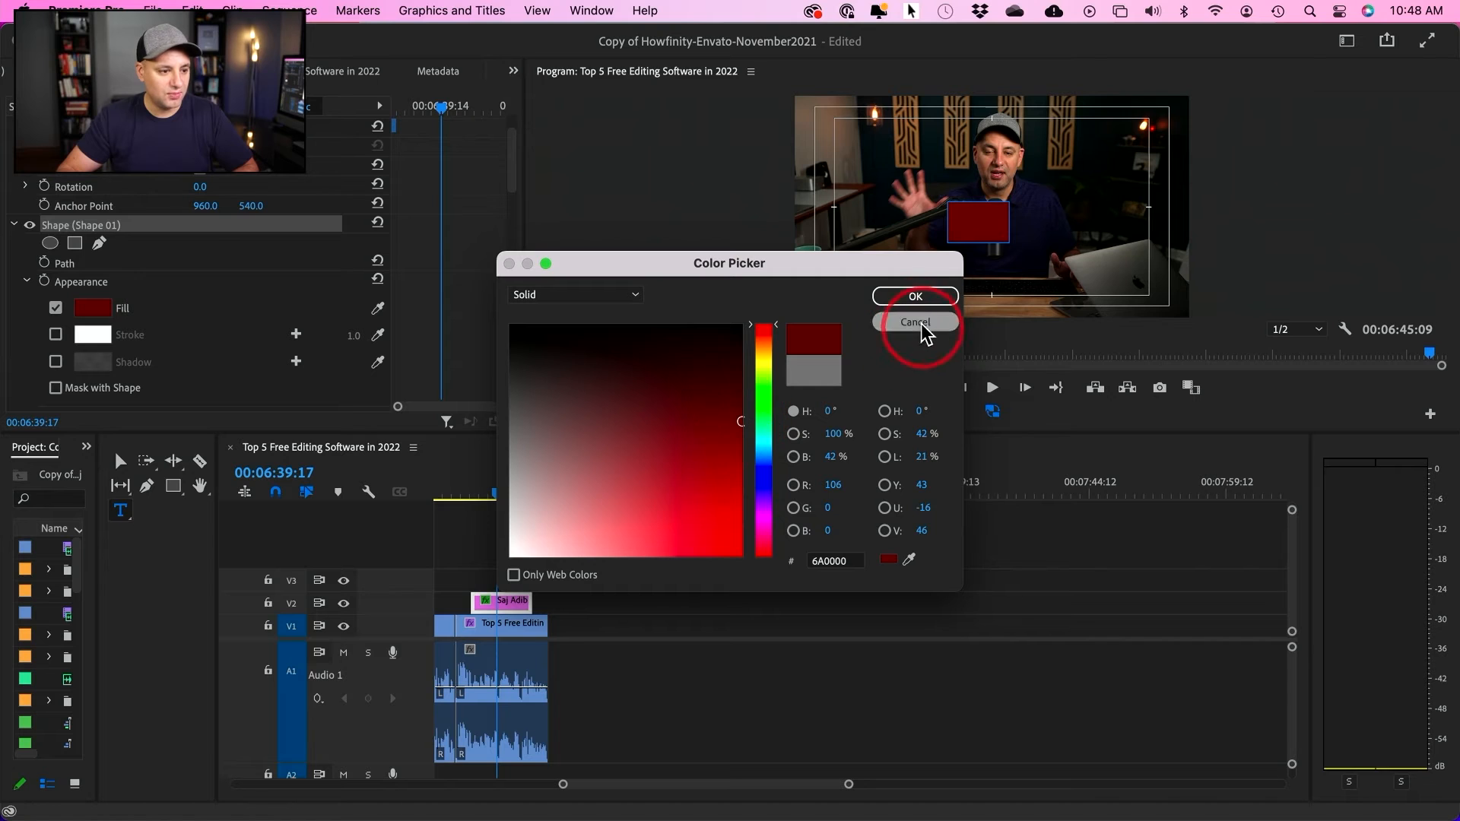
left_click(914, 323)
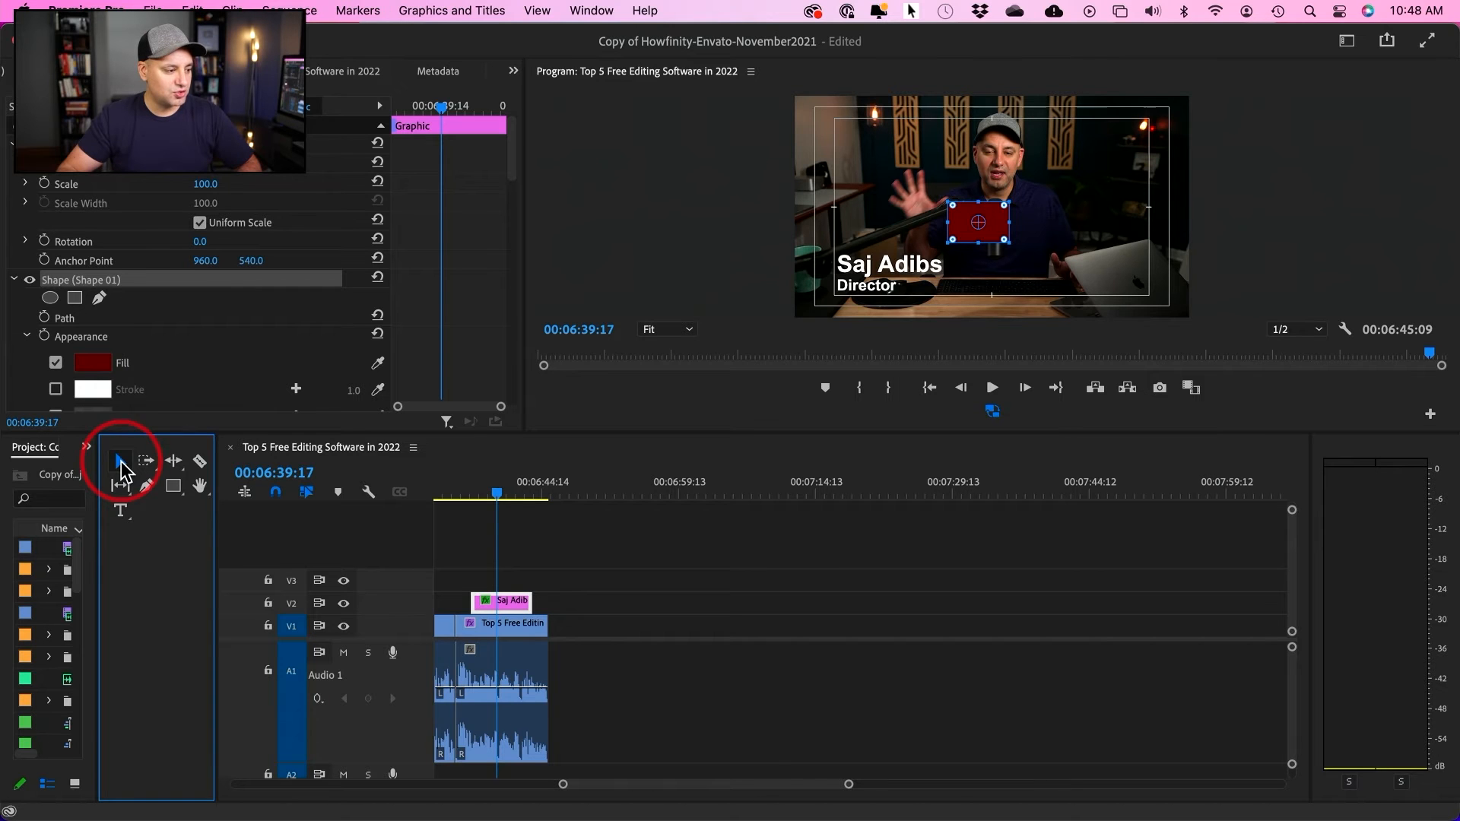
Step: Reorder the graphic's layers so the text sits above the dark red rectangle
key("v")
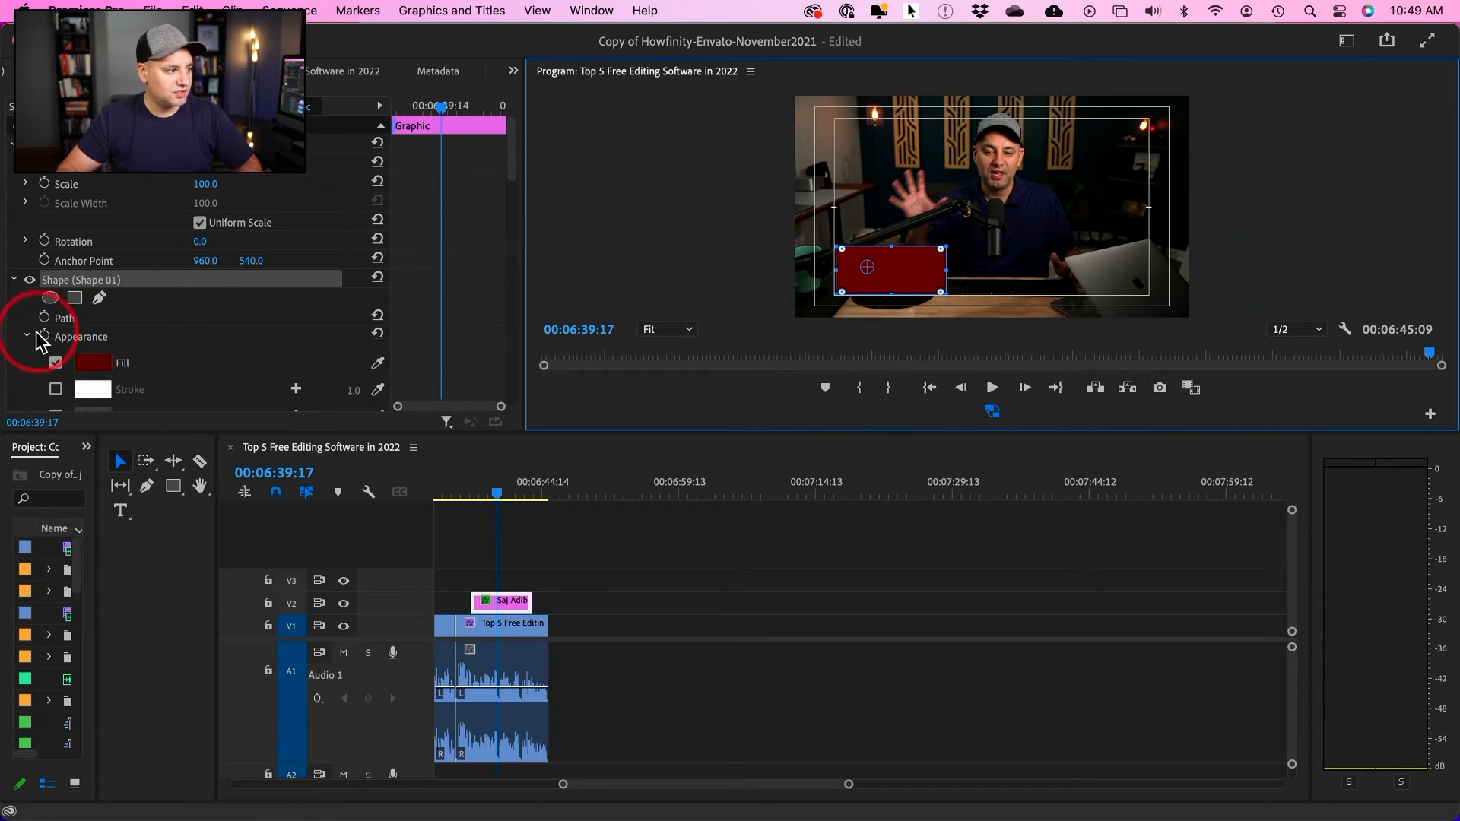
left_click(14, 281)
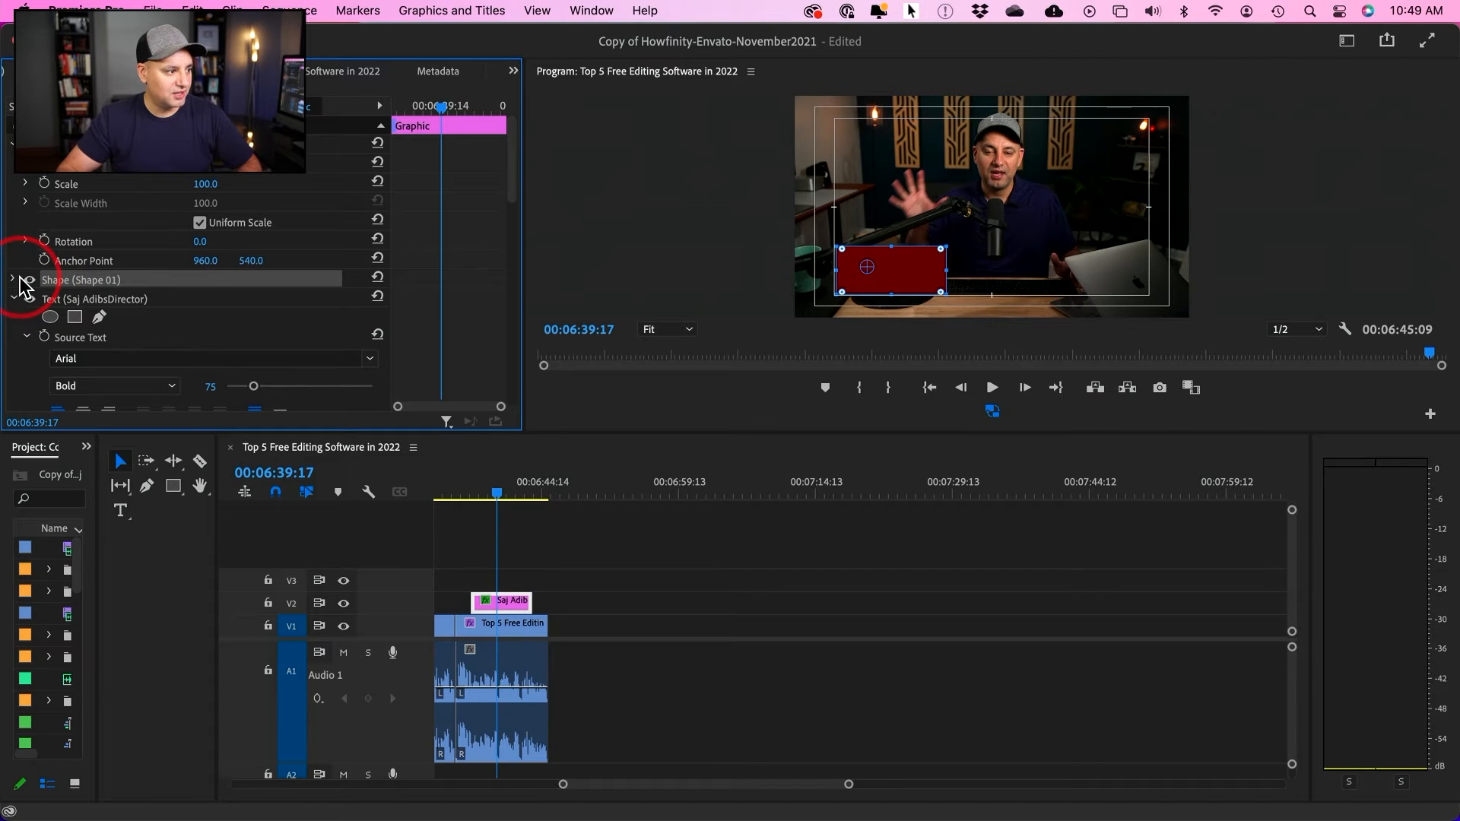
left_click(12, 317)
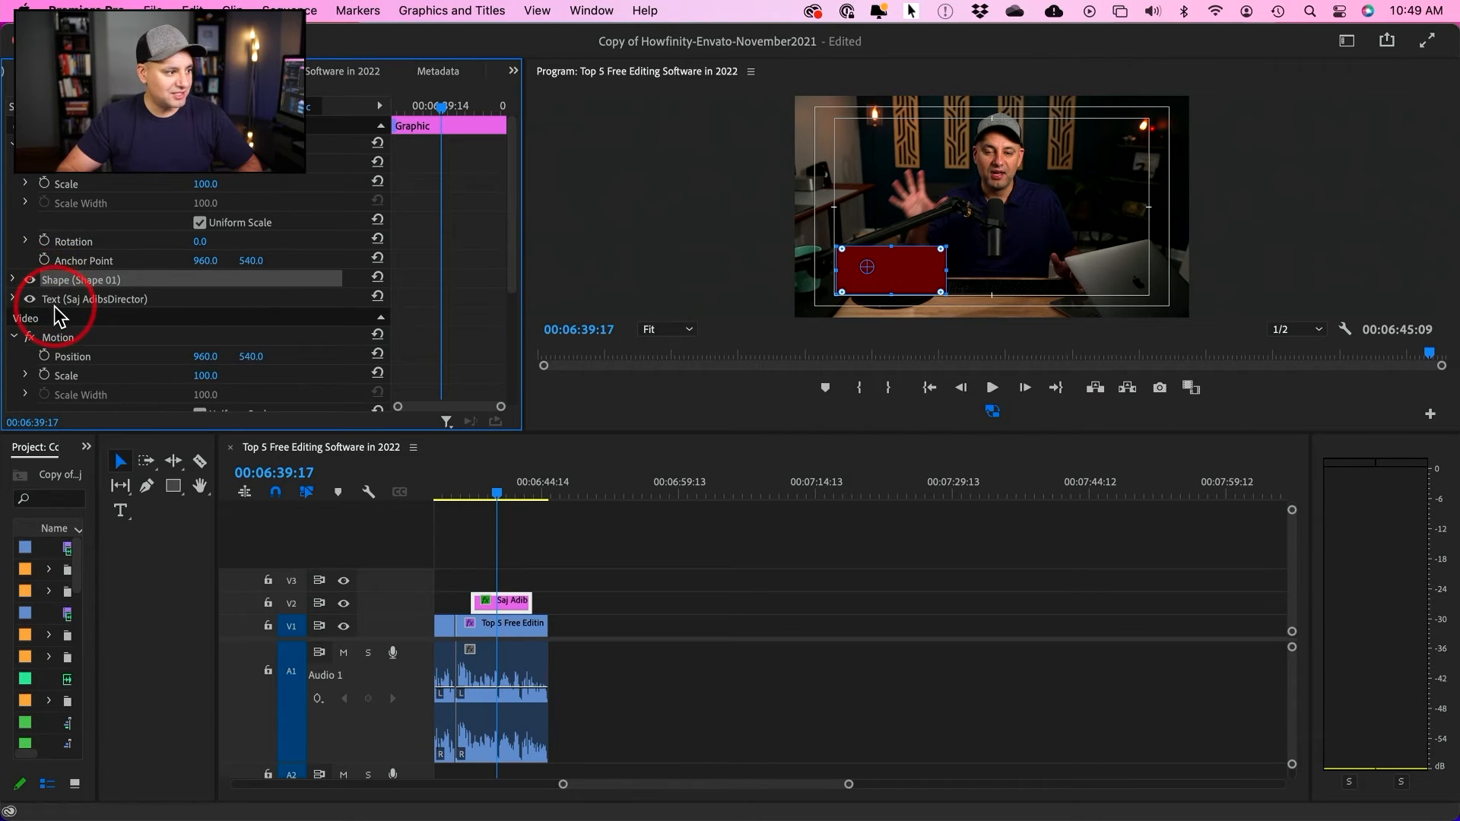
left_click(93, 279)
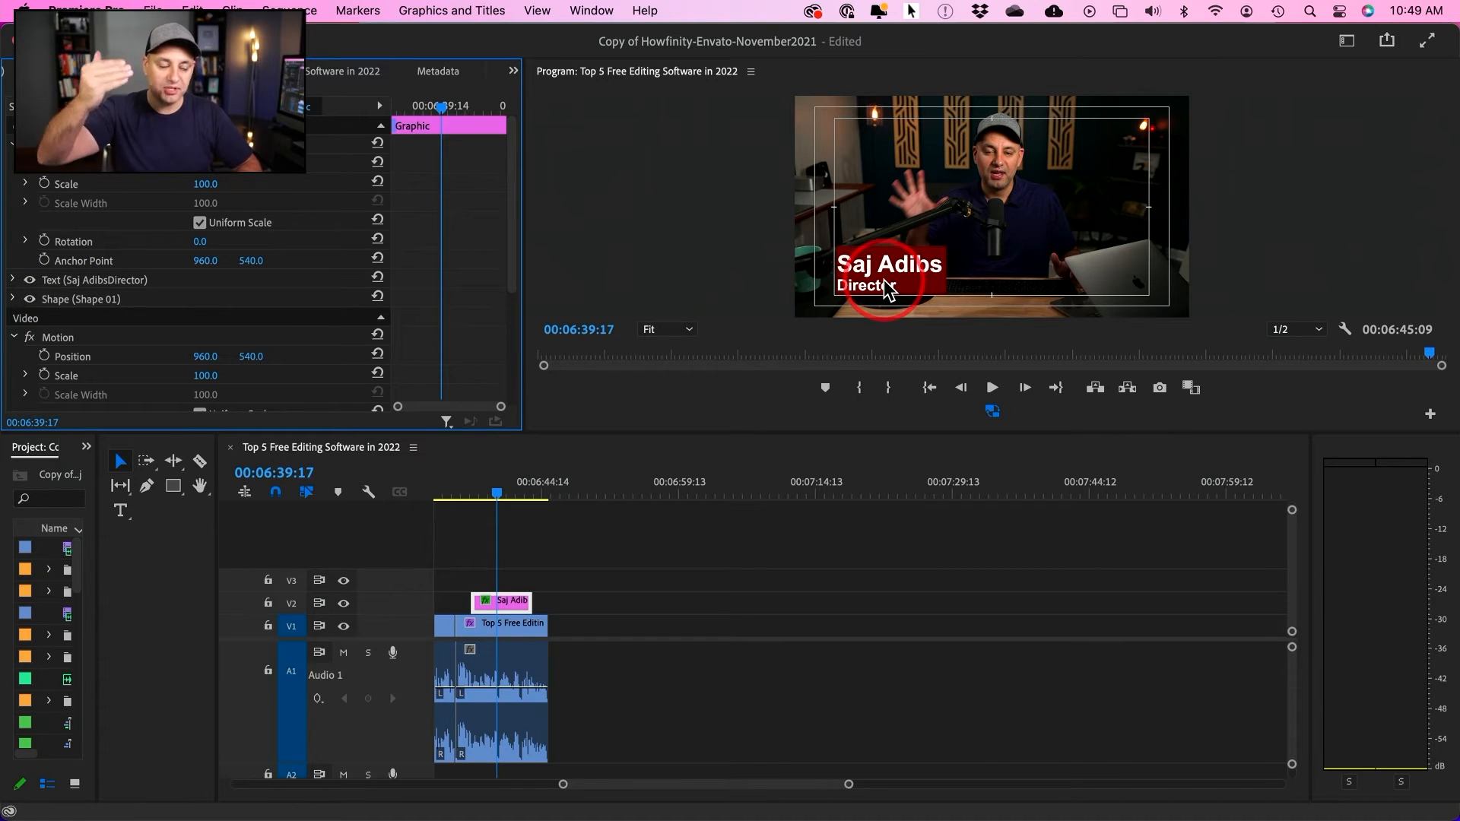
mouse_move(83, 312)
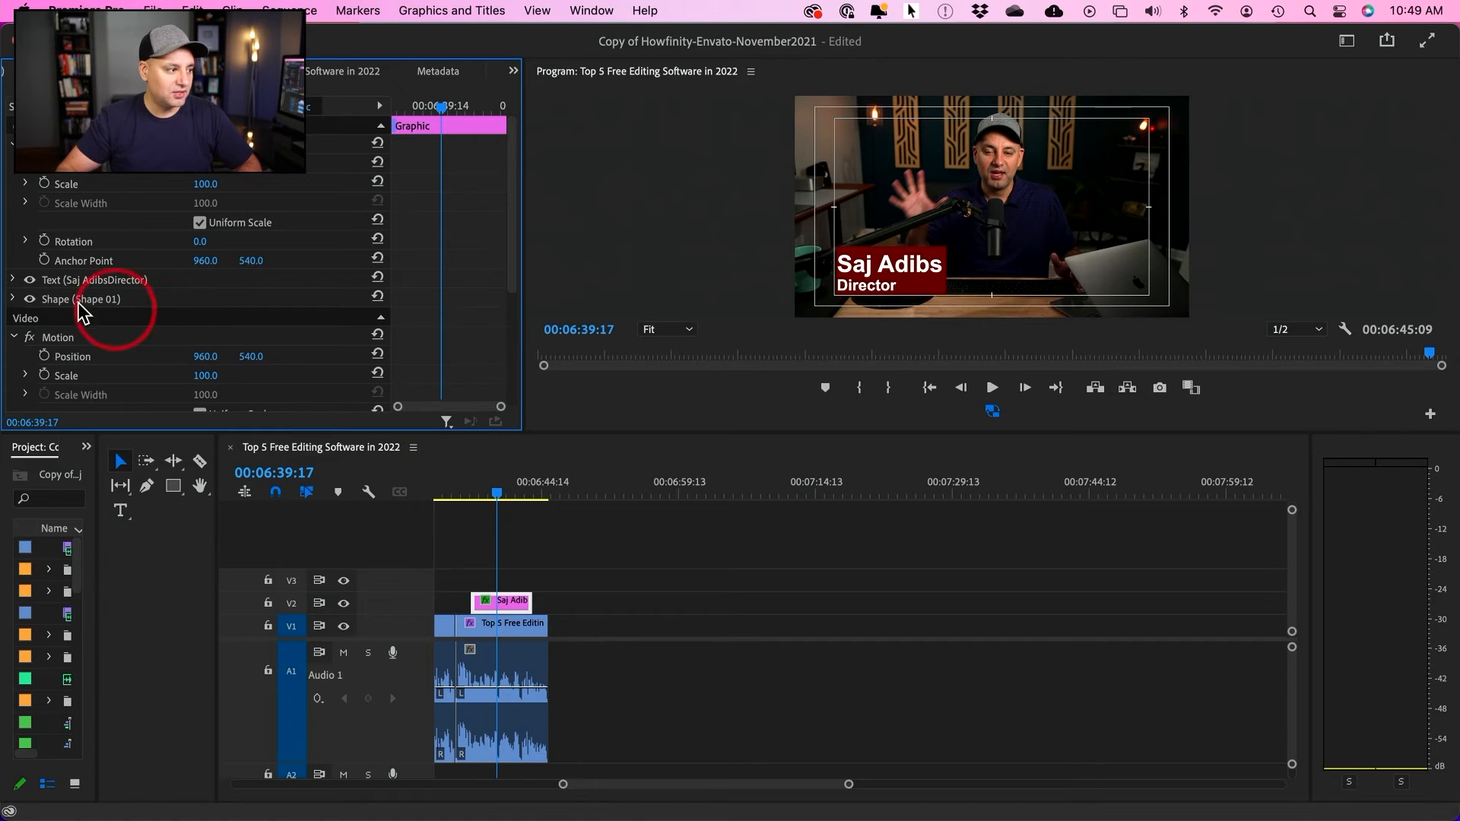
left_click(14, 299)
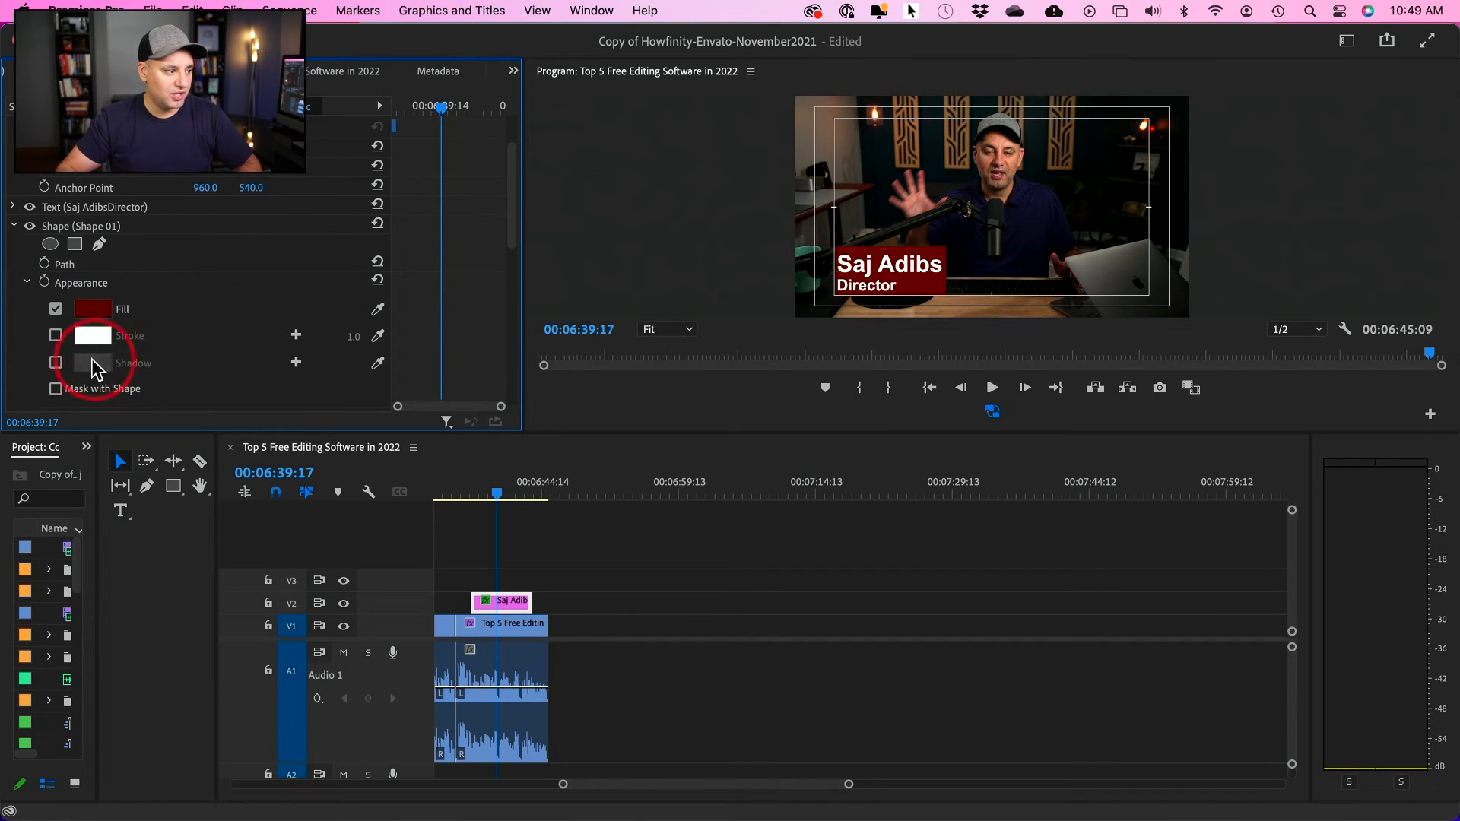
left_click(55, 362)
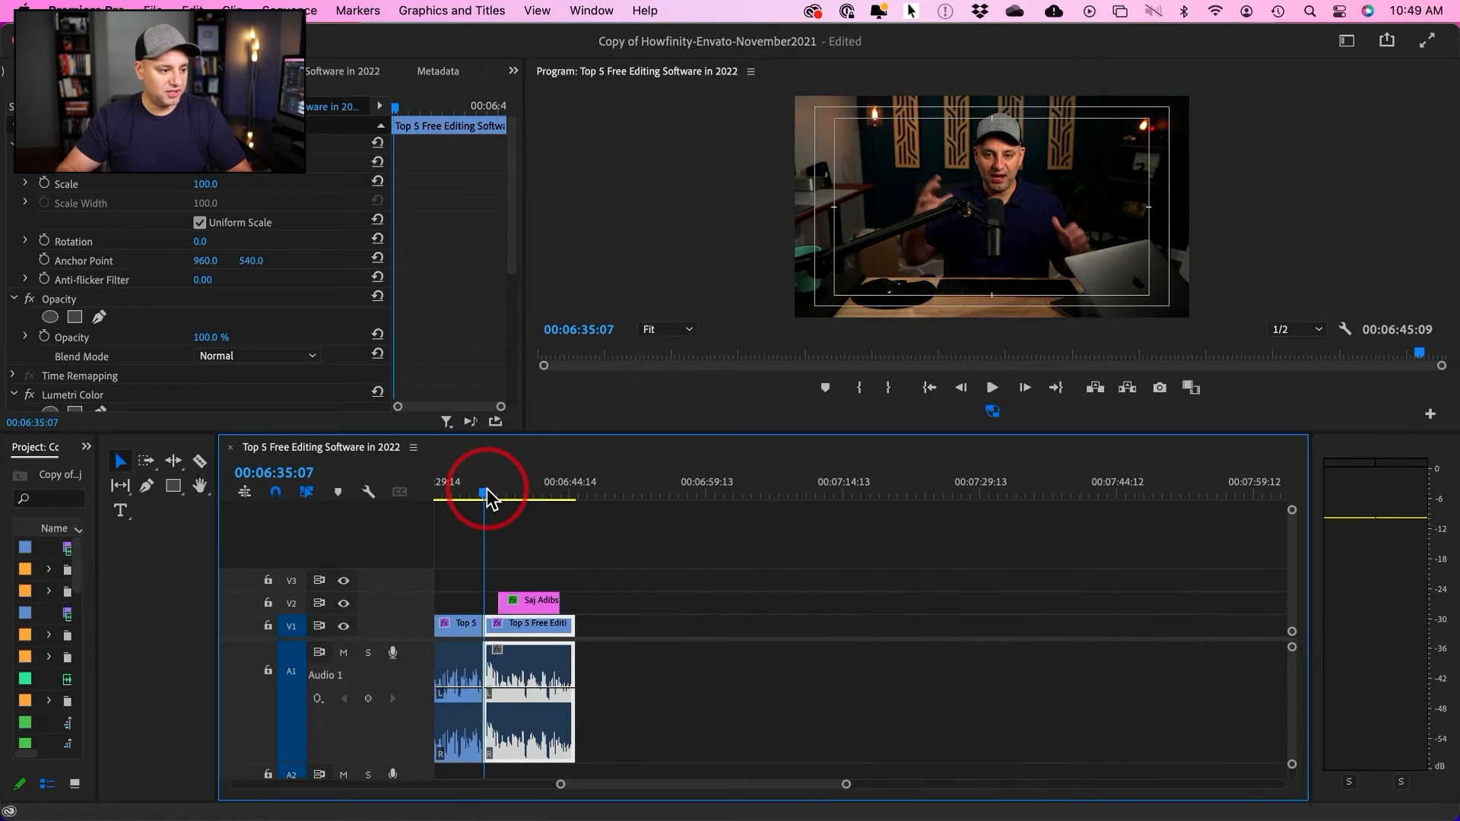
Step: Apply default transitions to the start edge of the Saj Adibs clip on V2
left_click(992, 387)
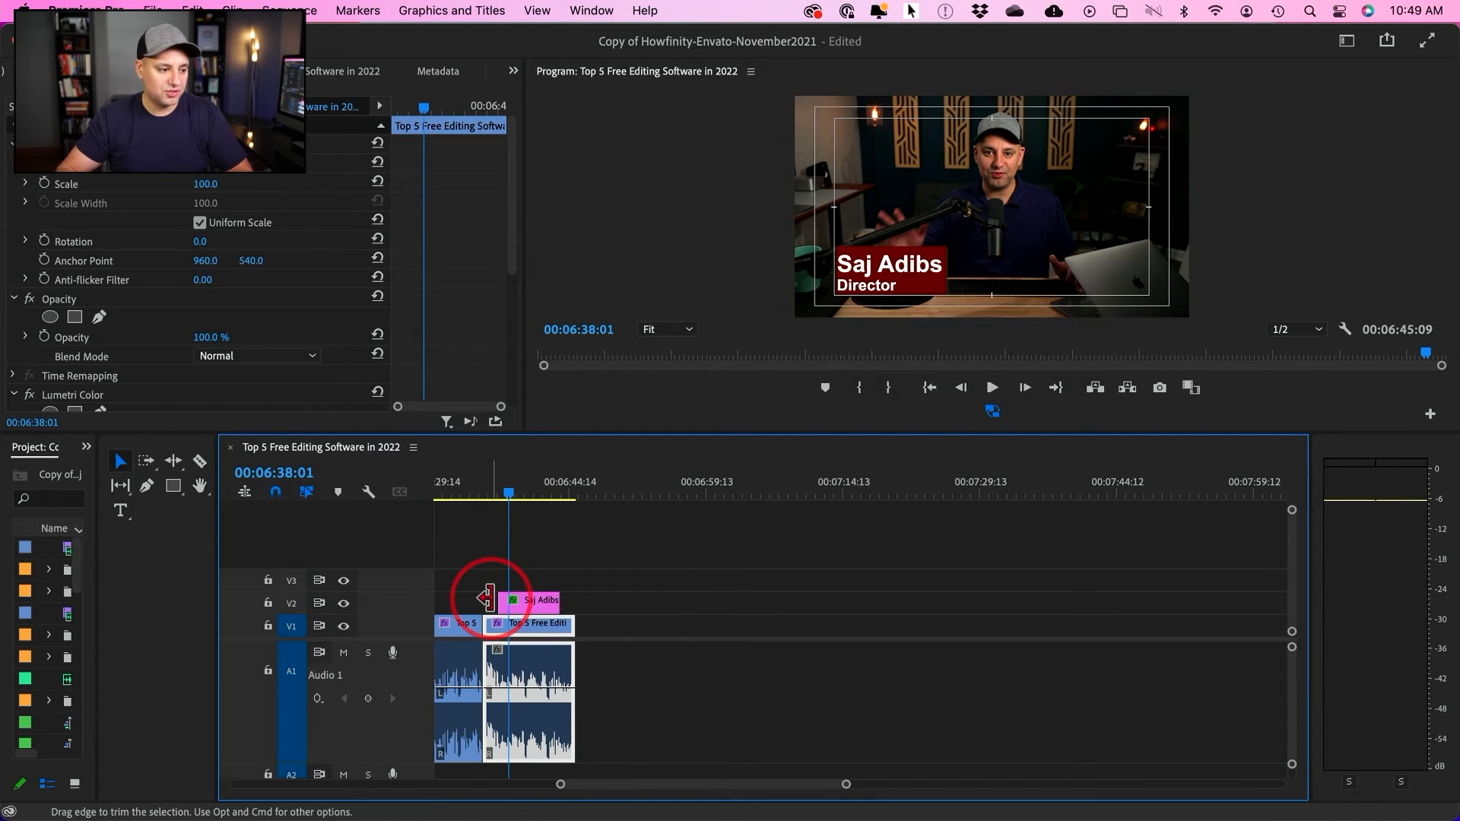
right_click(495, 600)
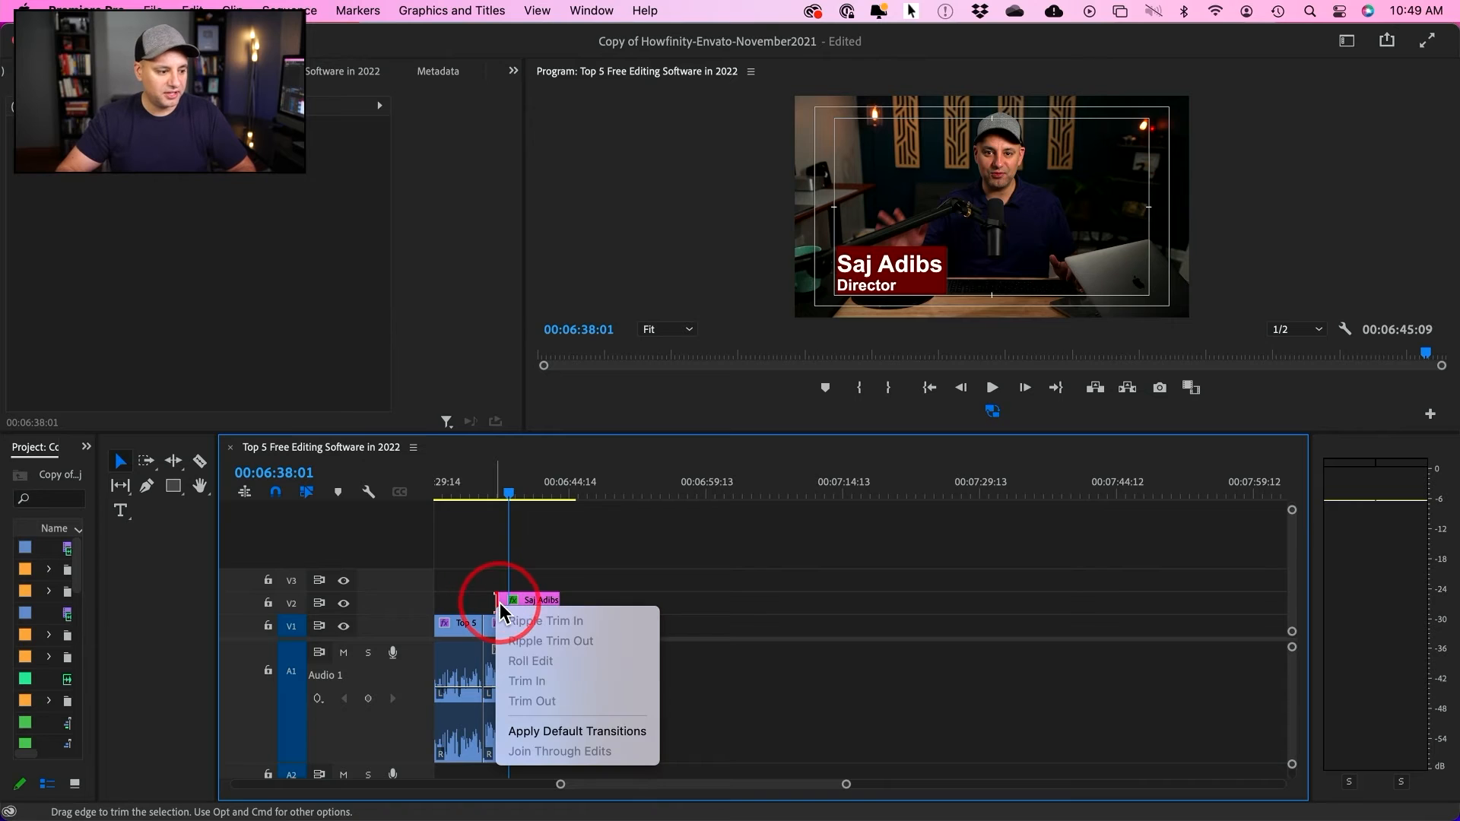
left_click(577, 731)
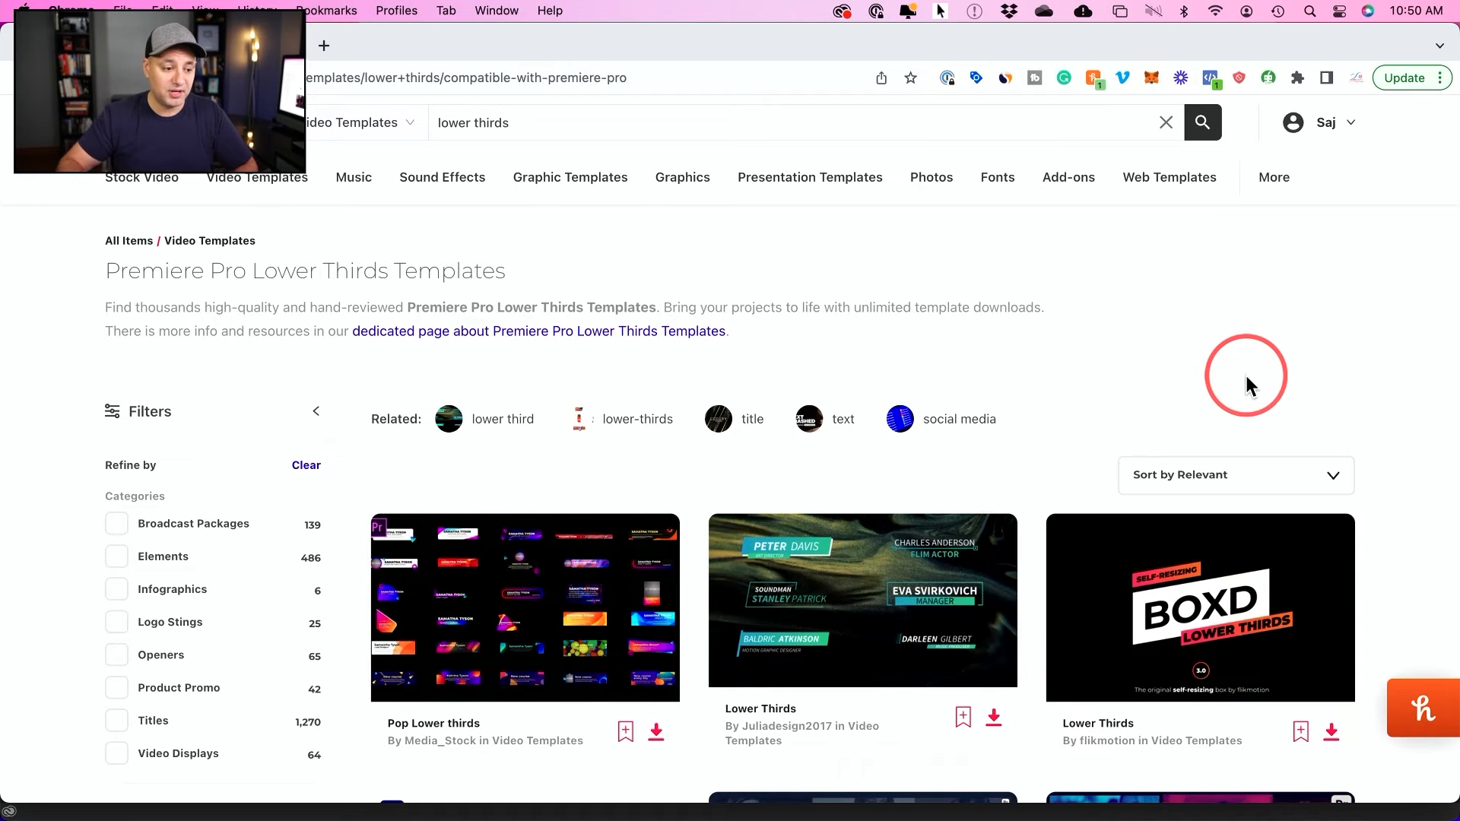
mouse_move(652, 167)
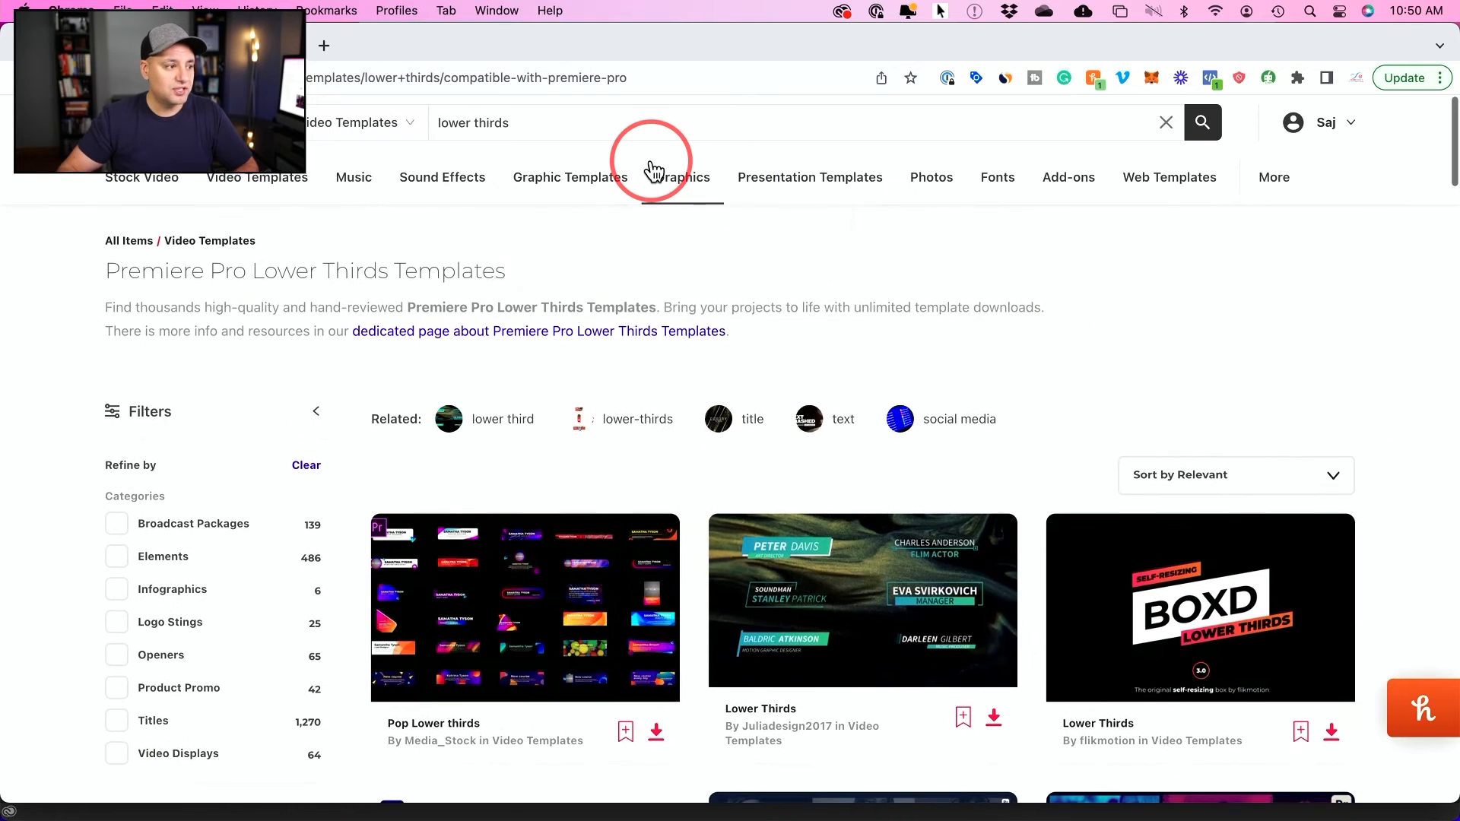
mouse_move(1091, 273)
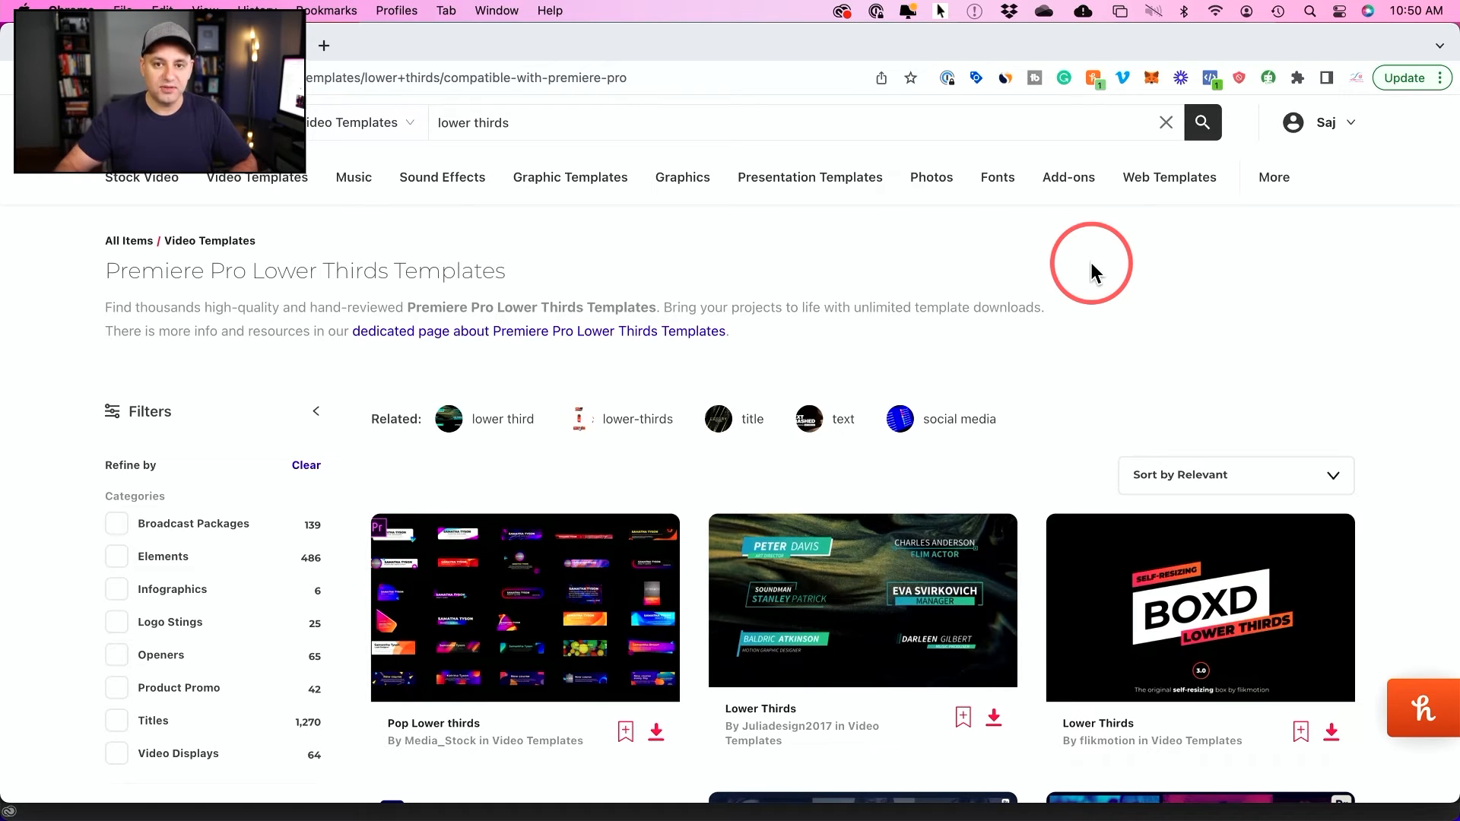
mouse_move(473, 123)
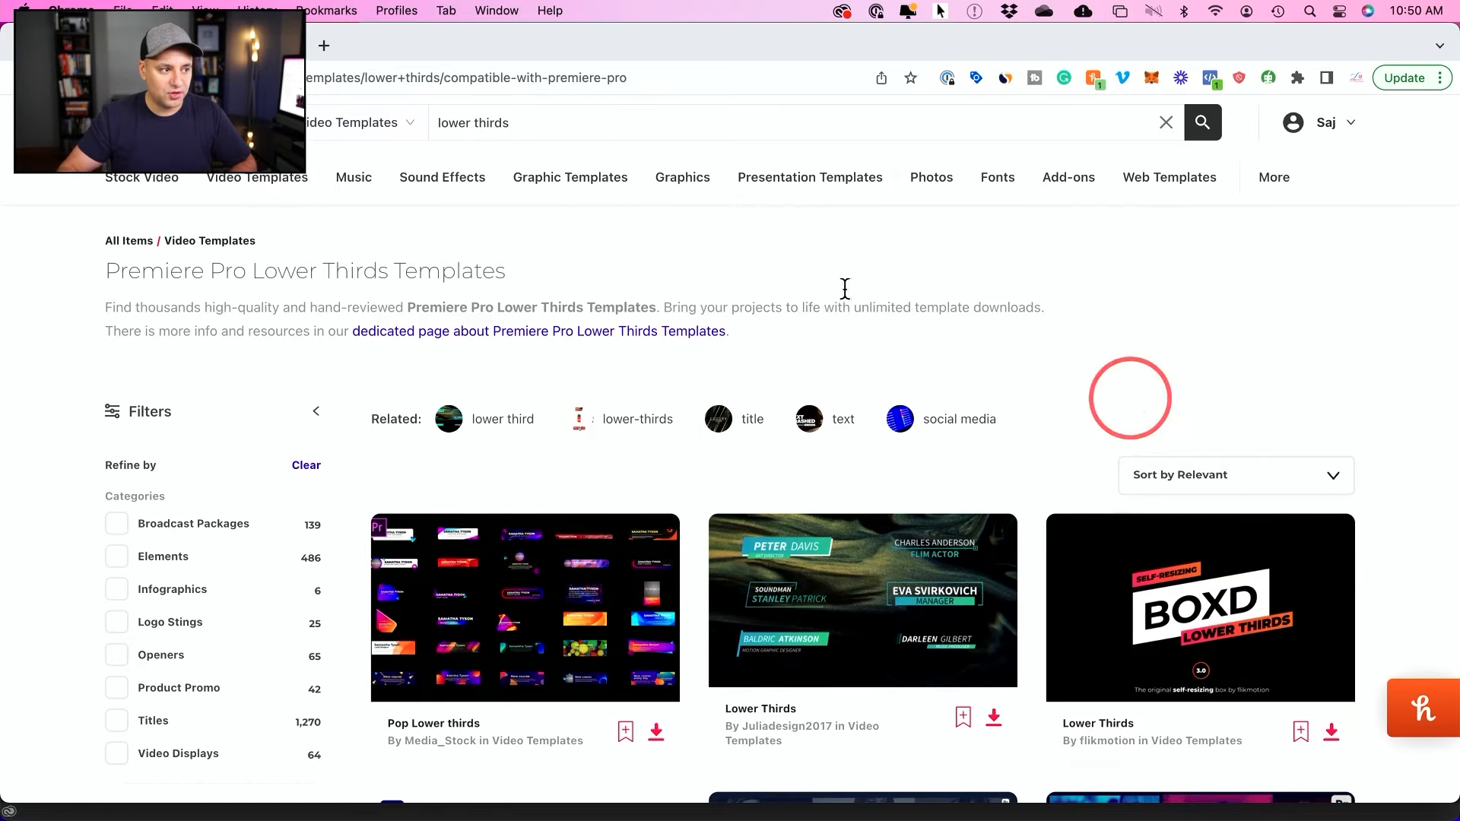
Step: Download the green Lower Thirds template from Envato results and open its zip
scroll("down", 3)
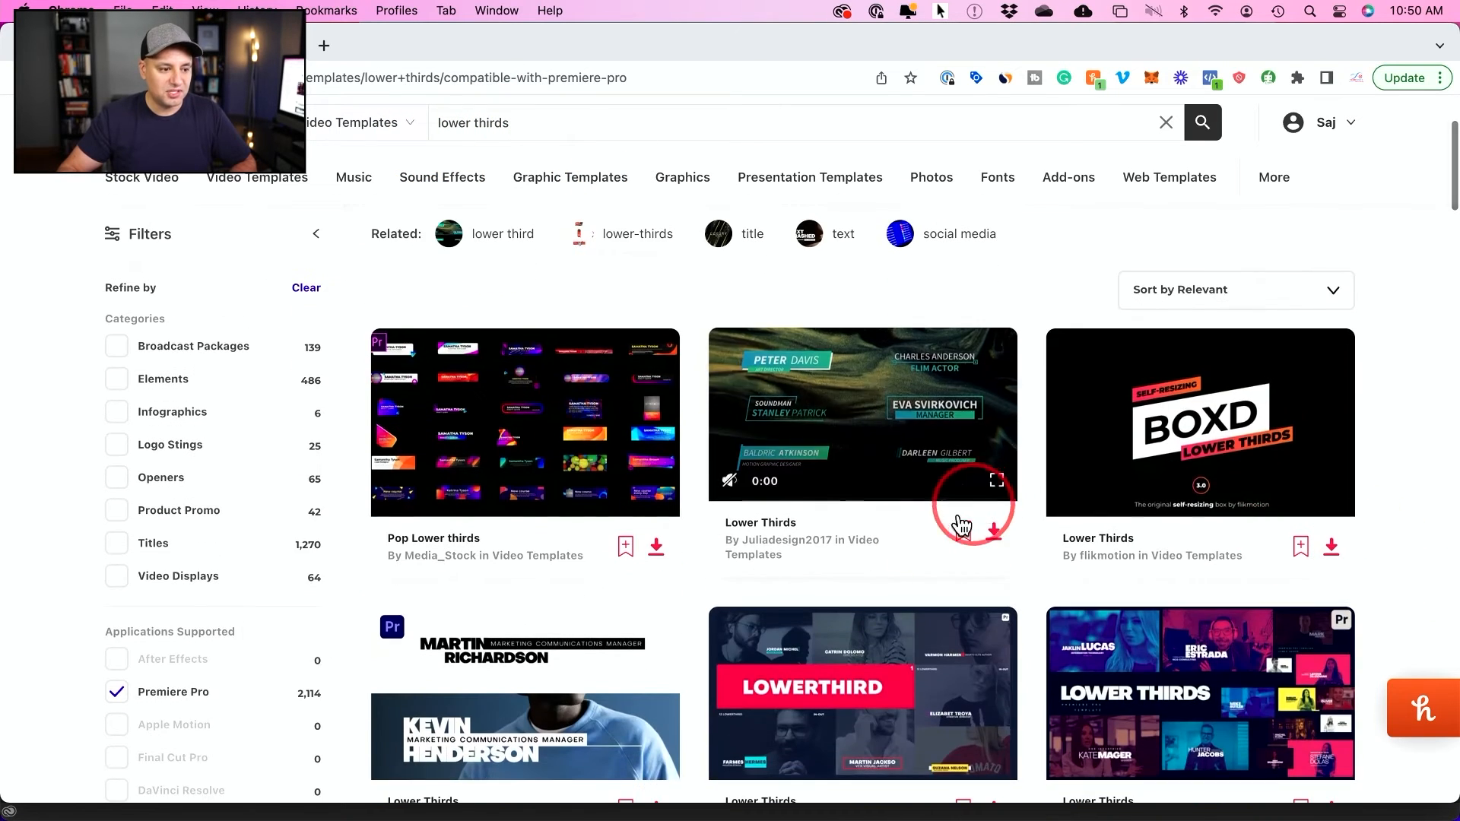
mouse_move(846, 417)
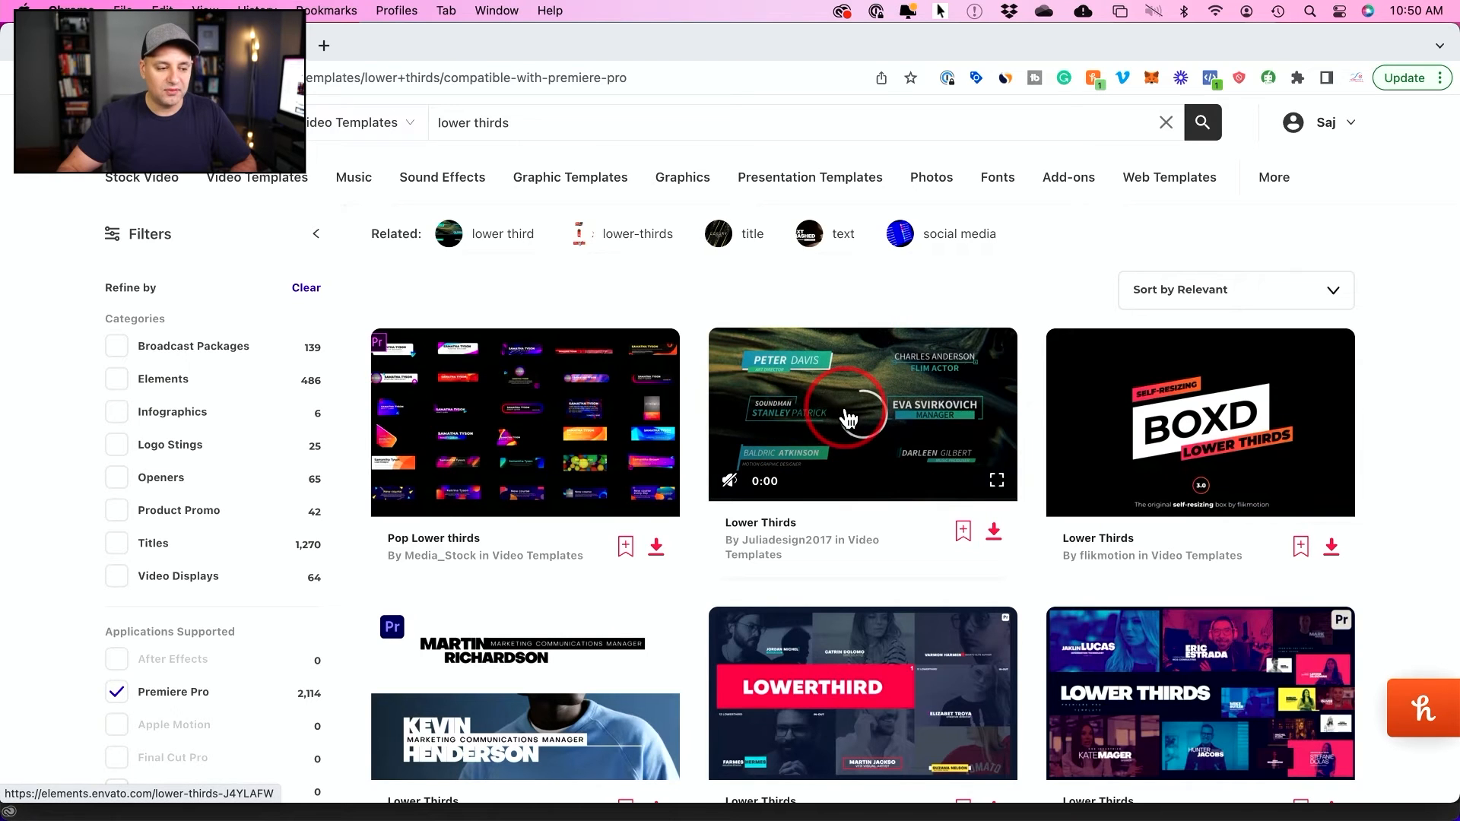
mouse_move(1389, 419)
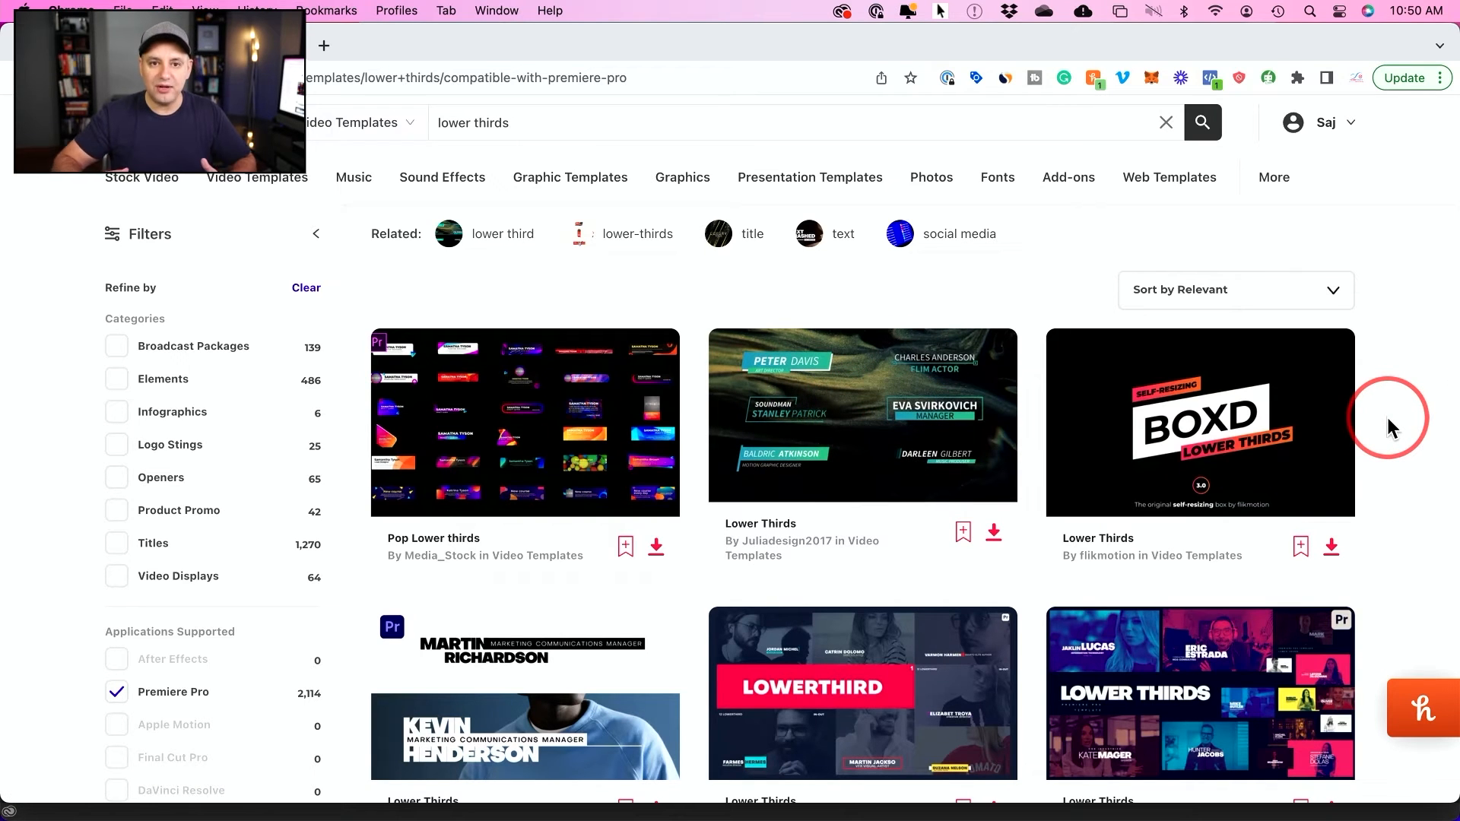
scroll("down", 3)
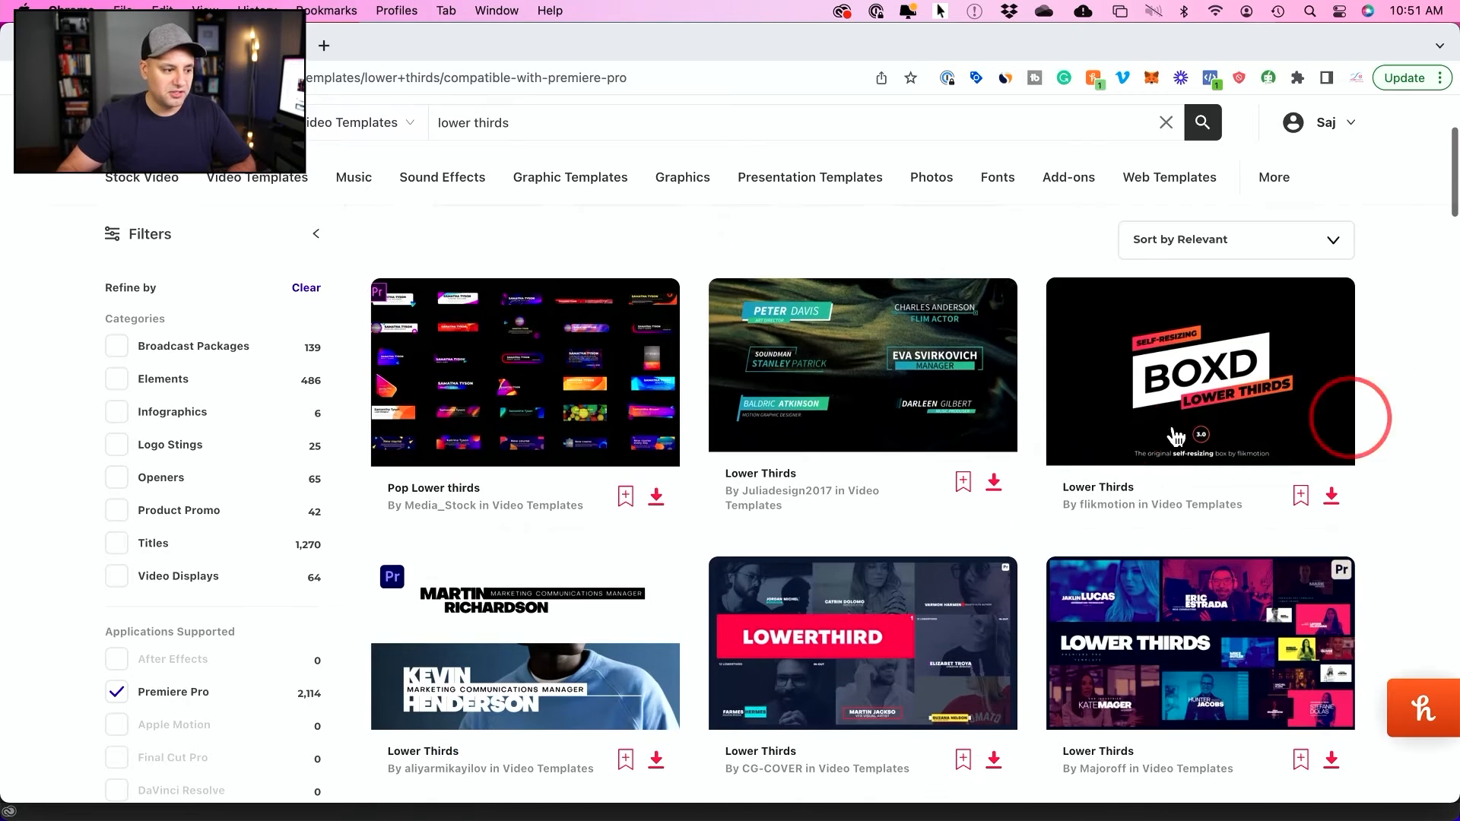
mouse_move(526, 383)
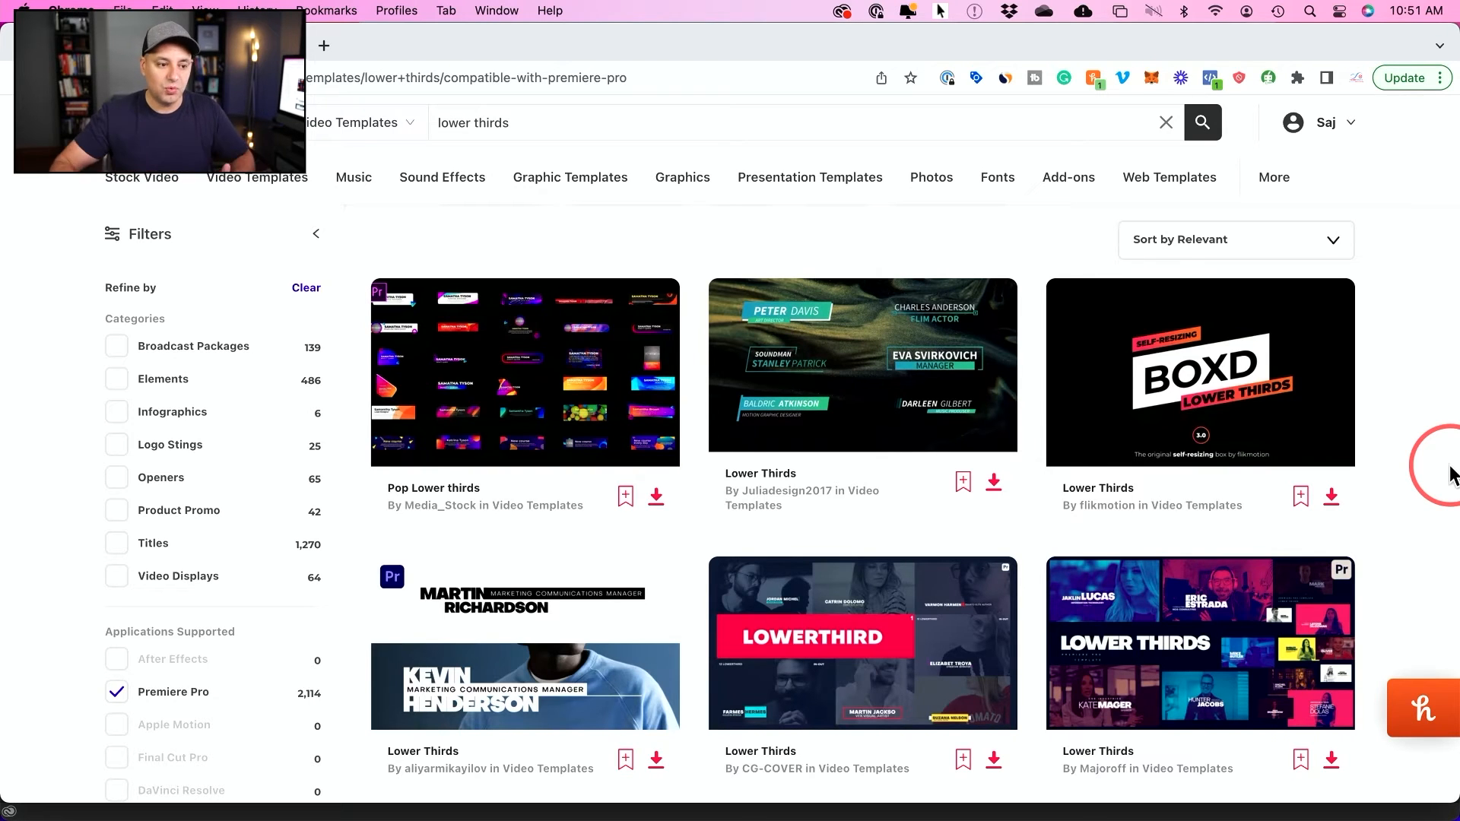
scroll("up", 3)
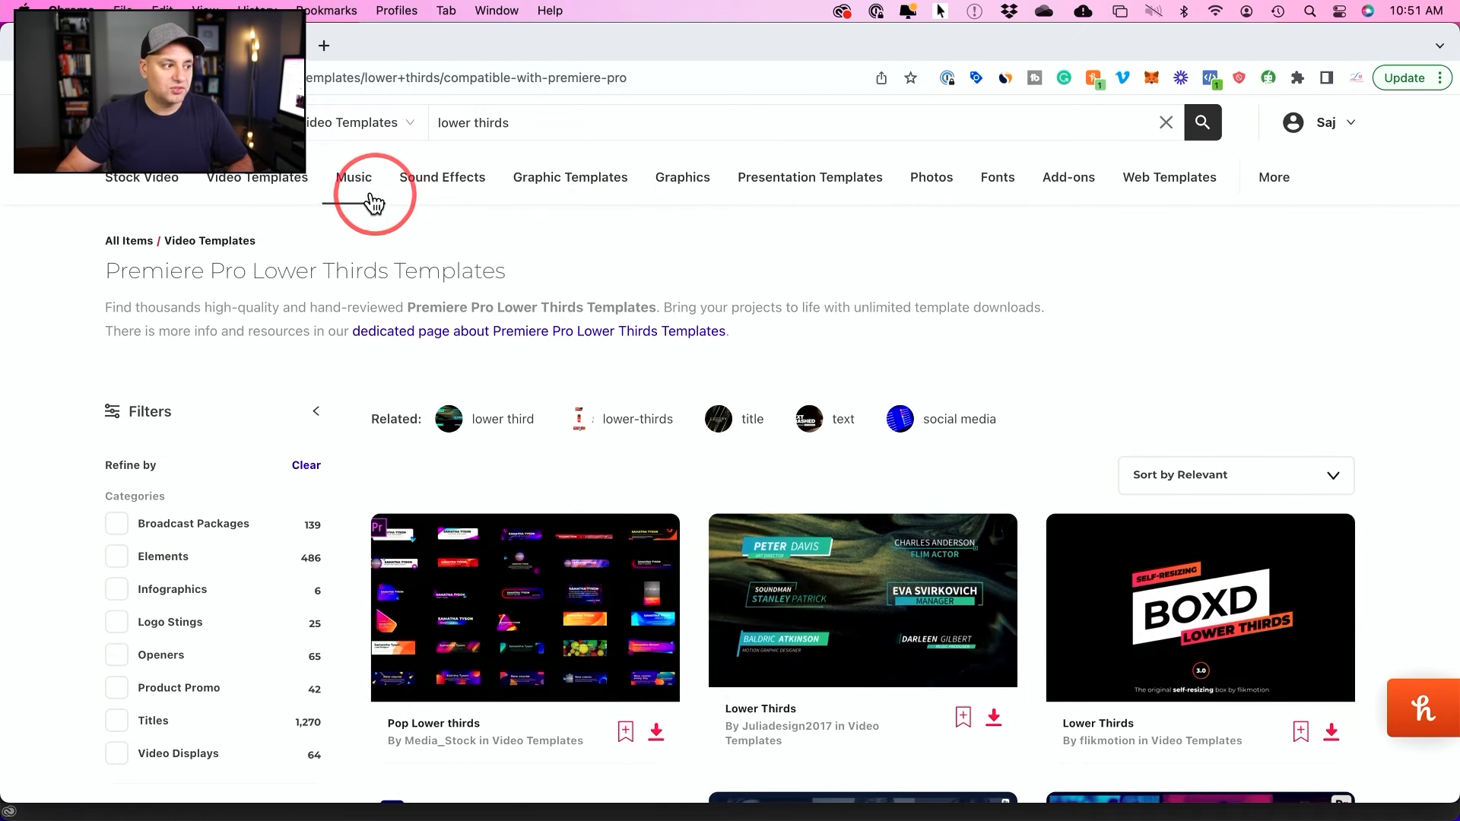
mouse_move(142, 177)
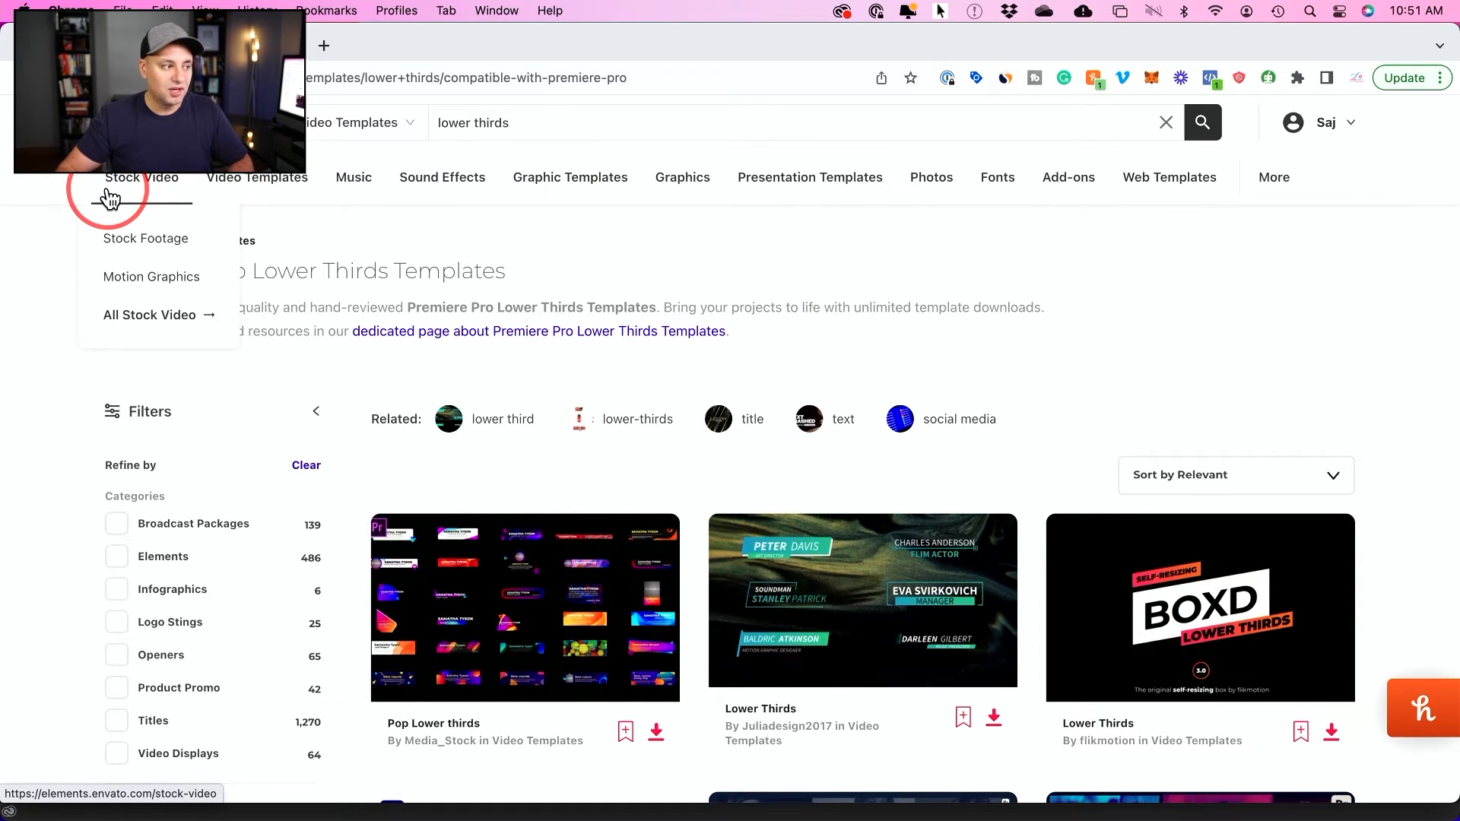
mouse_move(1129, 296)
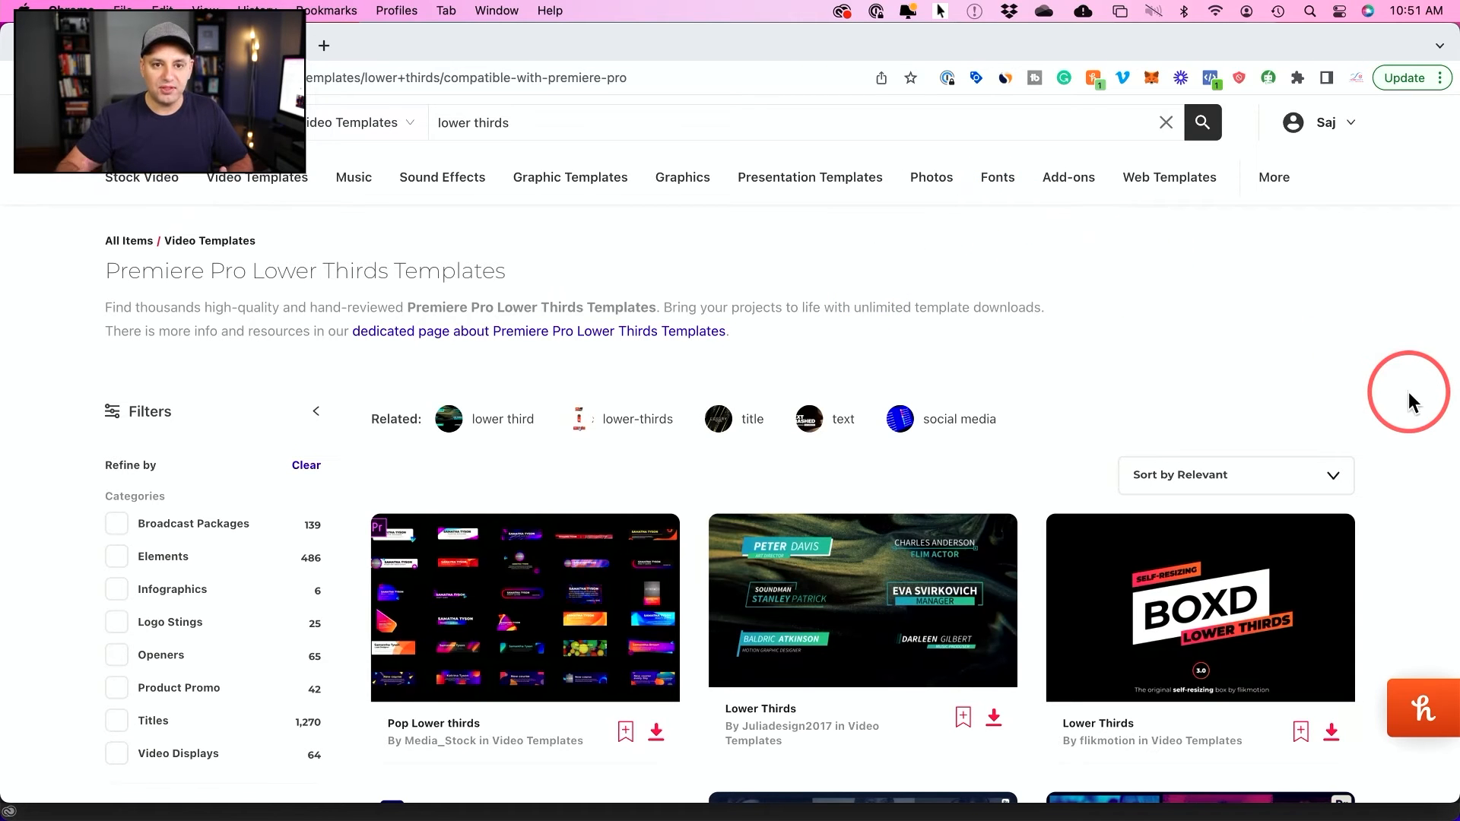
scroll("down", 3)
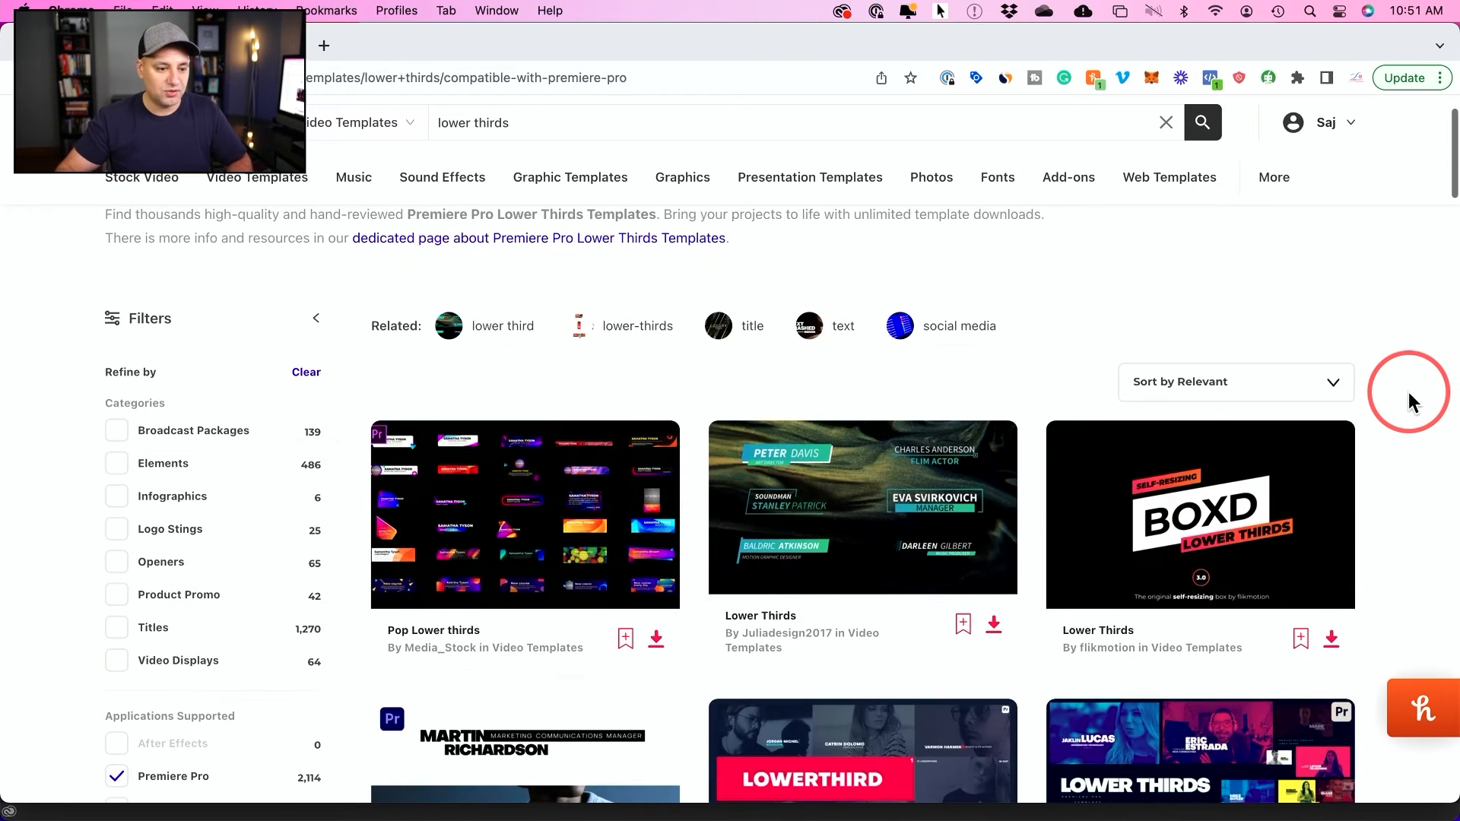
scroll("down", 3)
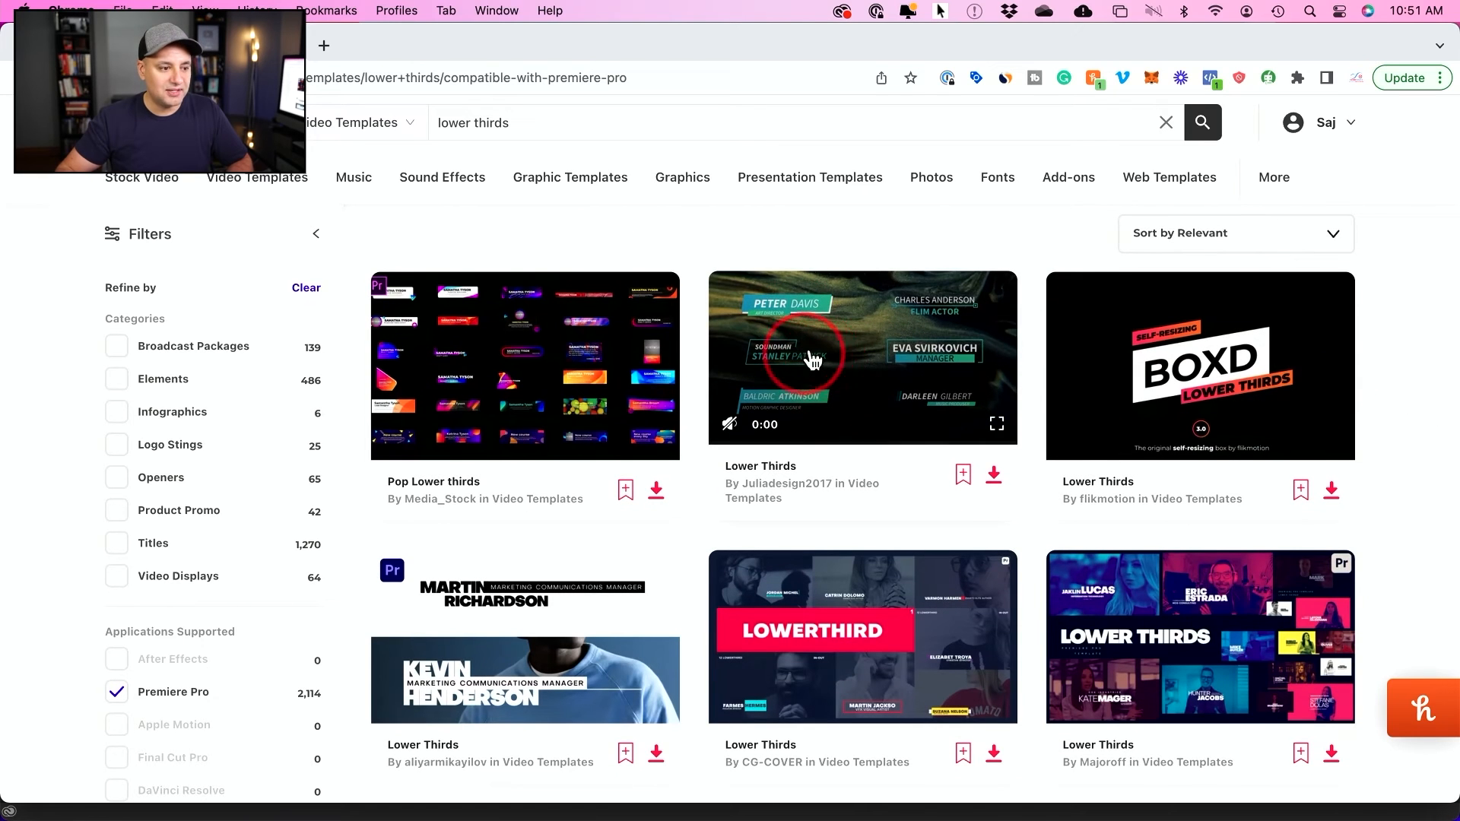
mouse_move(834, 366)
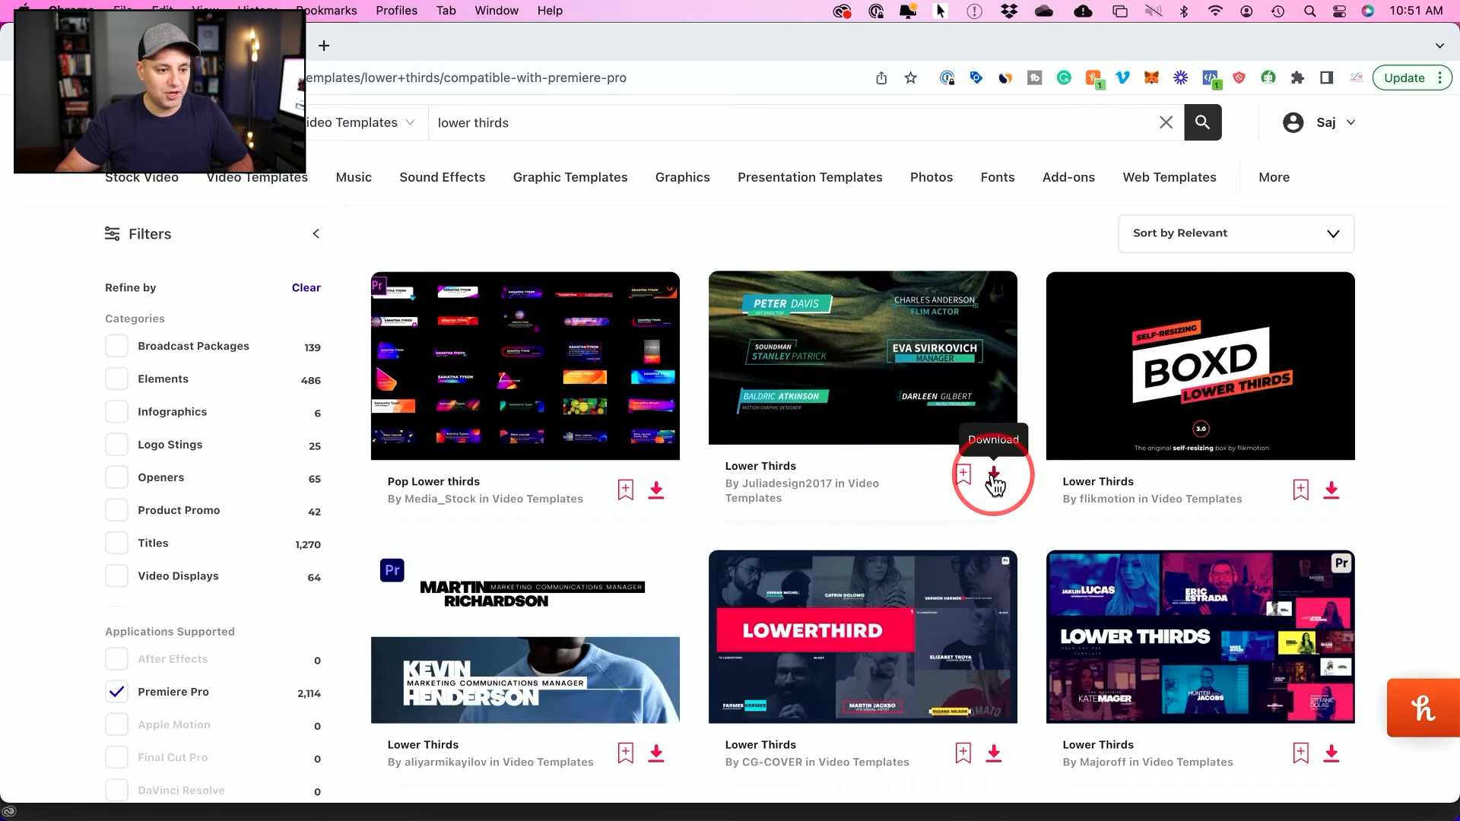
left_click(994, 478)
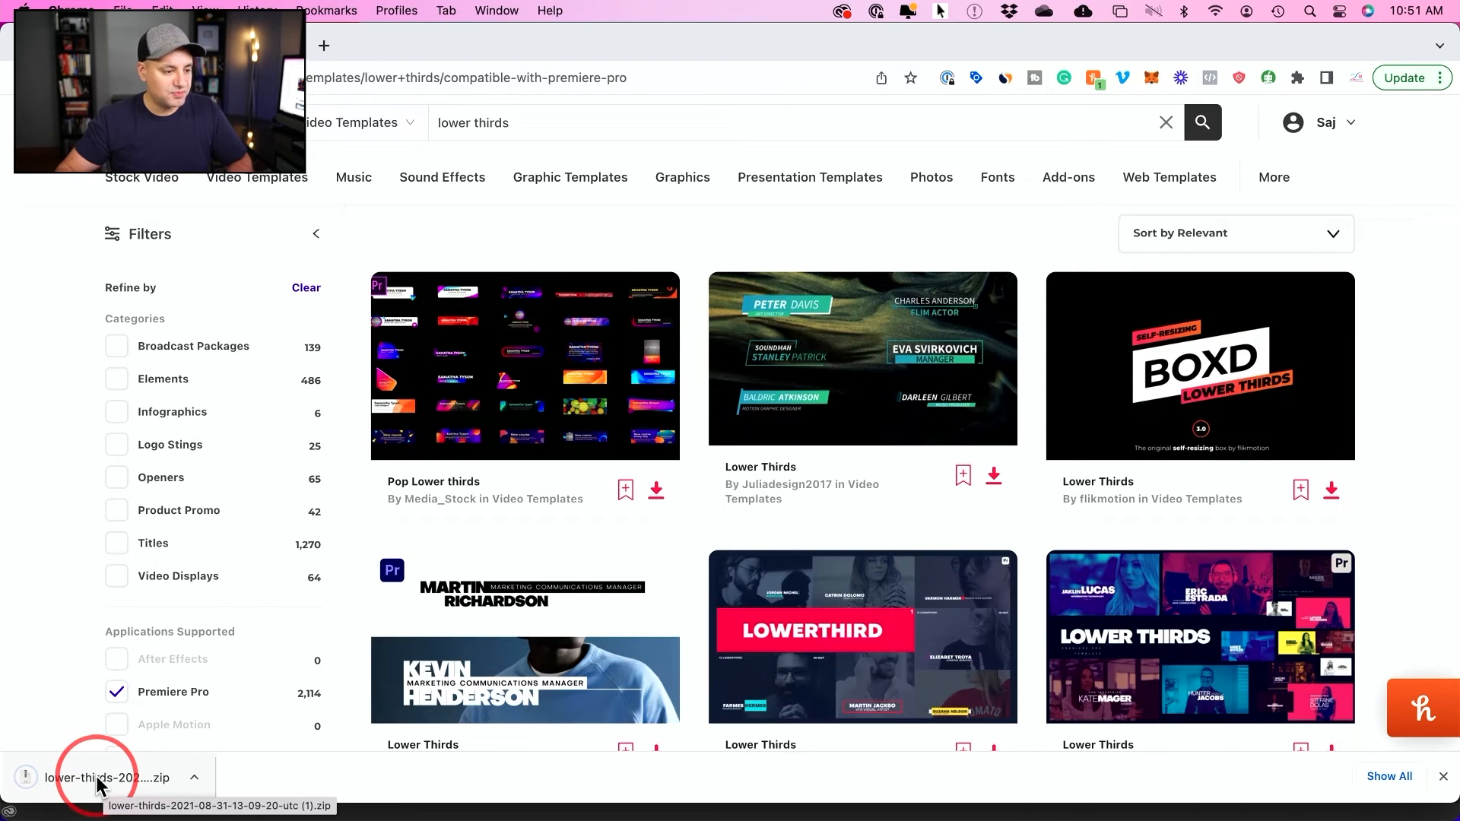
left_click(95, 777)
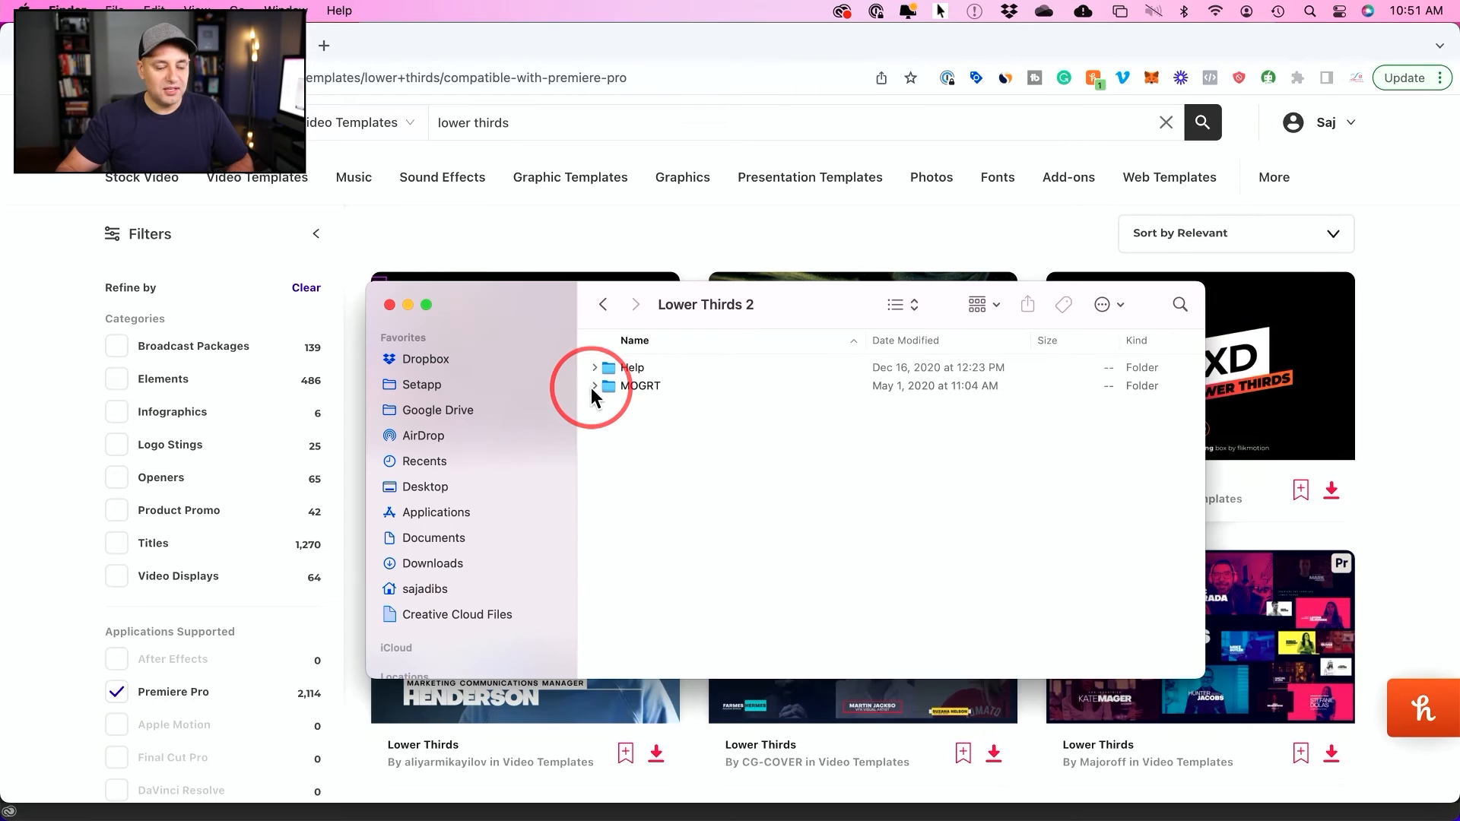
Step: Expand the Help and MOGRT folders and open Lower Thirds.mogrt
left_click(594, 367)
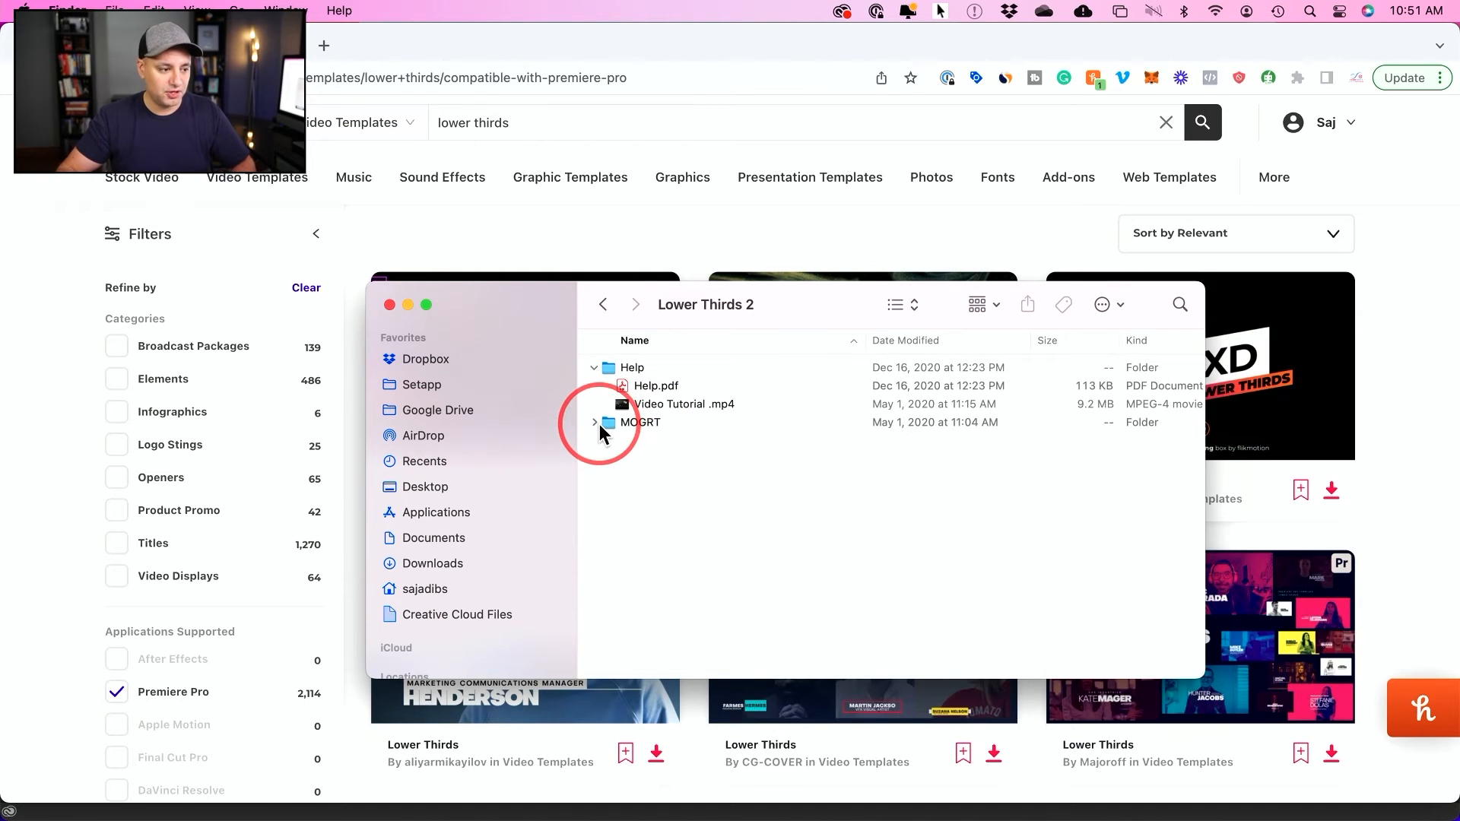
left_click(595, 422)
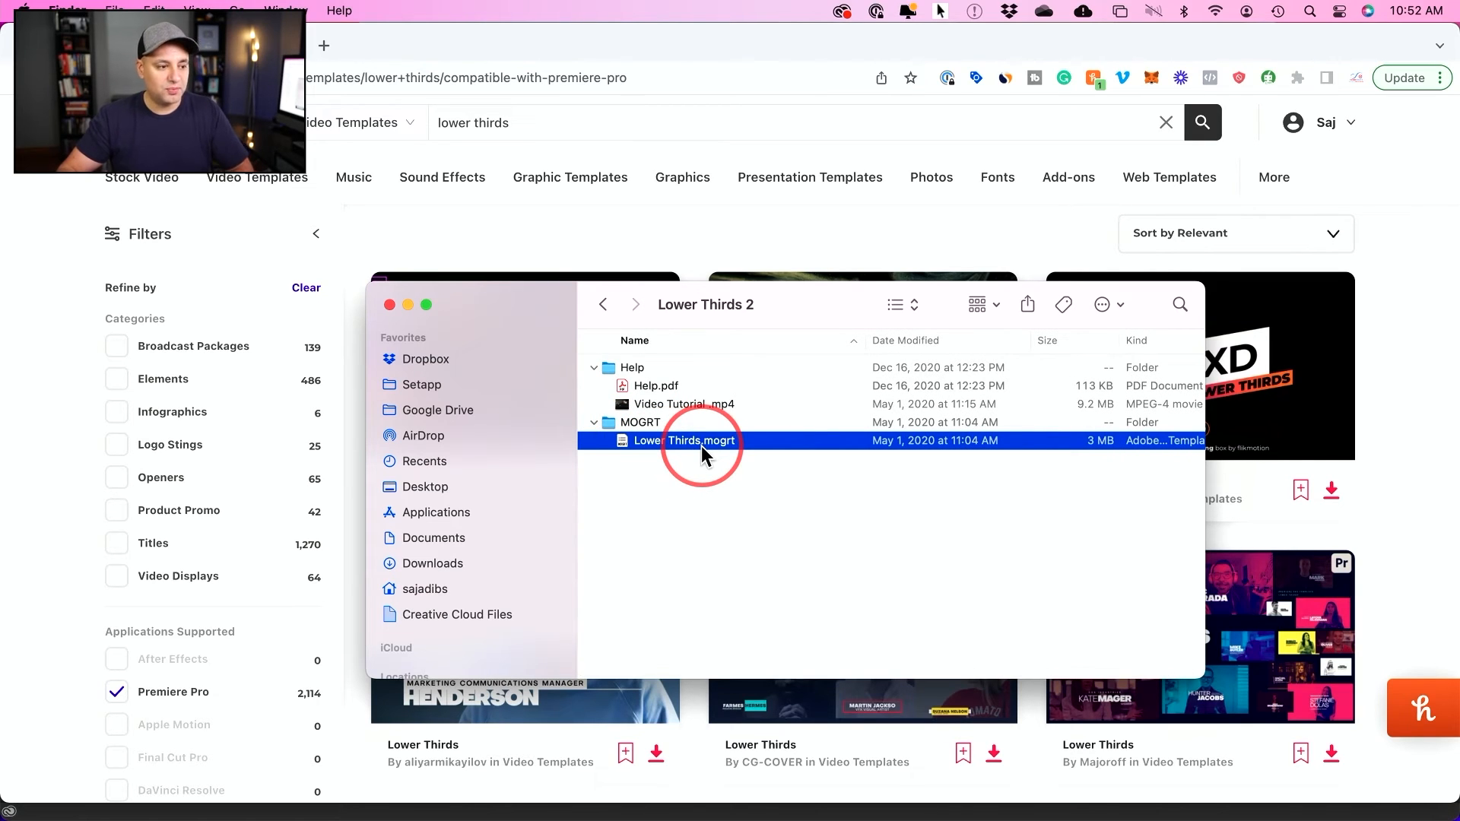
double_click(698, 441)
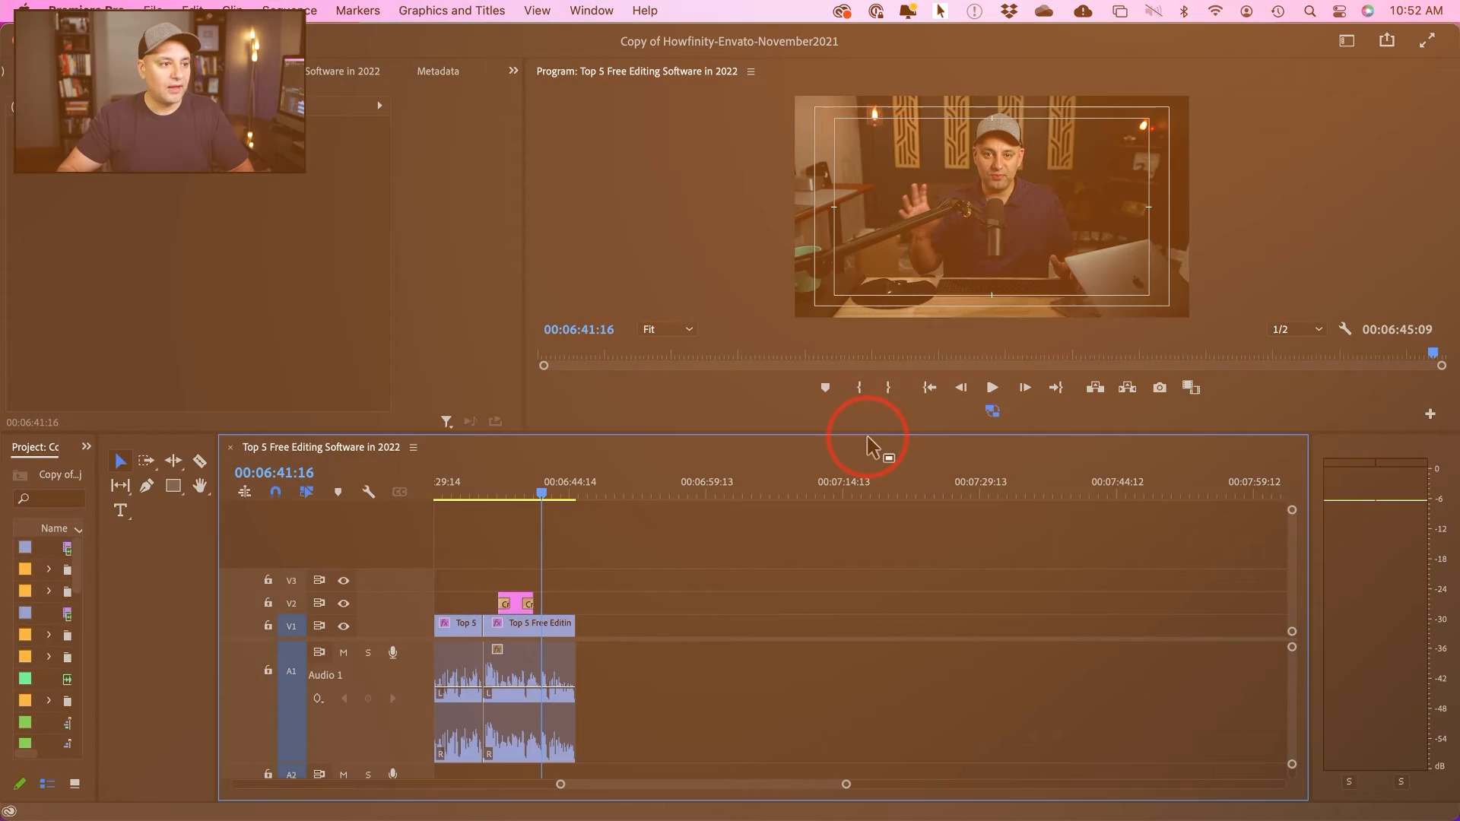
Step: Install Lower Thirds.mogrt through Install Motion Graphics Template in Essential Graphics
left_click(590, 9)
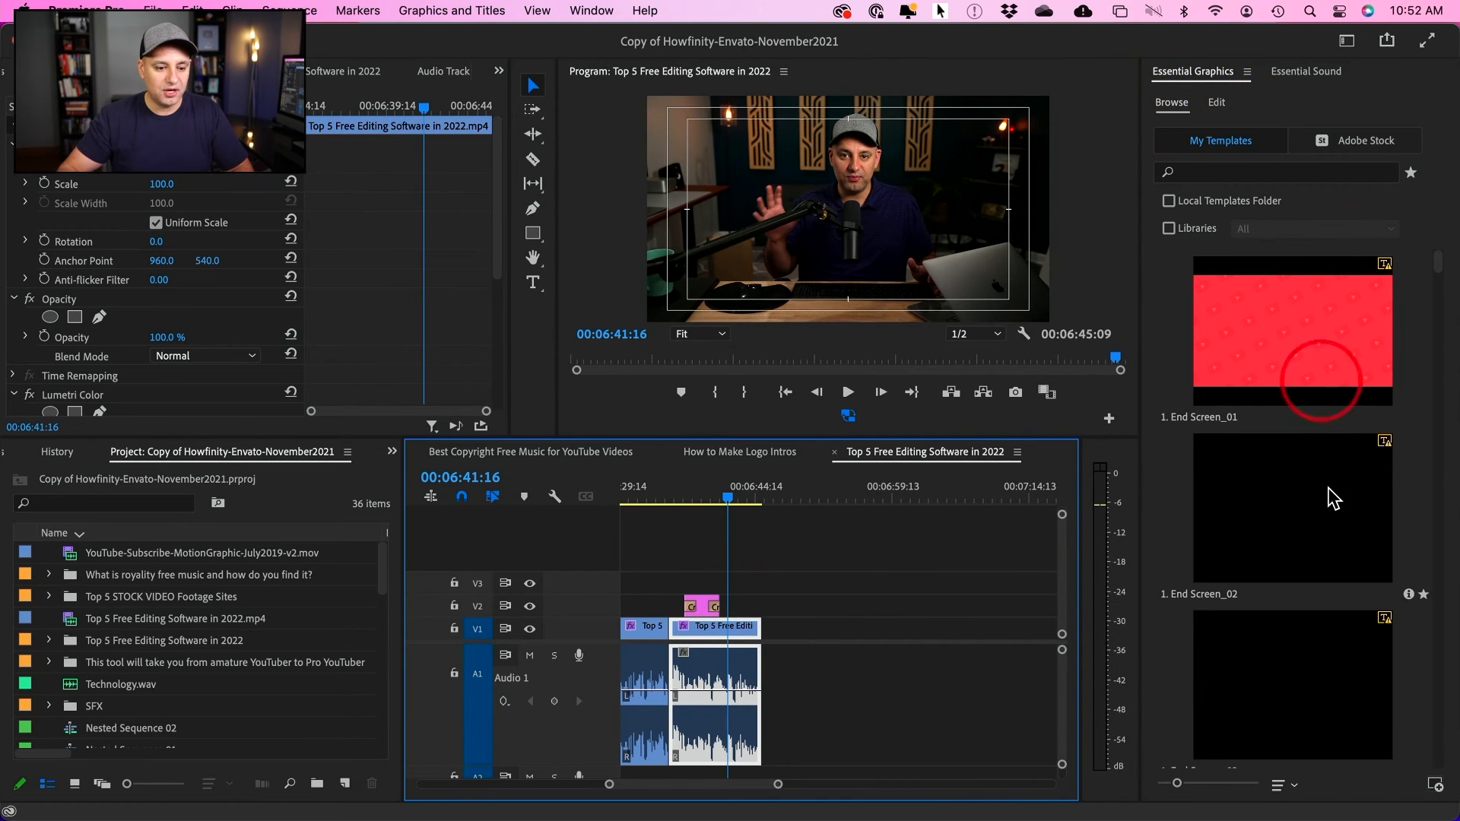
mouse_move(1437, 787)
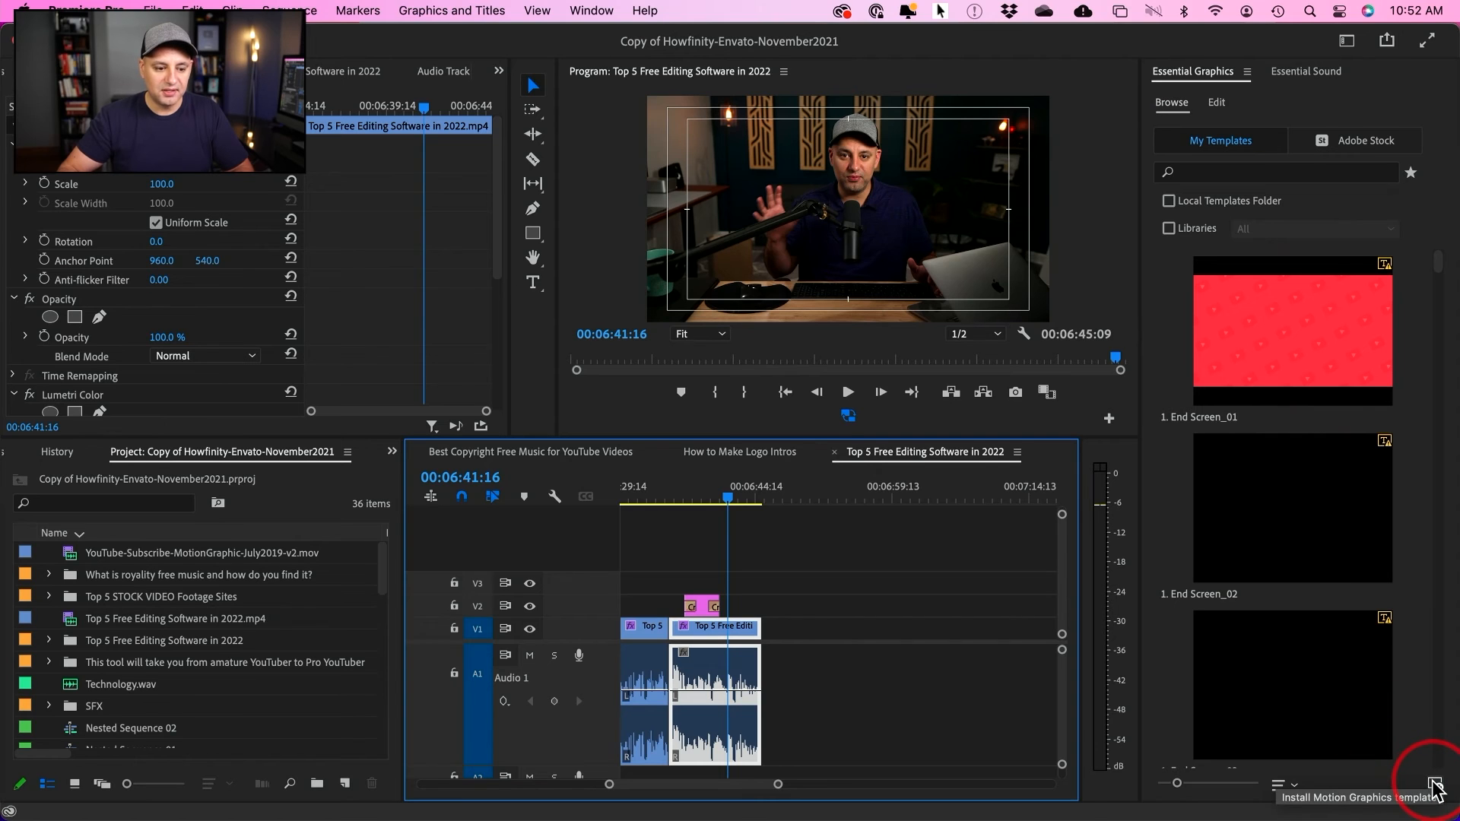
left_click(1435, 785)
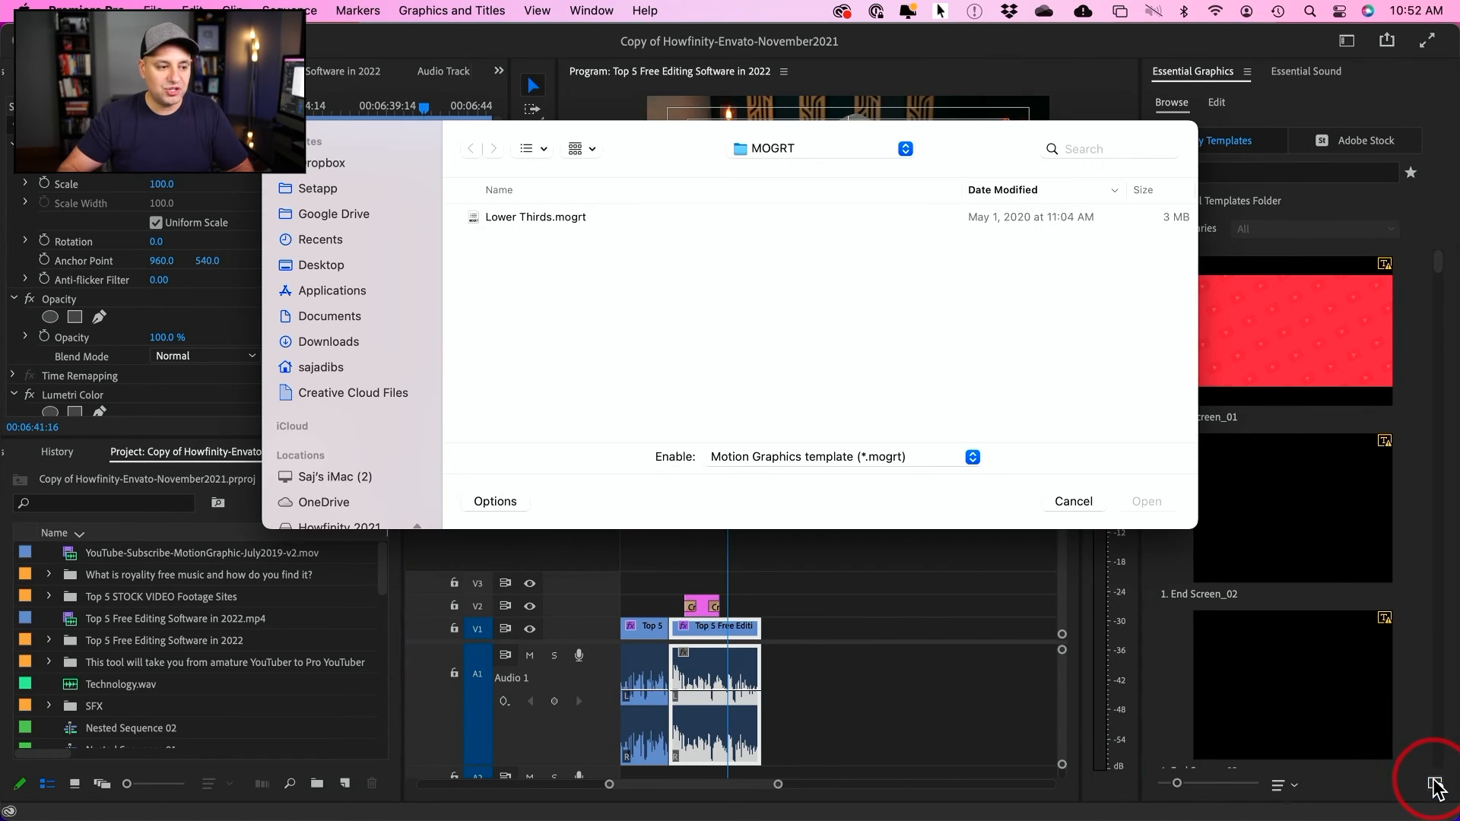
left_click(535, 217)
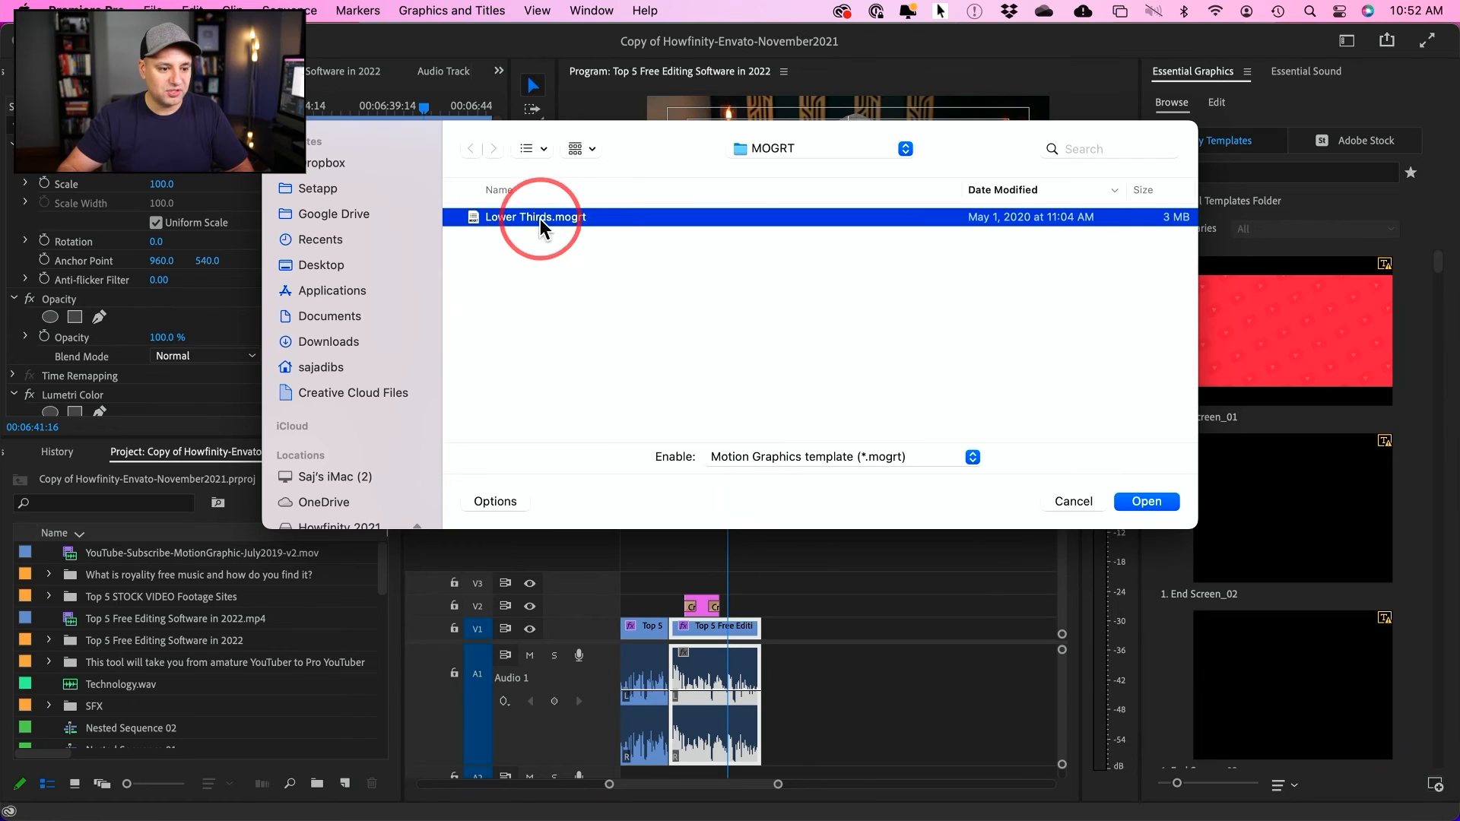
left_click(1146, 501)
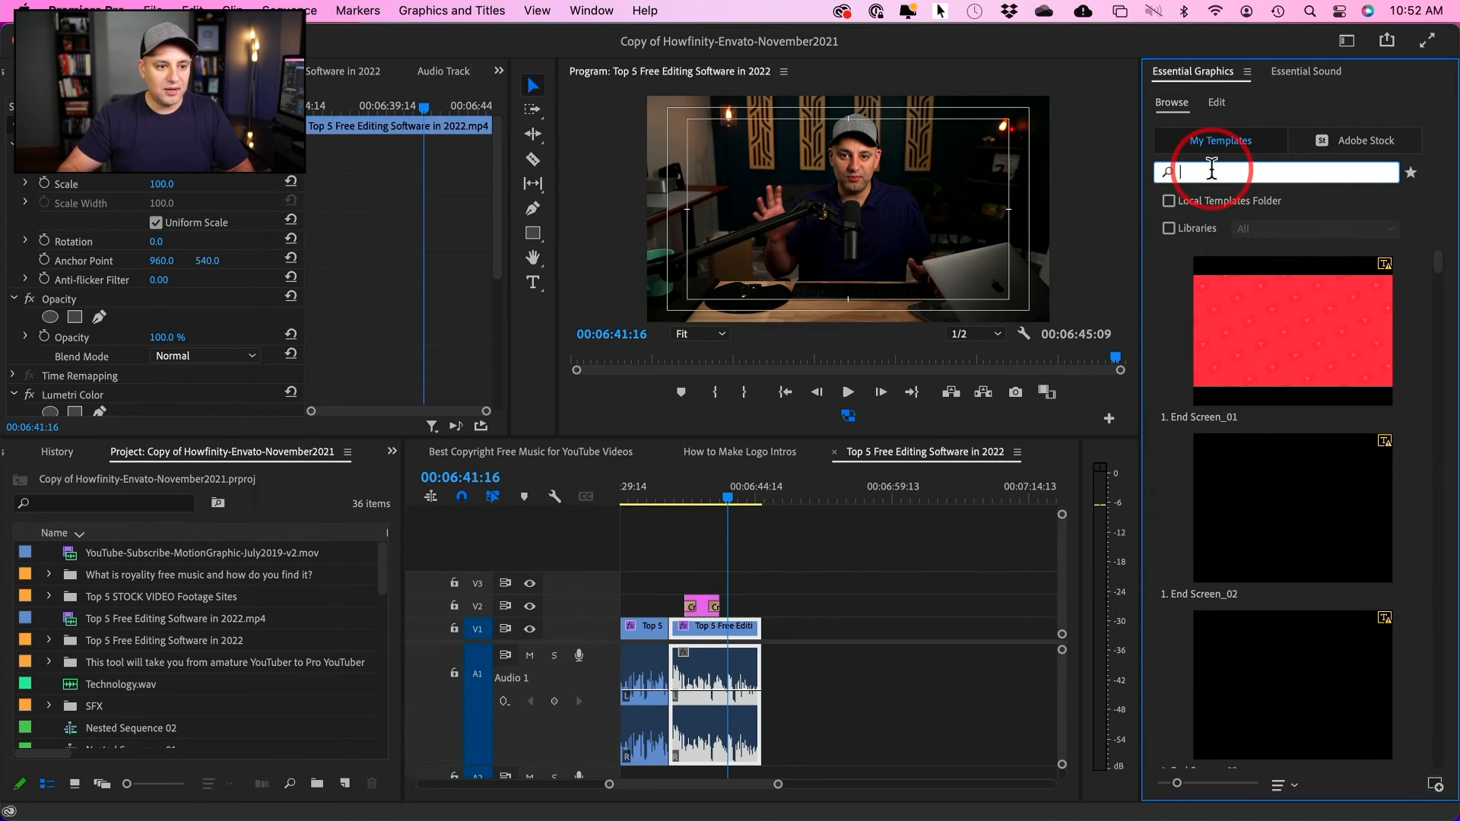
Step: Search 'lower thirds', place Modern Lower Thirds Two Lines on V2, and select it
type("lower third")
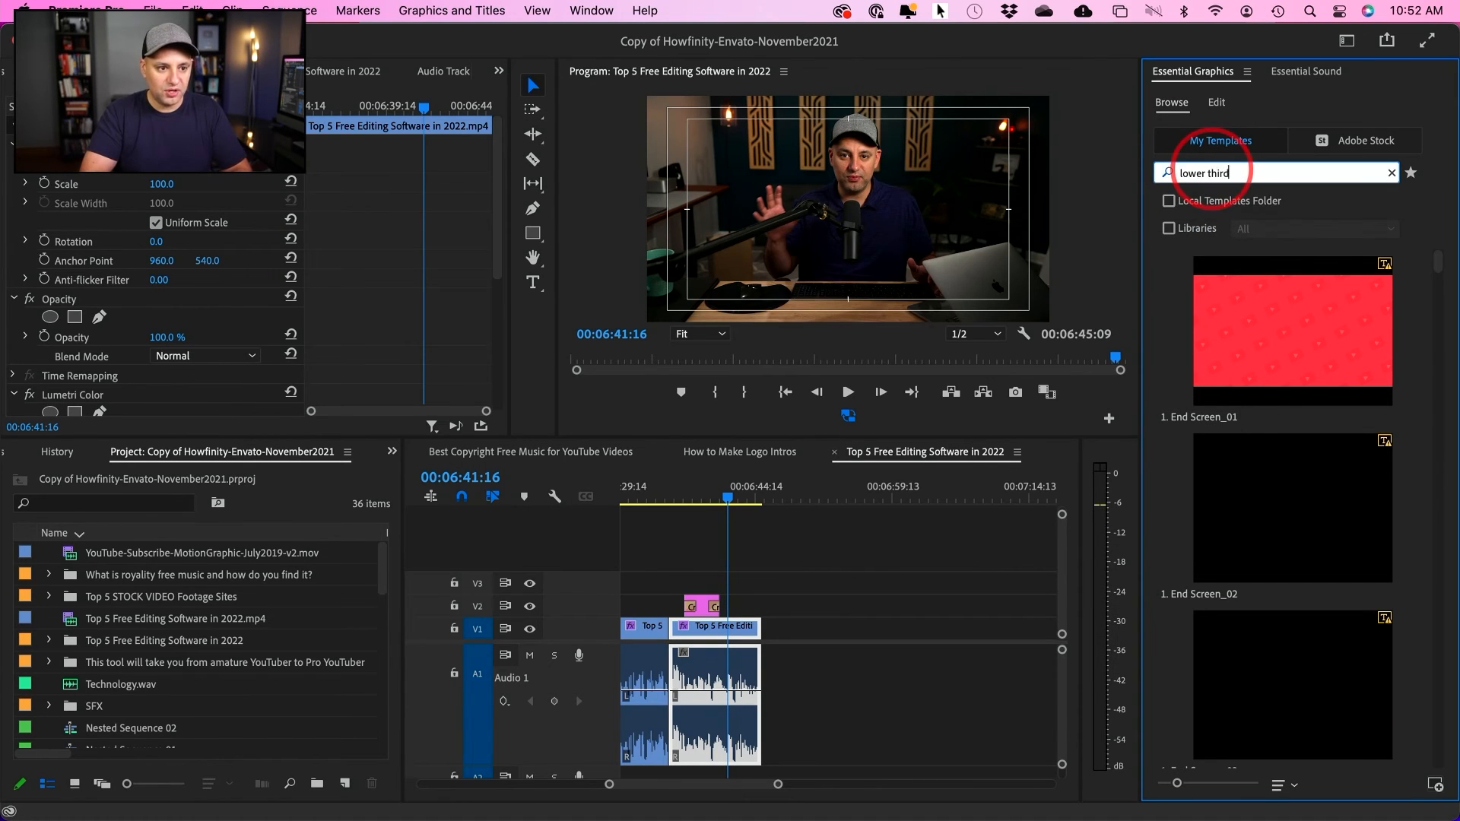
type("s")
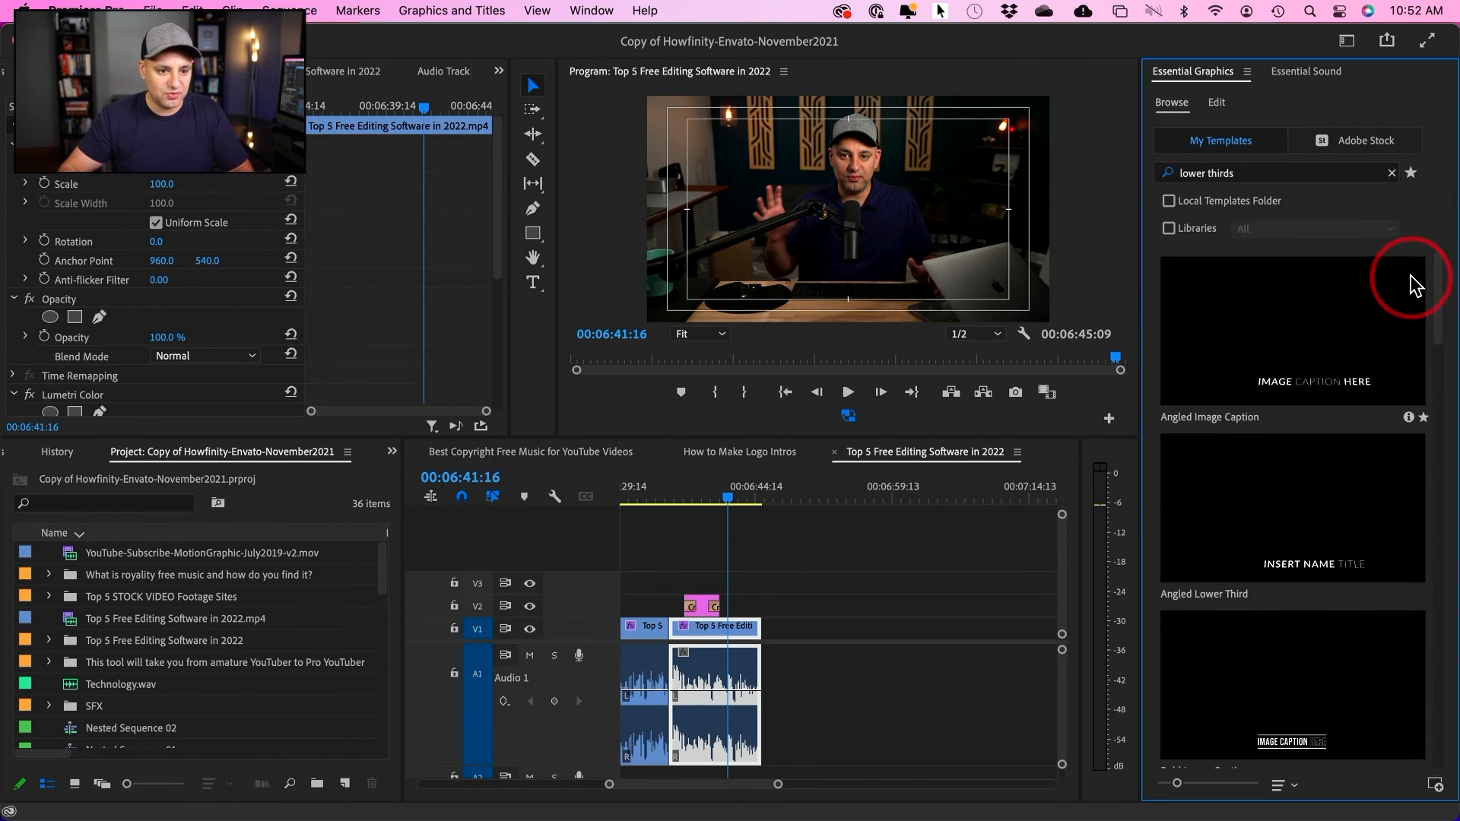
scroll("down", 3)
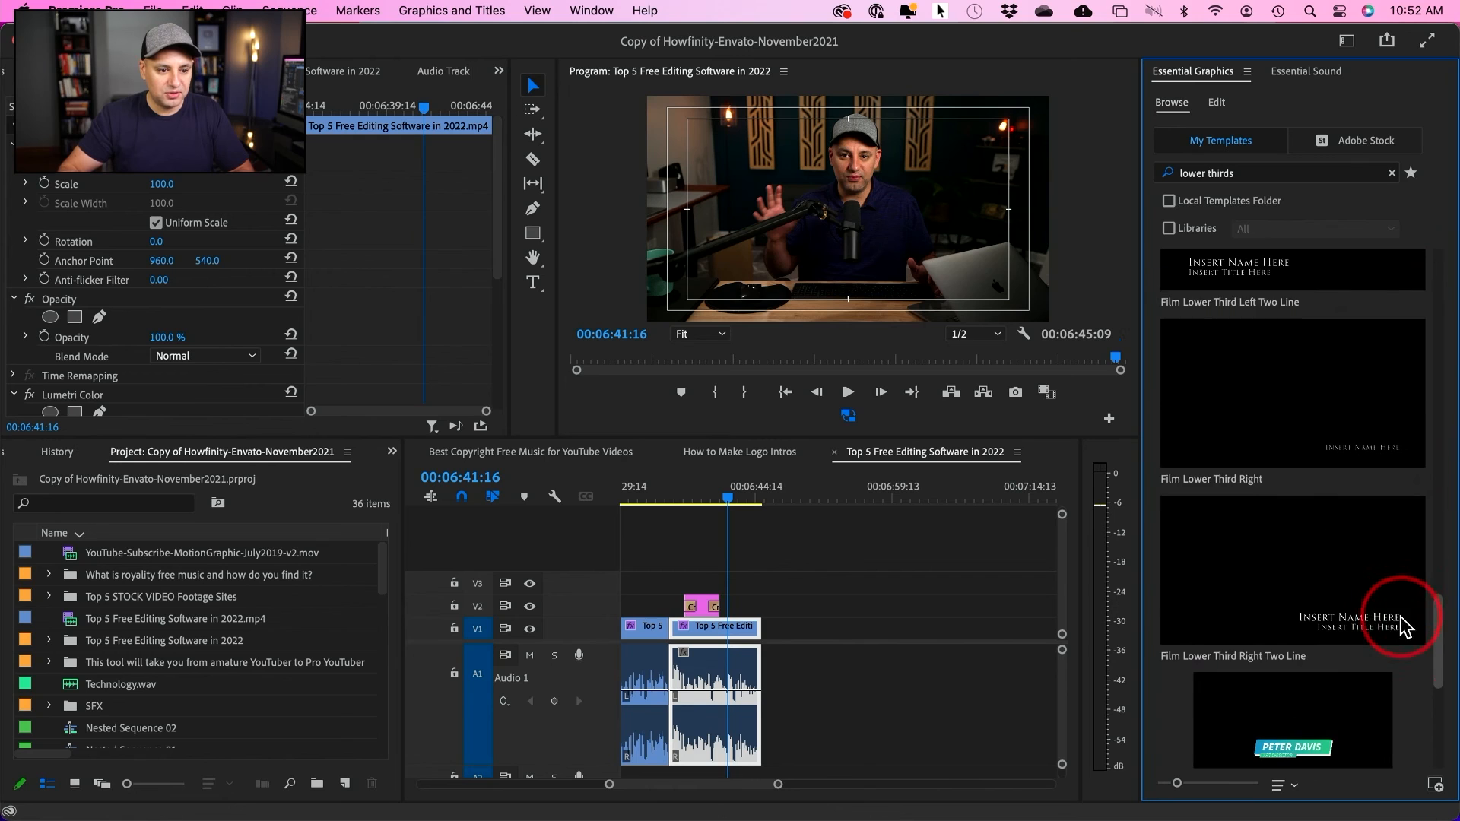
scroll("down", 3)
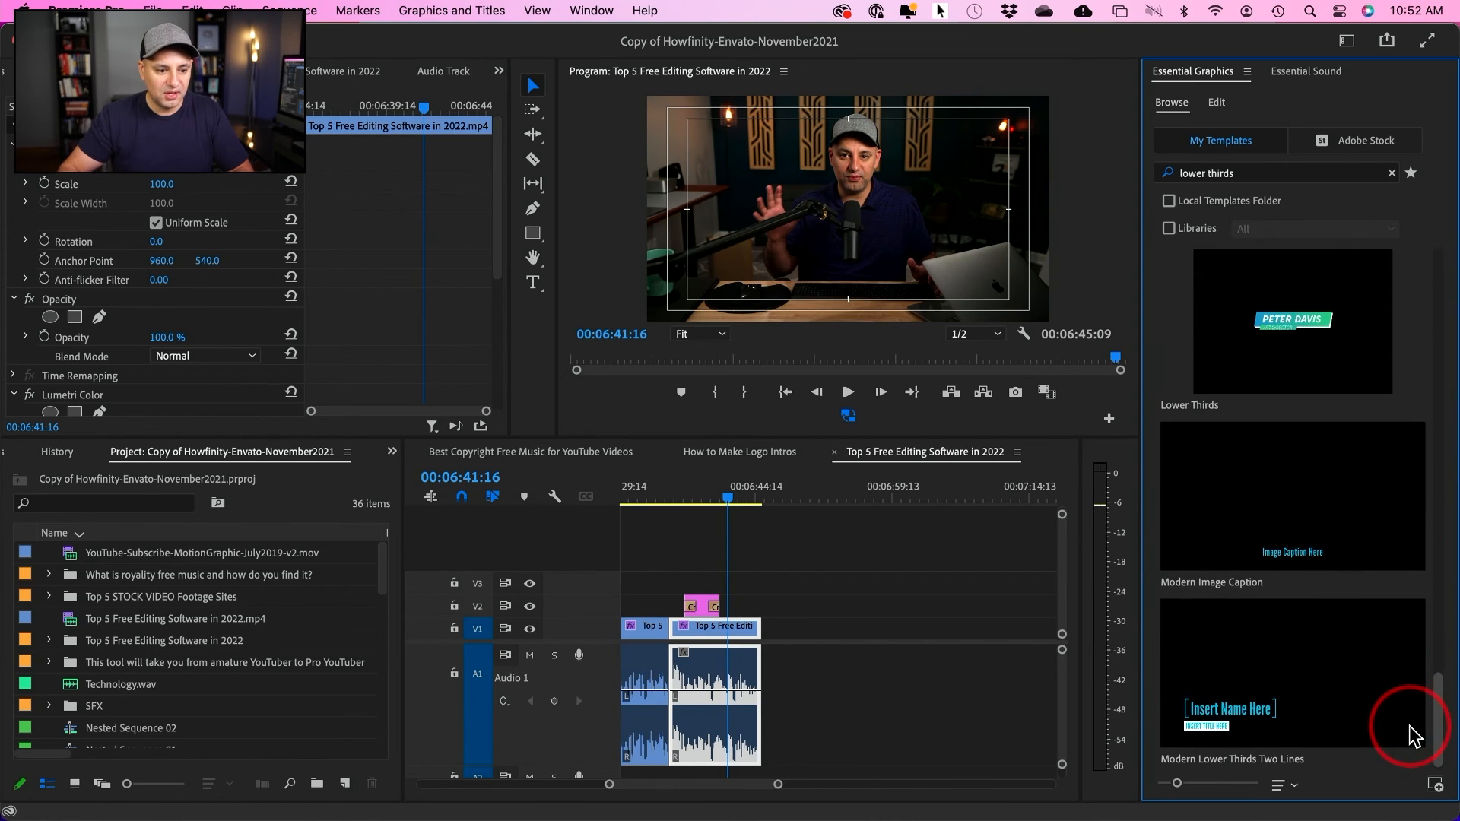
mouse_move(1299, 689)
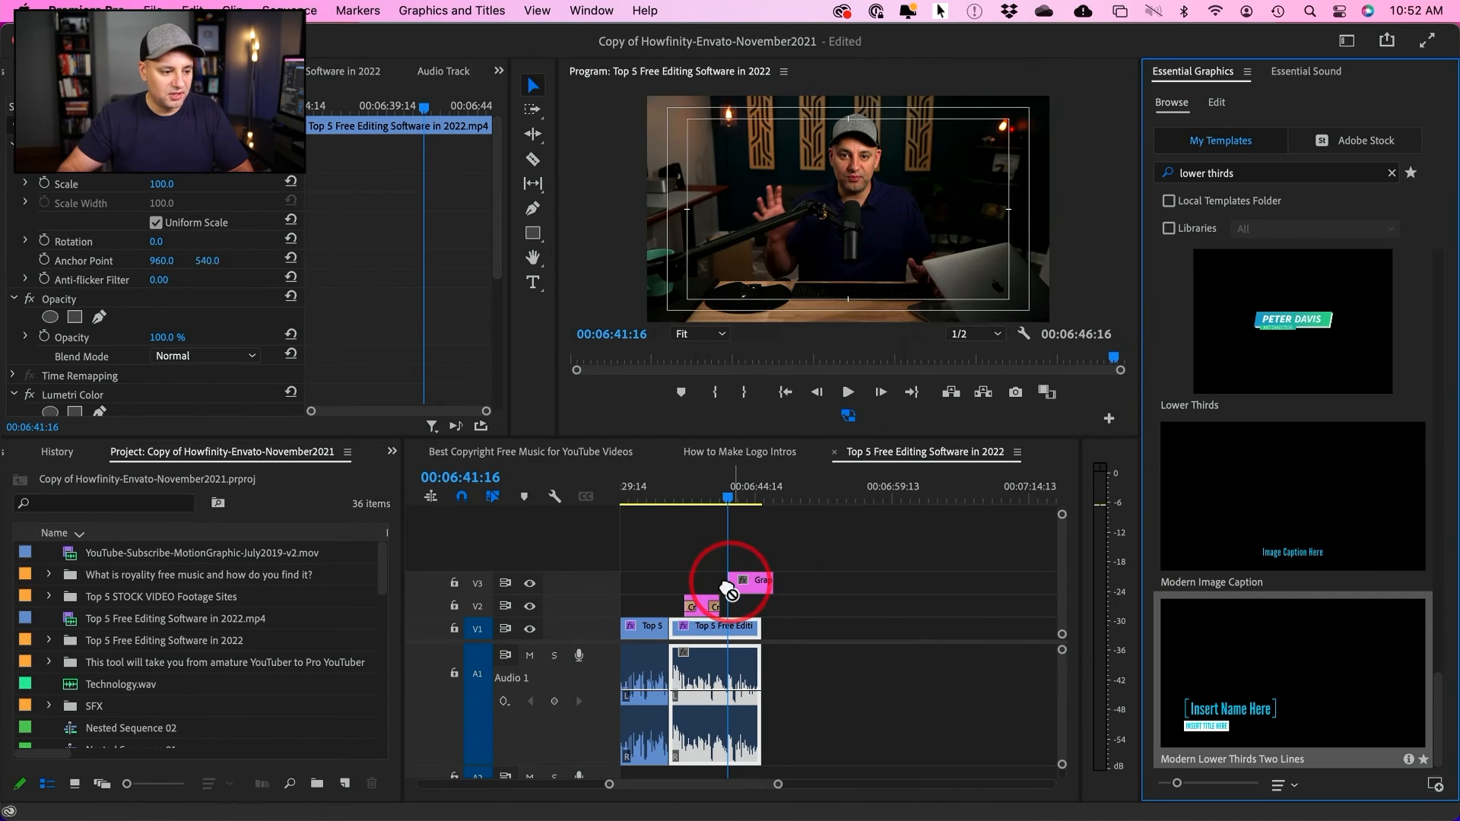
left_click(703, 607)
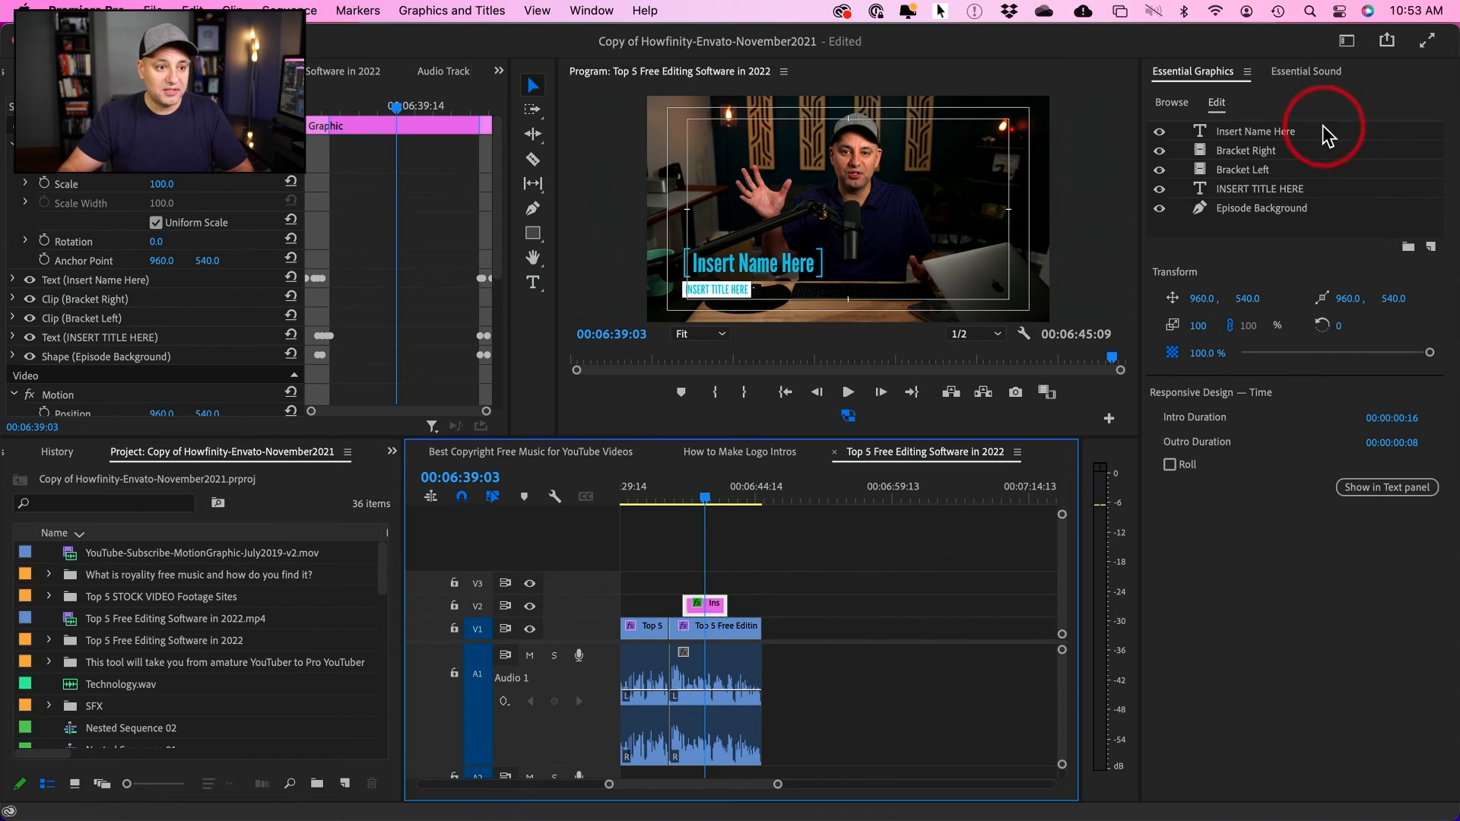
mouse_move(1203, 141)
type("S")
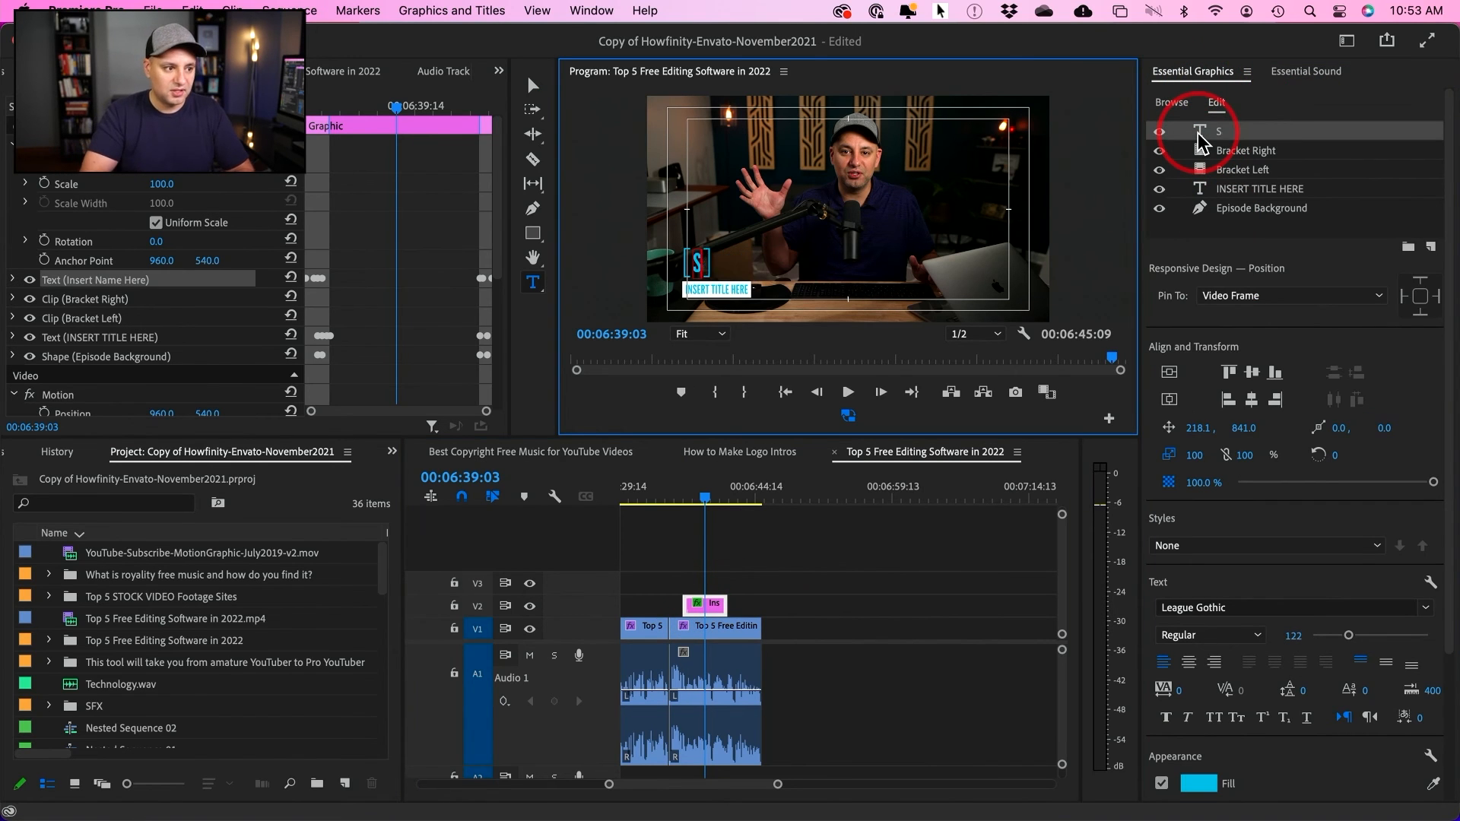
type("aj Adibs")
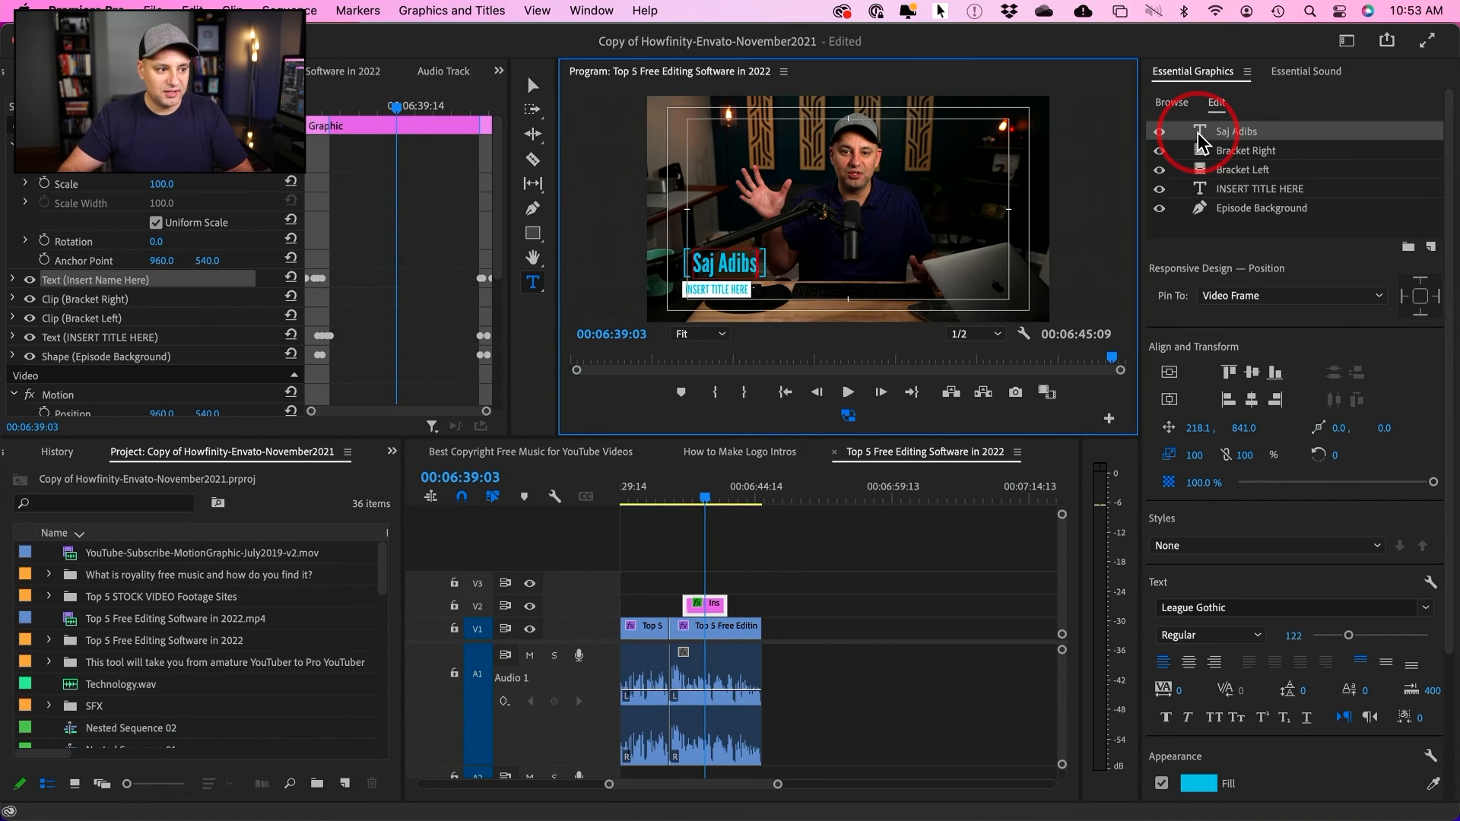
left_click(1259, 188)
type("aria")
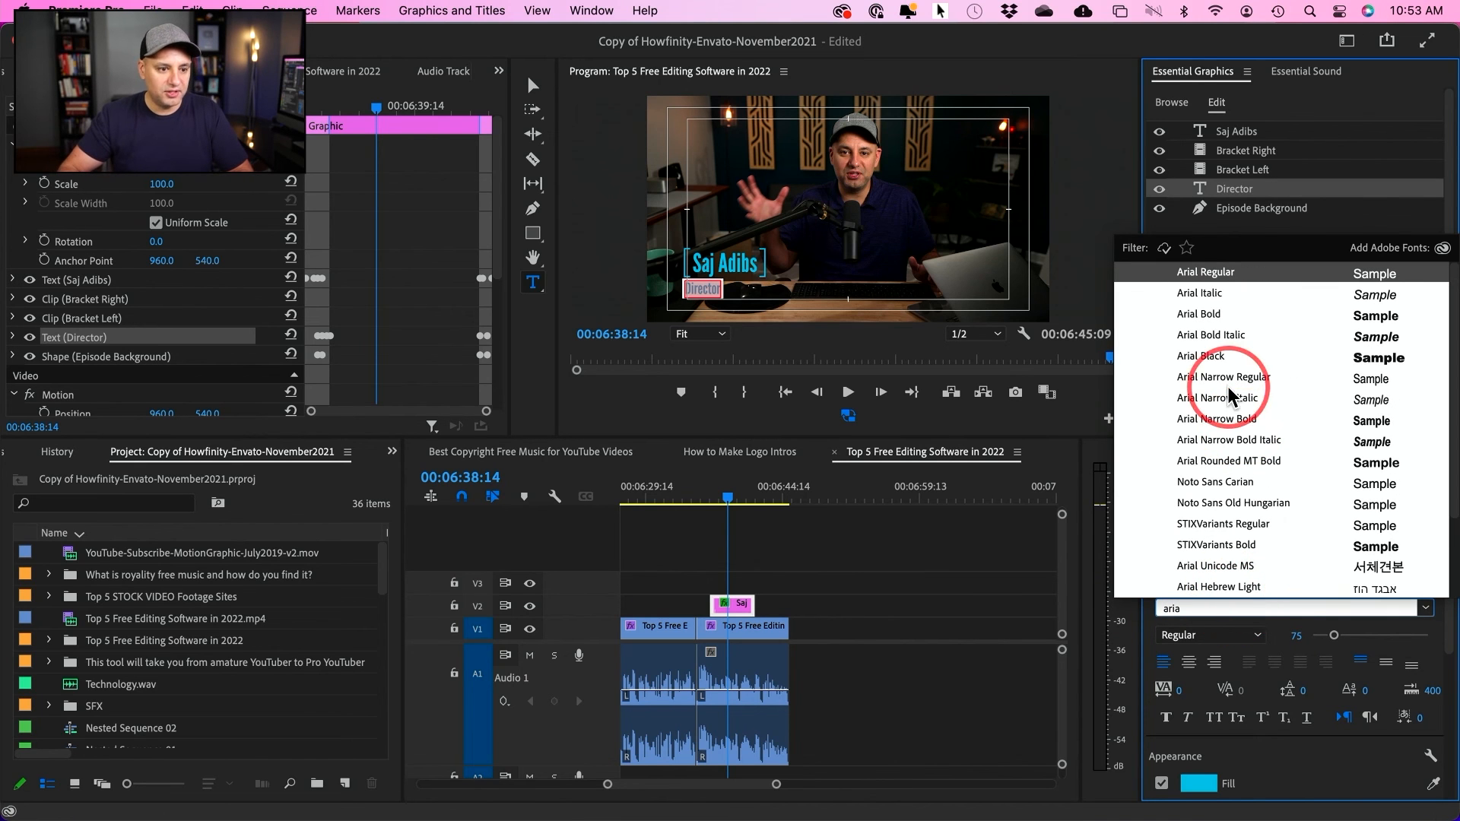
Step: Make the title Arial Bold, delete the Bracket Left and Right layers, and preview
left_click(1199, 316)
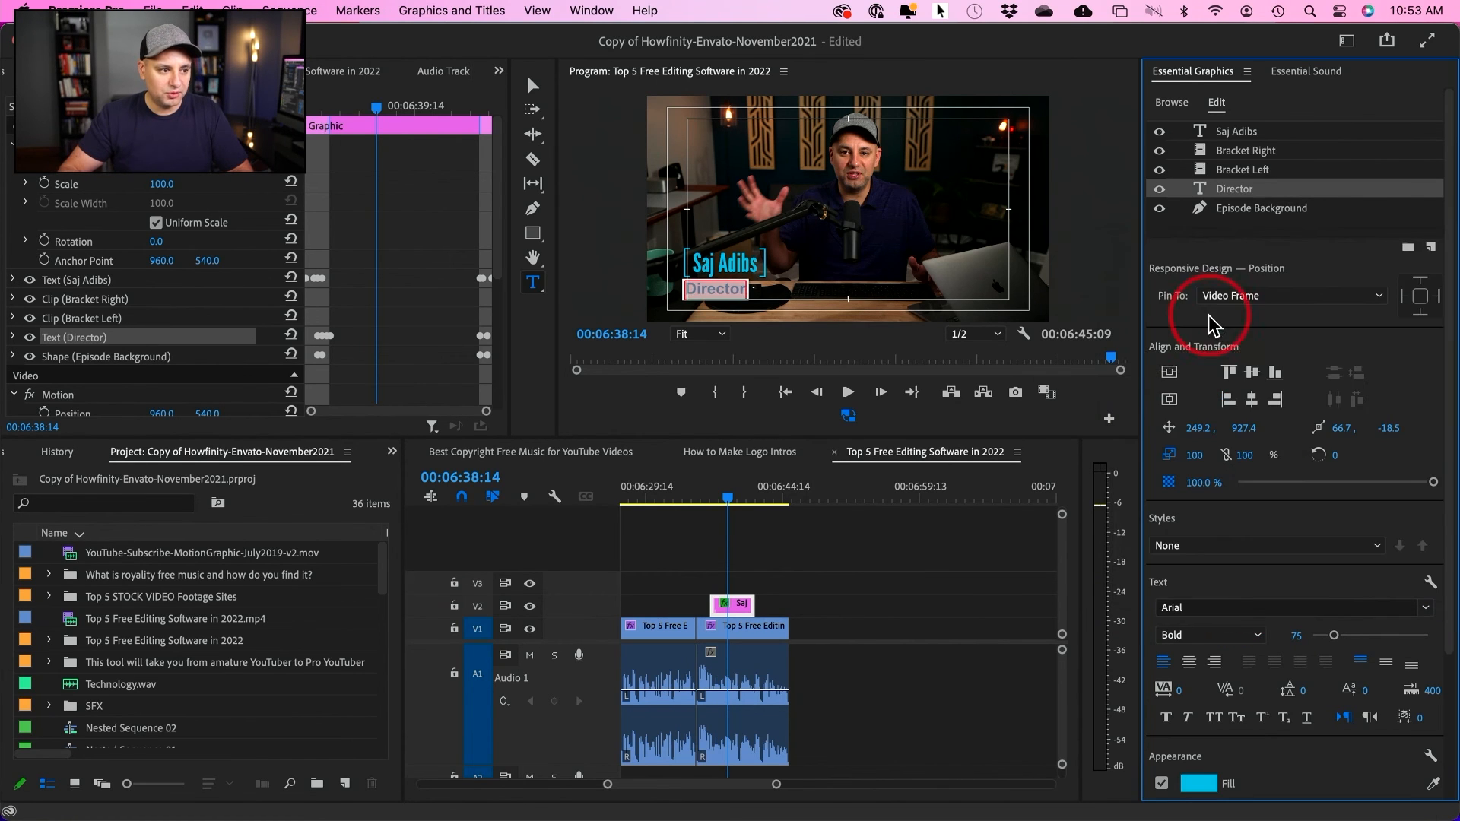
left_click(824, 568)
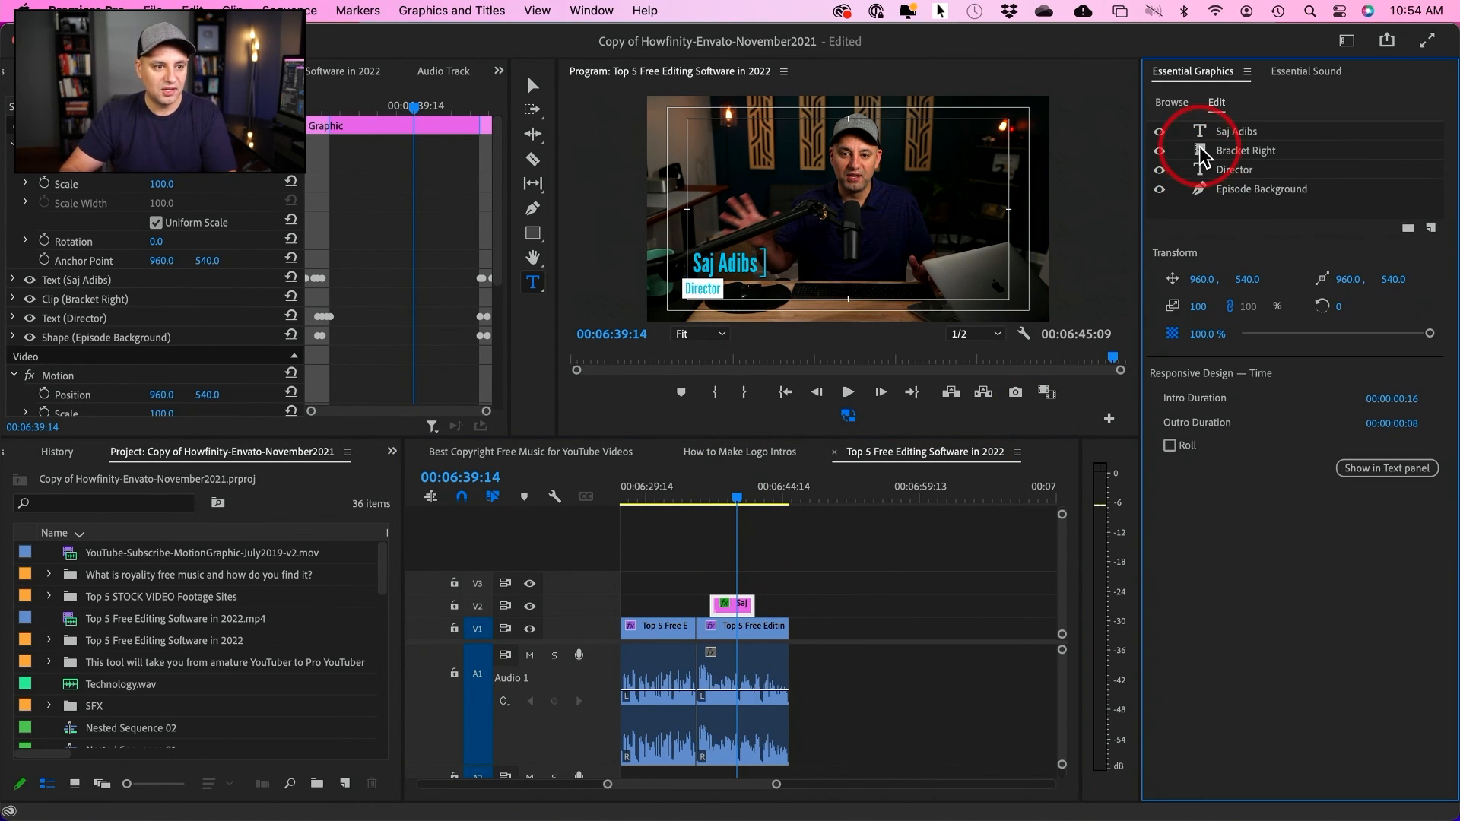
left_click(1237, 130)
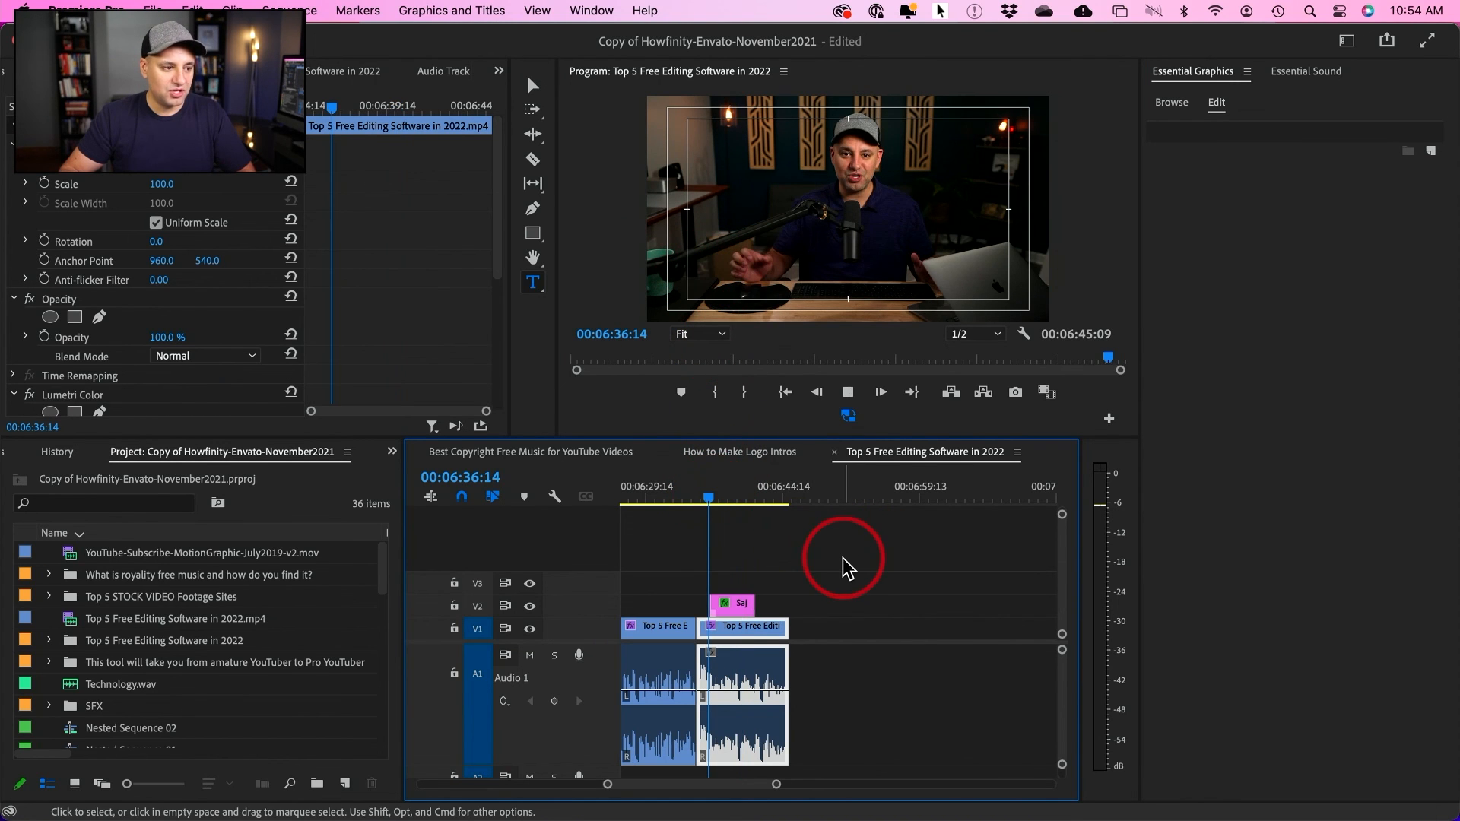
left_click(708, 489)
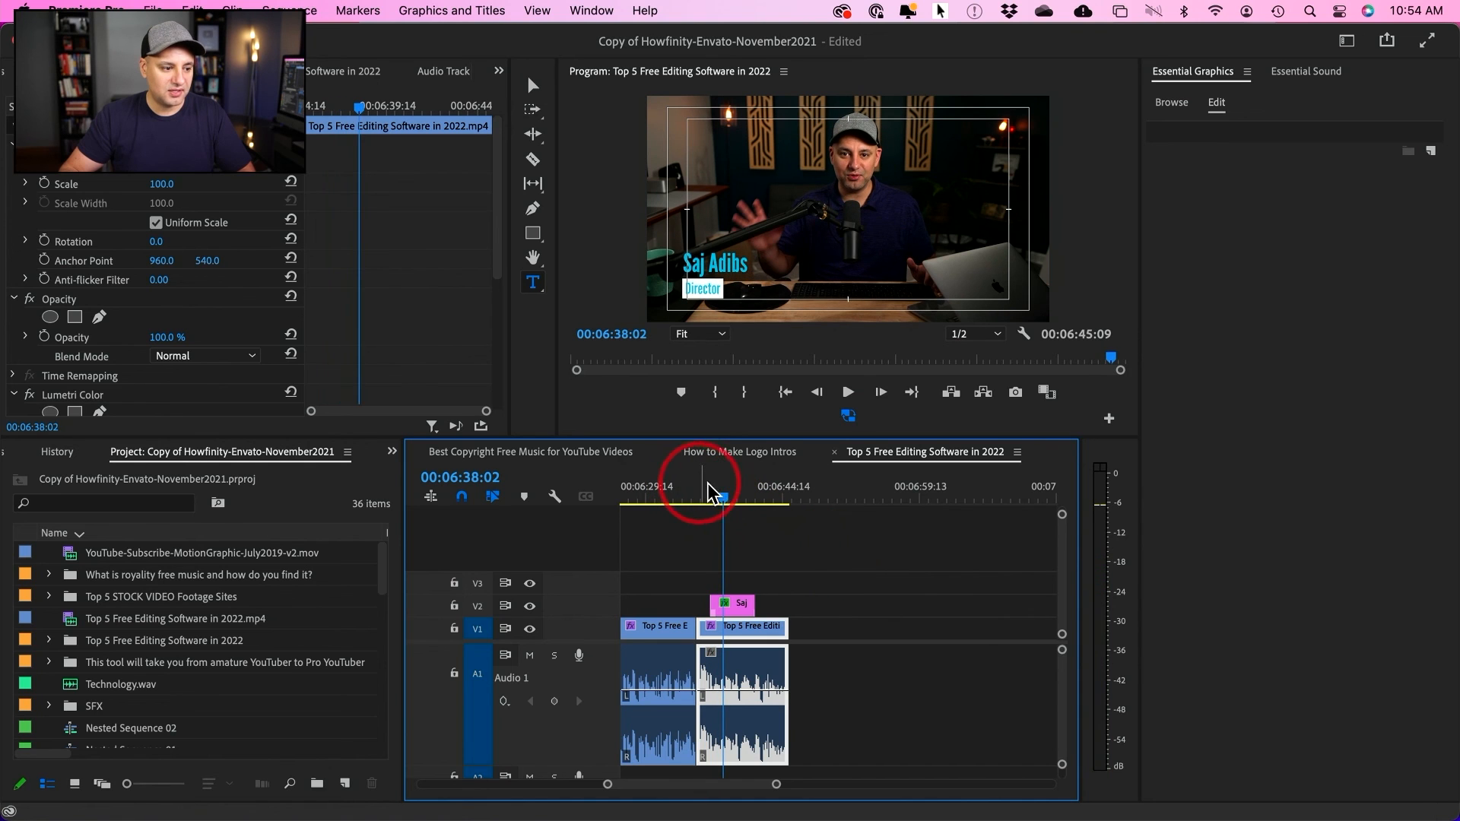